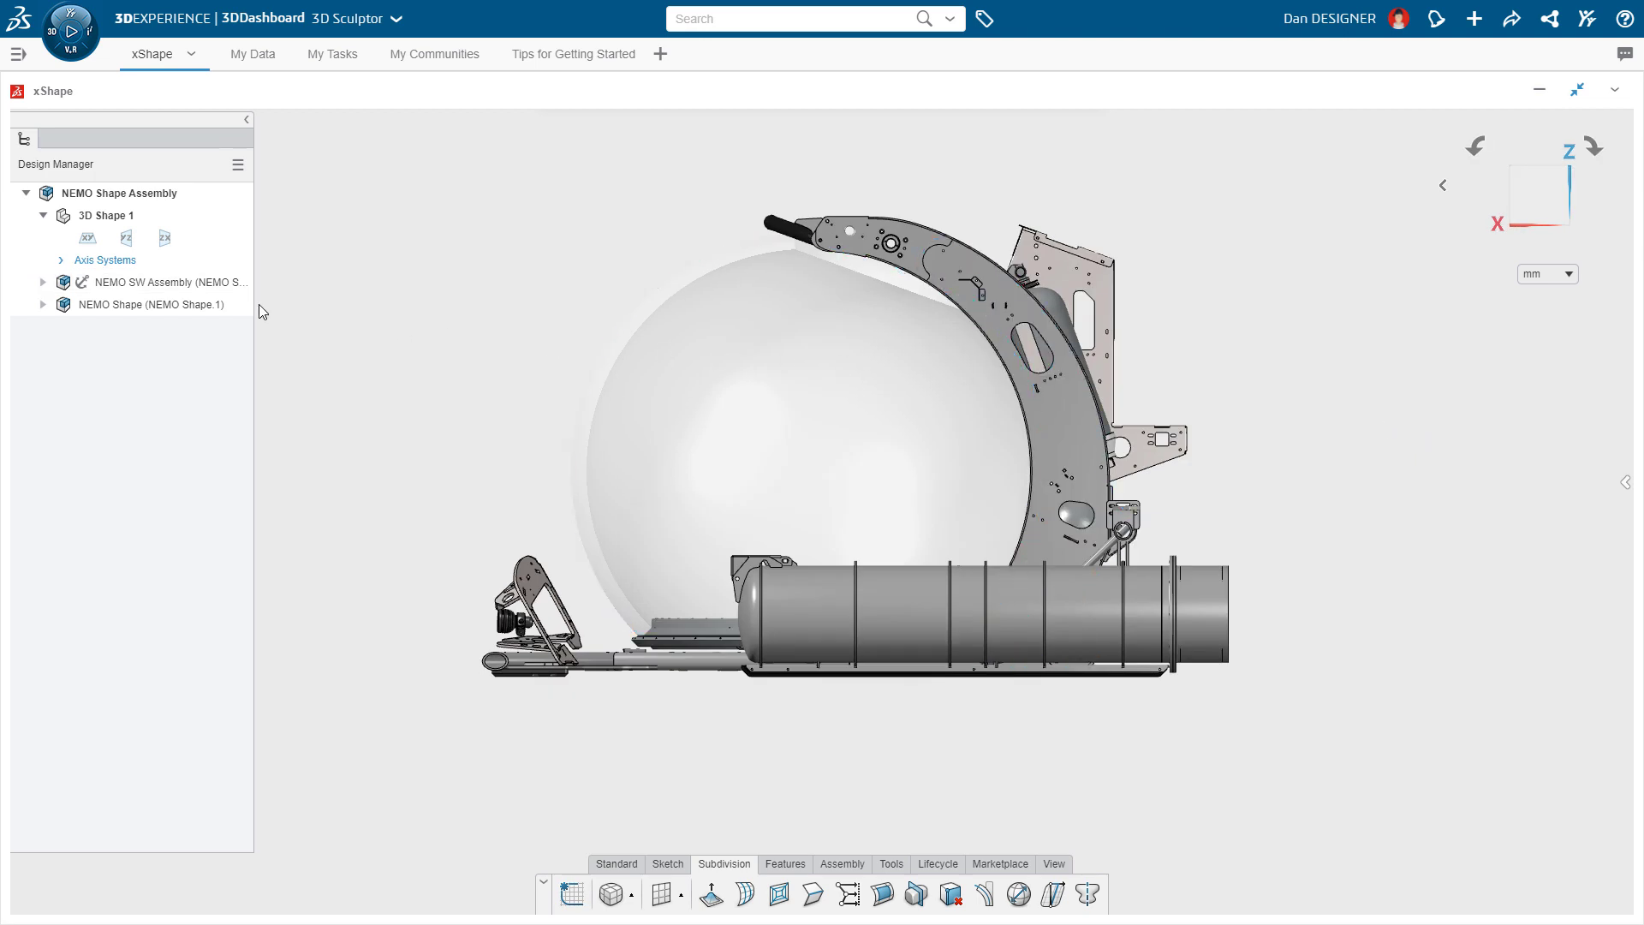
Expand then collapse NEMO SW Assembly and make NEMO Shape.1 the active part for editing.
{"action": "left_click", "coordinate": [43, 281]}
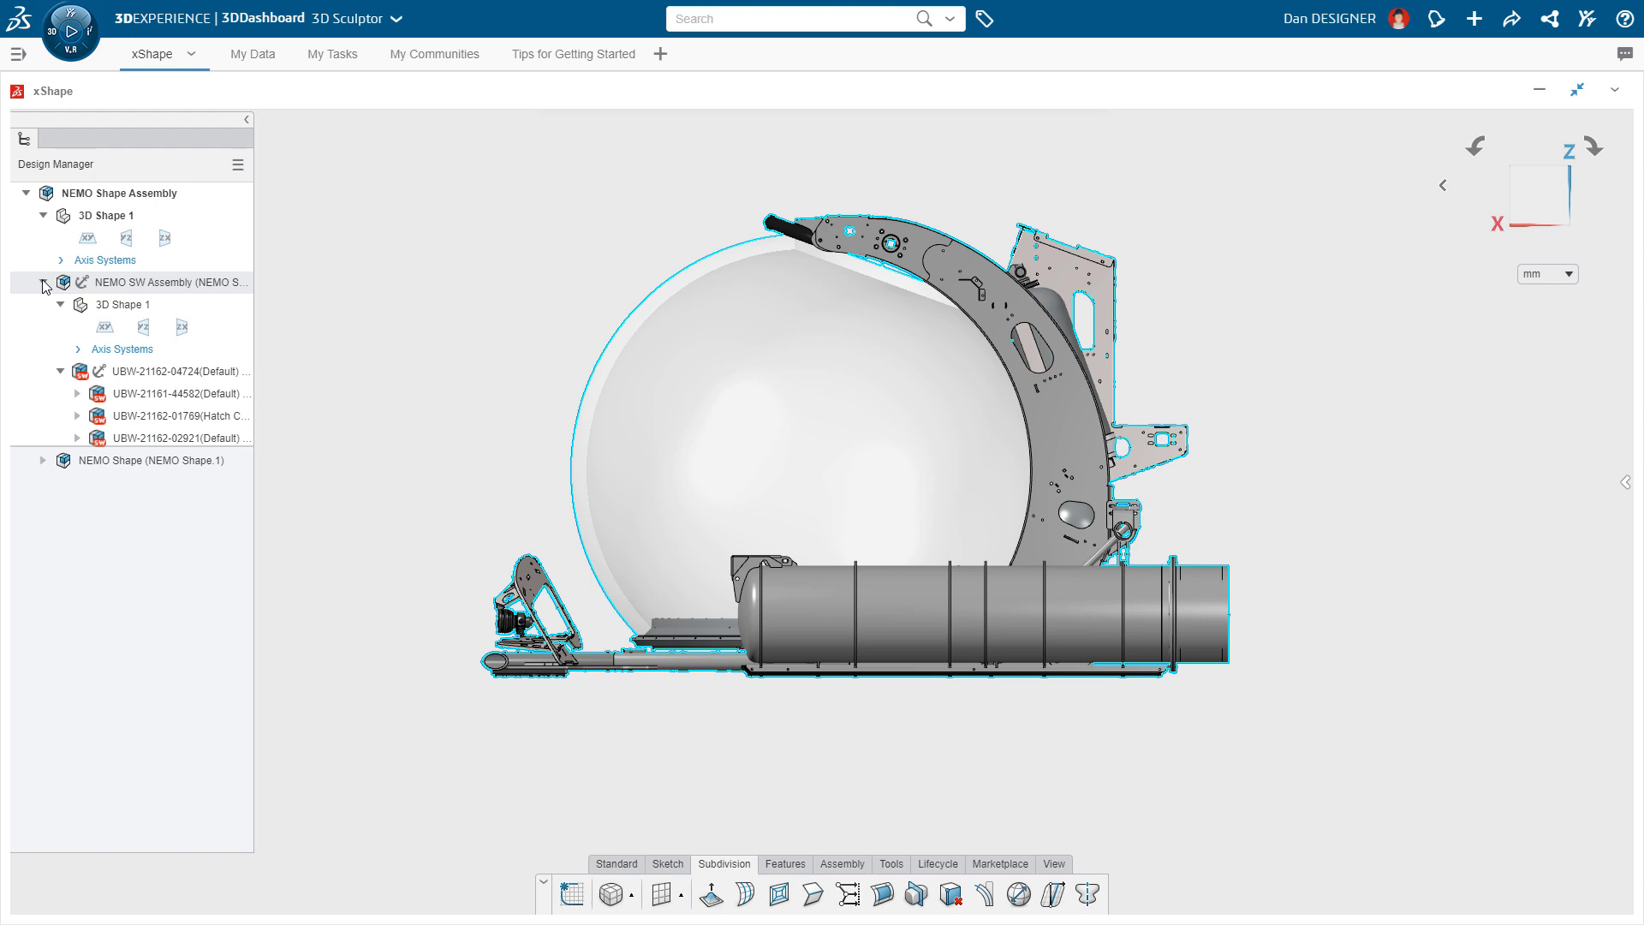
{"action": "left_click", "coordinate": [157, 370]}
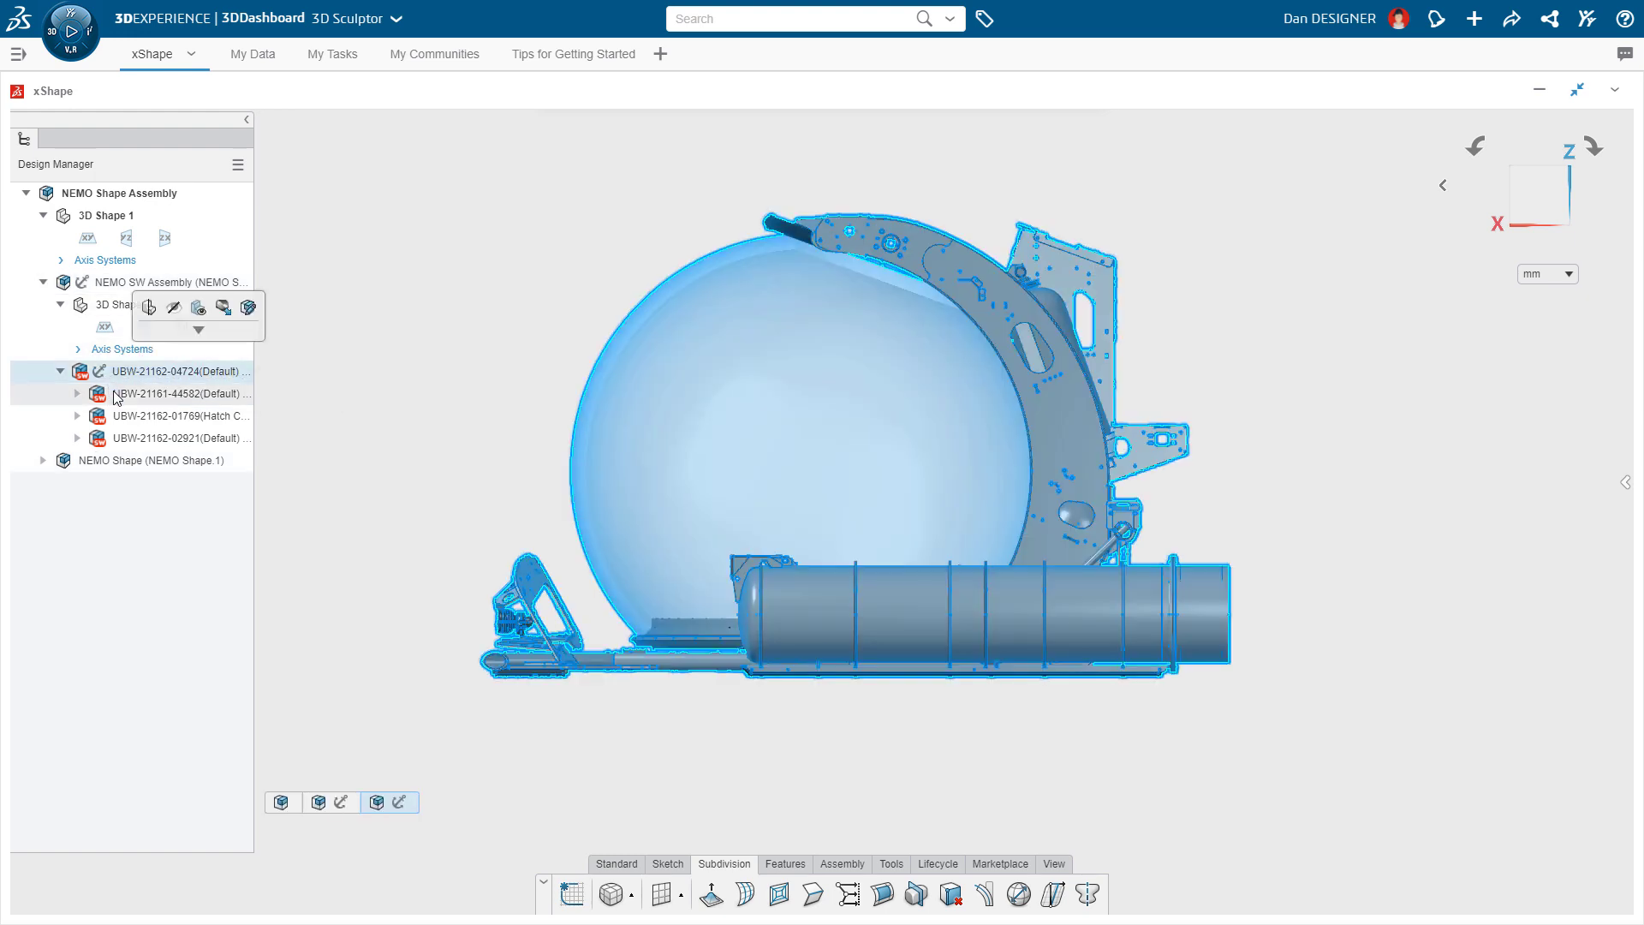
{"action": "left_click", "coordinate": [172, 439]}
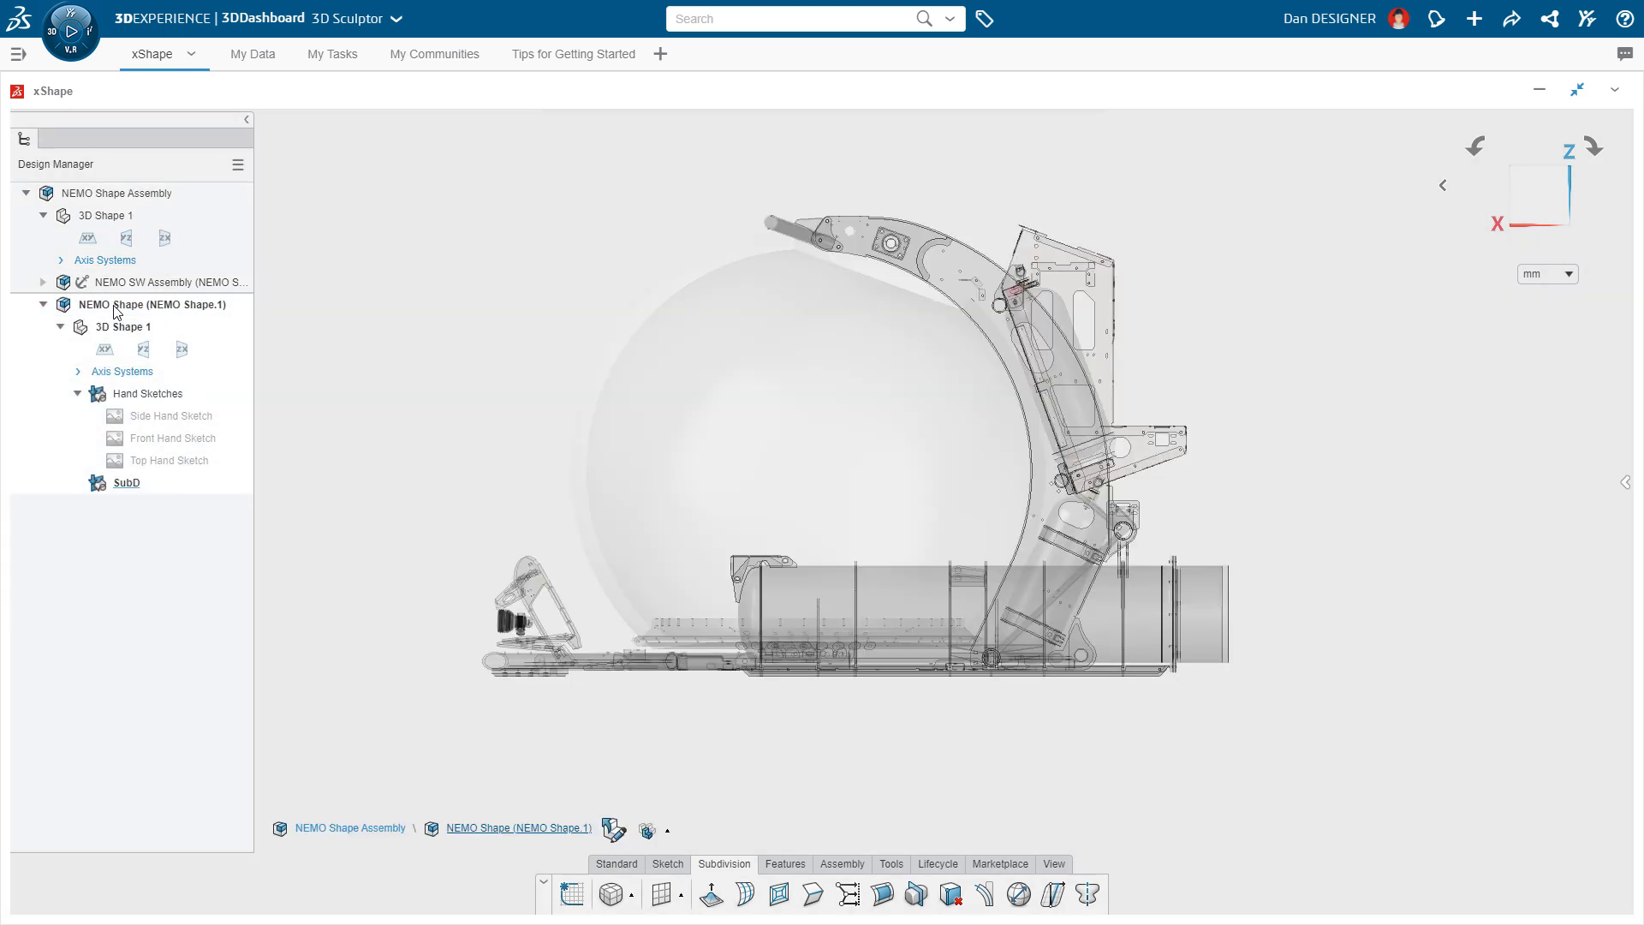
Show the Side Hand Sketch and place a Box primitive near the submersible's nose.
{"action": "left_click", "coordinate": [168, 415]}
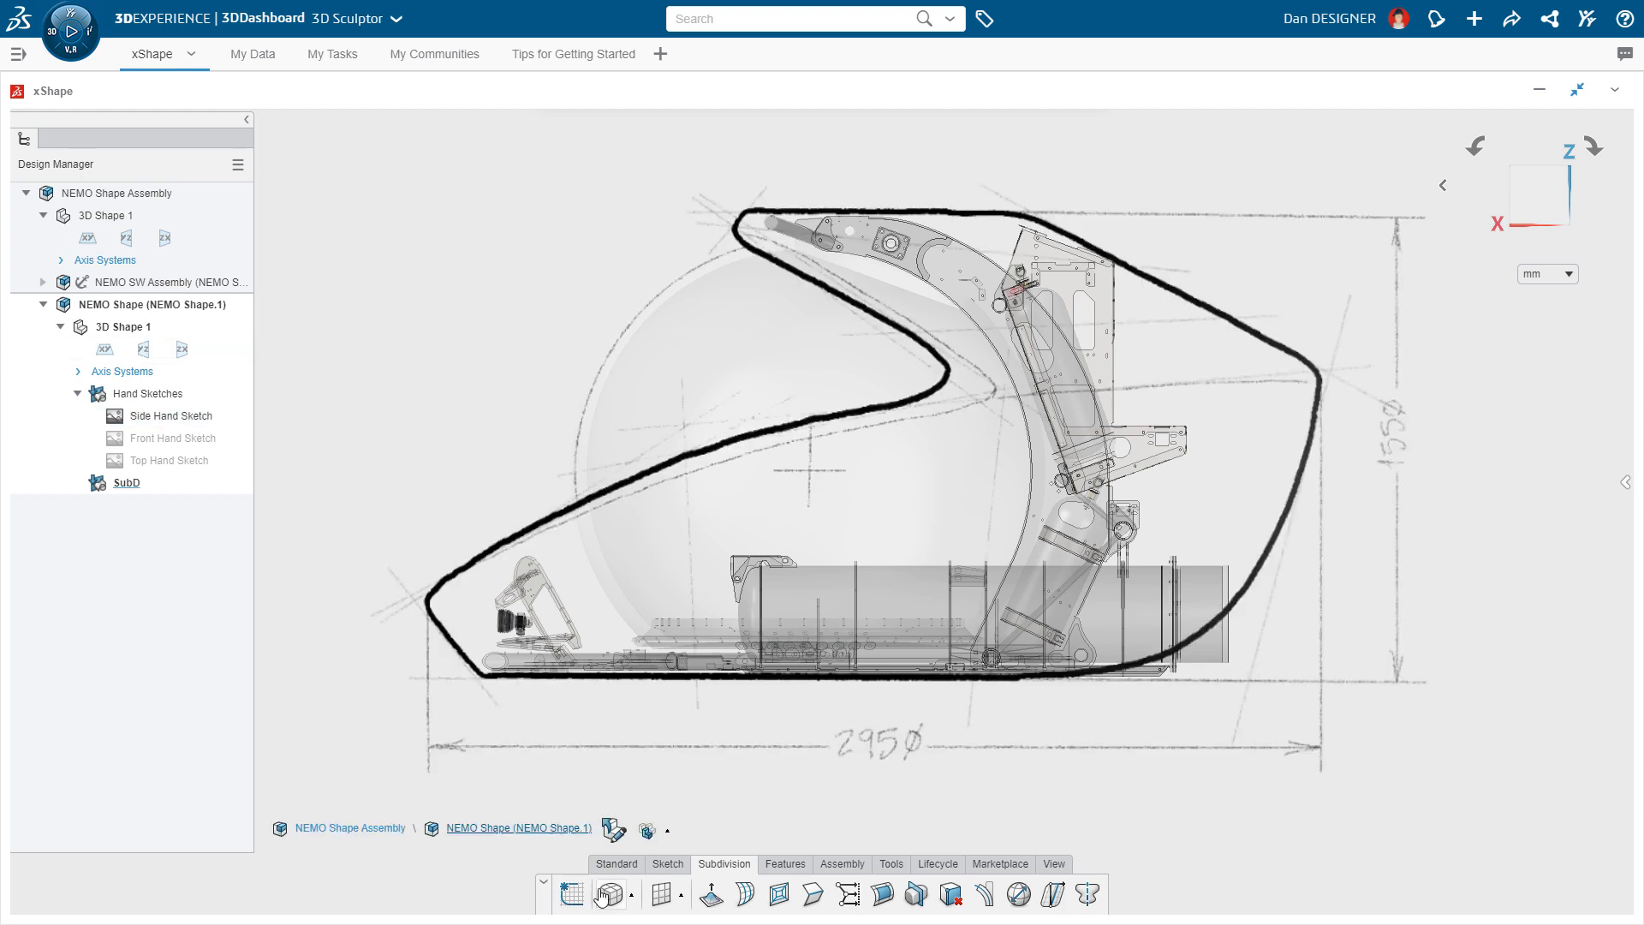
{"action": "left_click", "coordinate": [631, 894]}
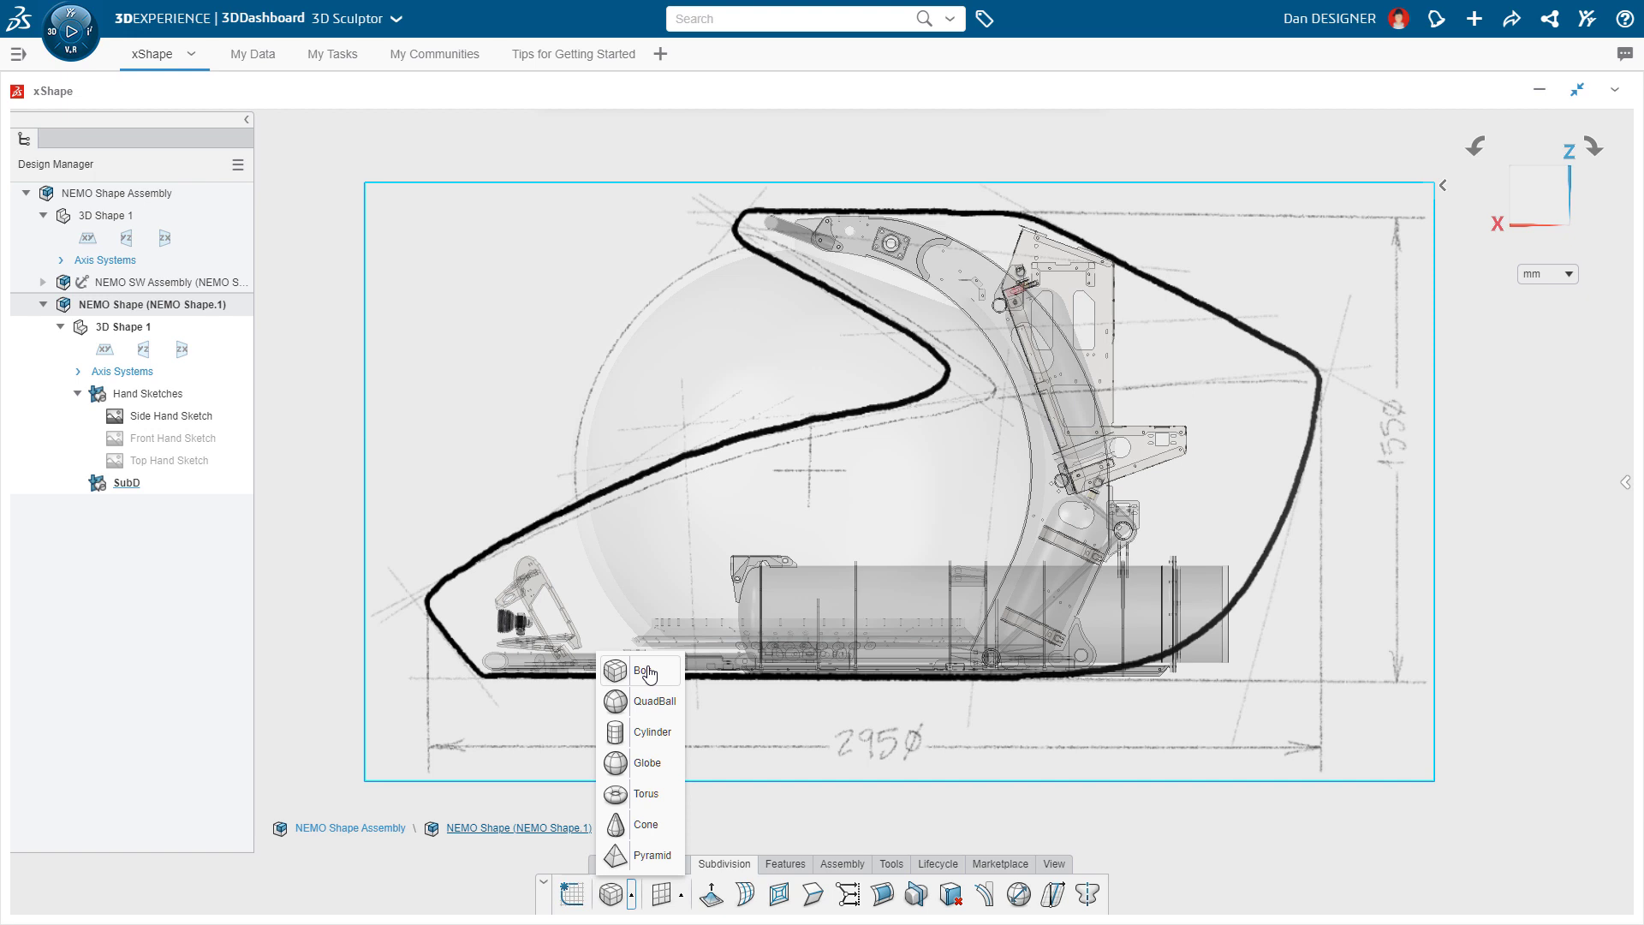
{"action": "left_click", "coordinate": [630, 671]}
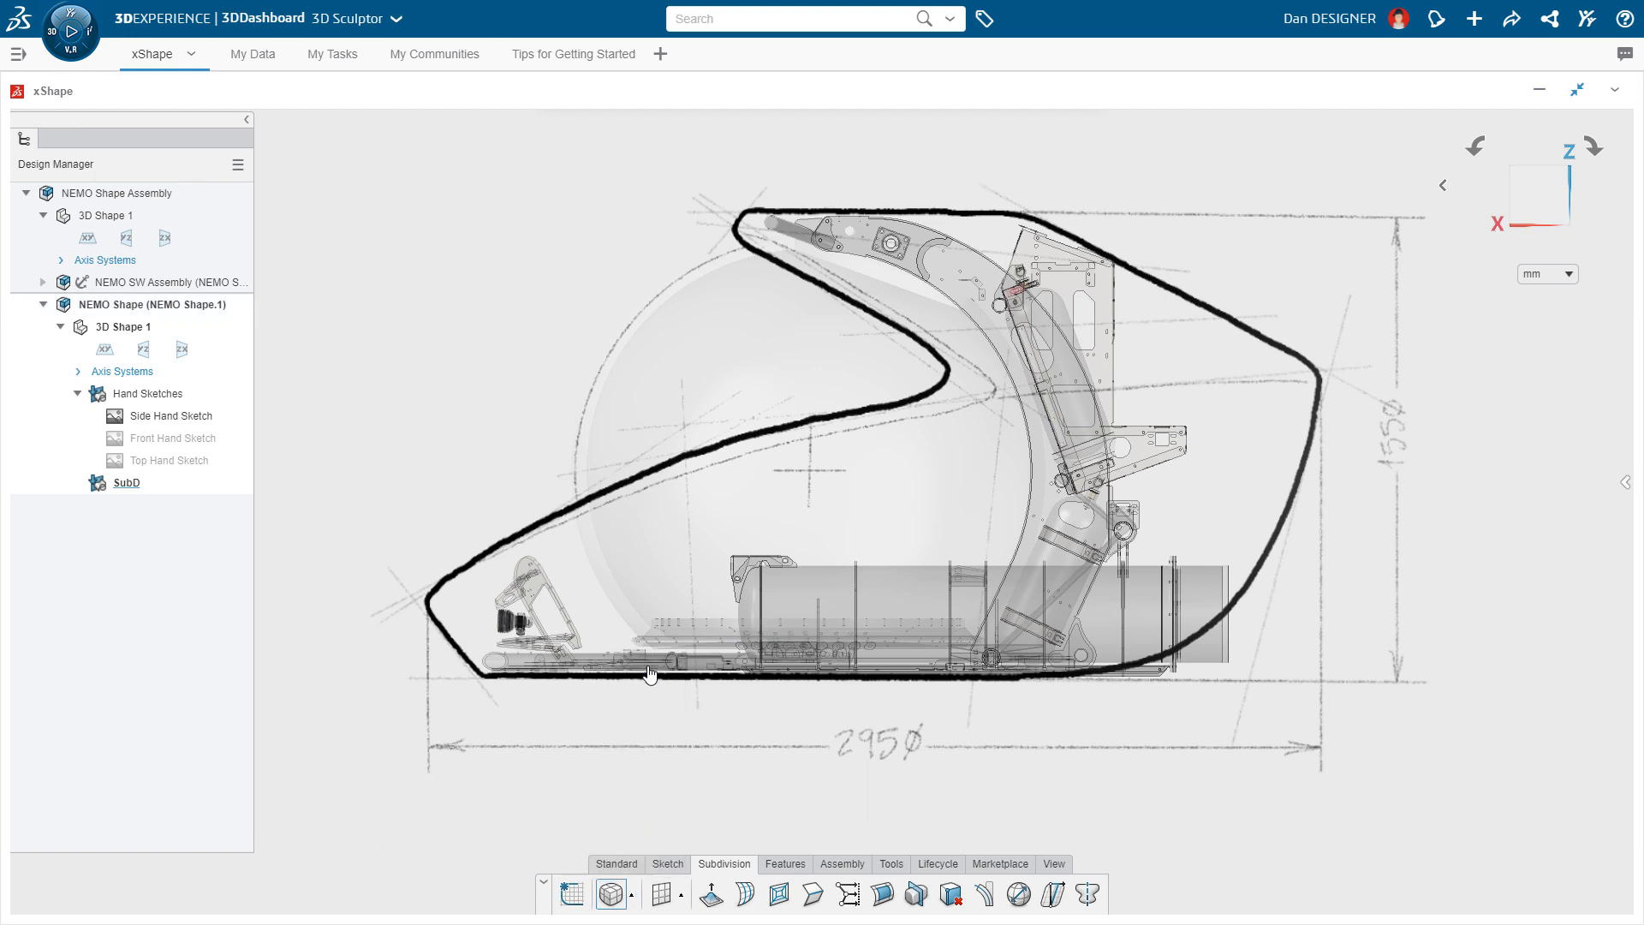
{"action": "left_click", "coordinate": [610, 895]}
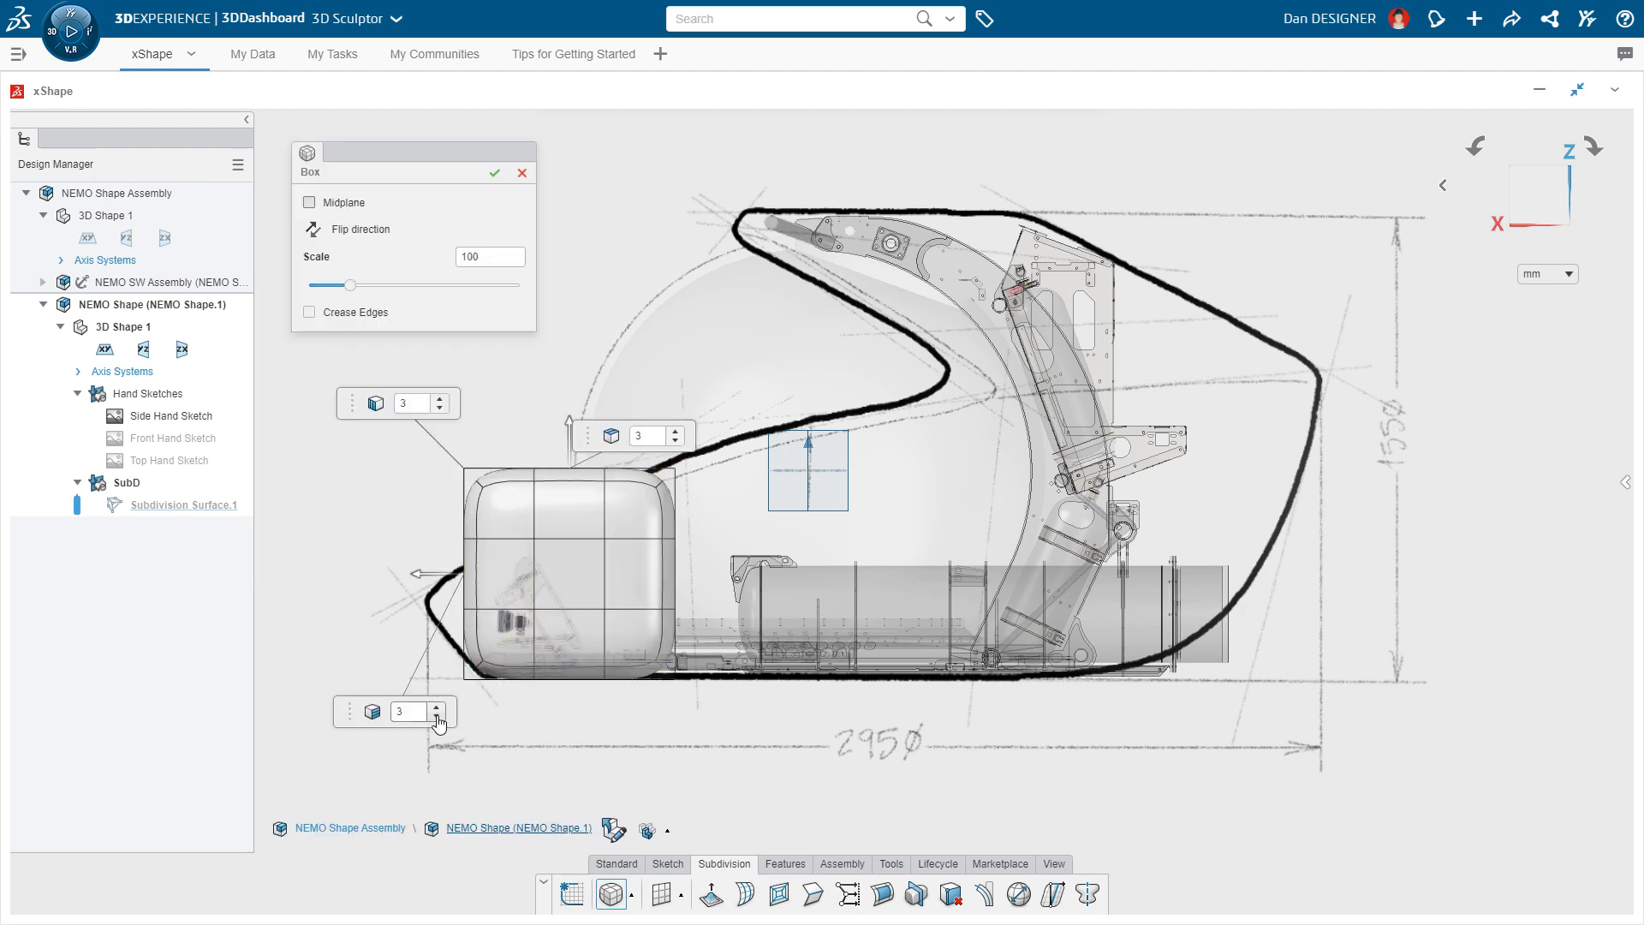
Lower the box's segment counts to single subdivisions and confirm it as Subdivision Surface.1.
{"action": "left_click", "coordinate": [442, 718]}
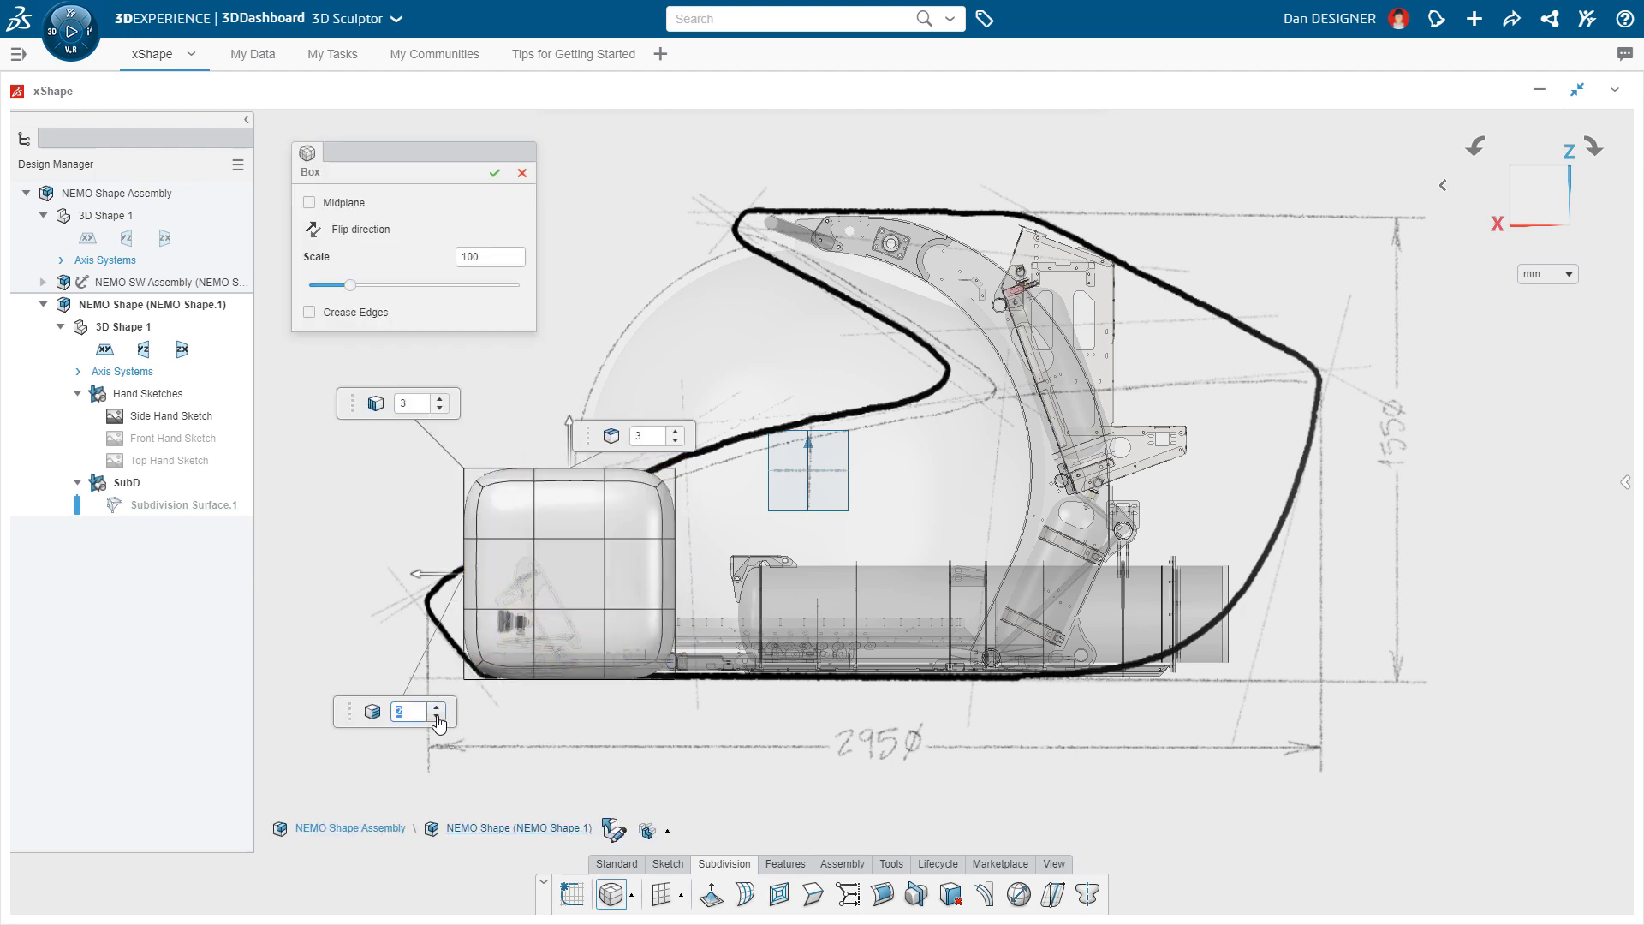
{"action": "left_click", "coordinate": [440, 719]}
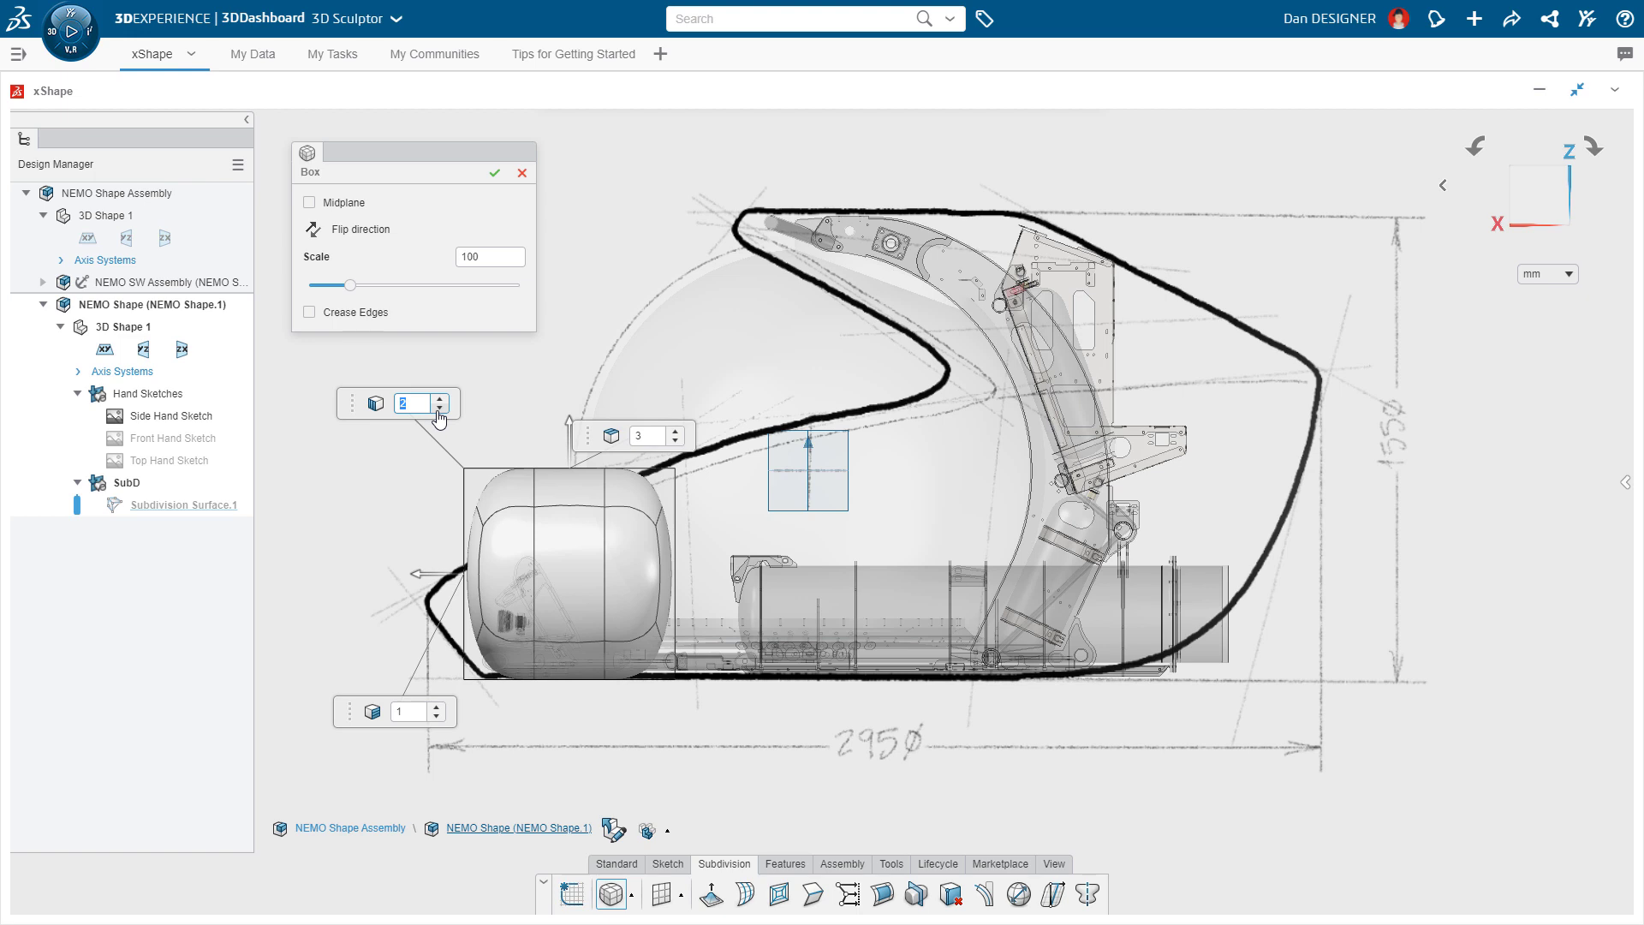
{"action": "left_click", "coordinate": [439, 411]}
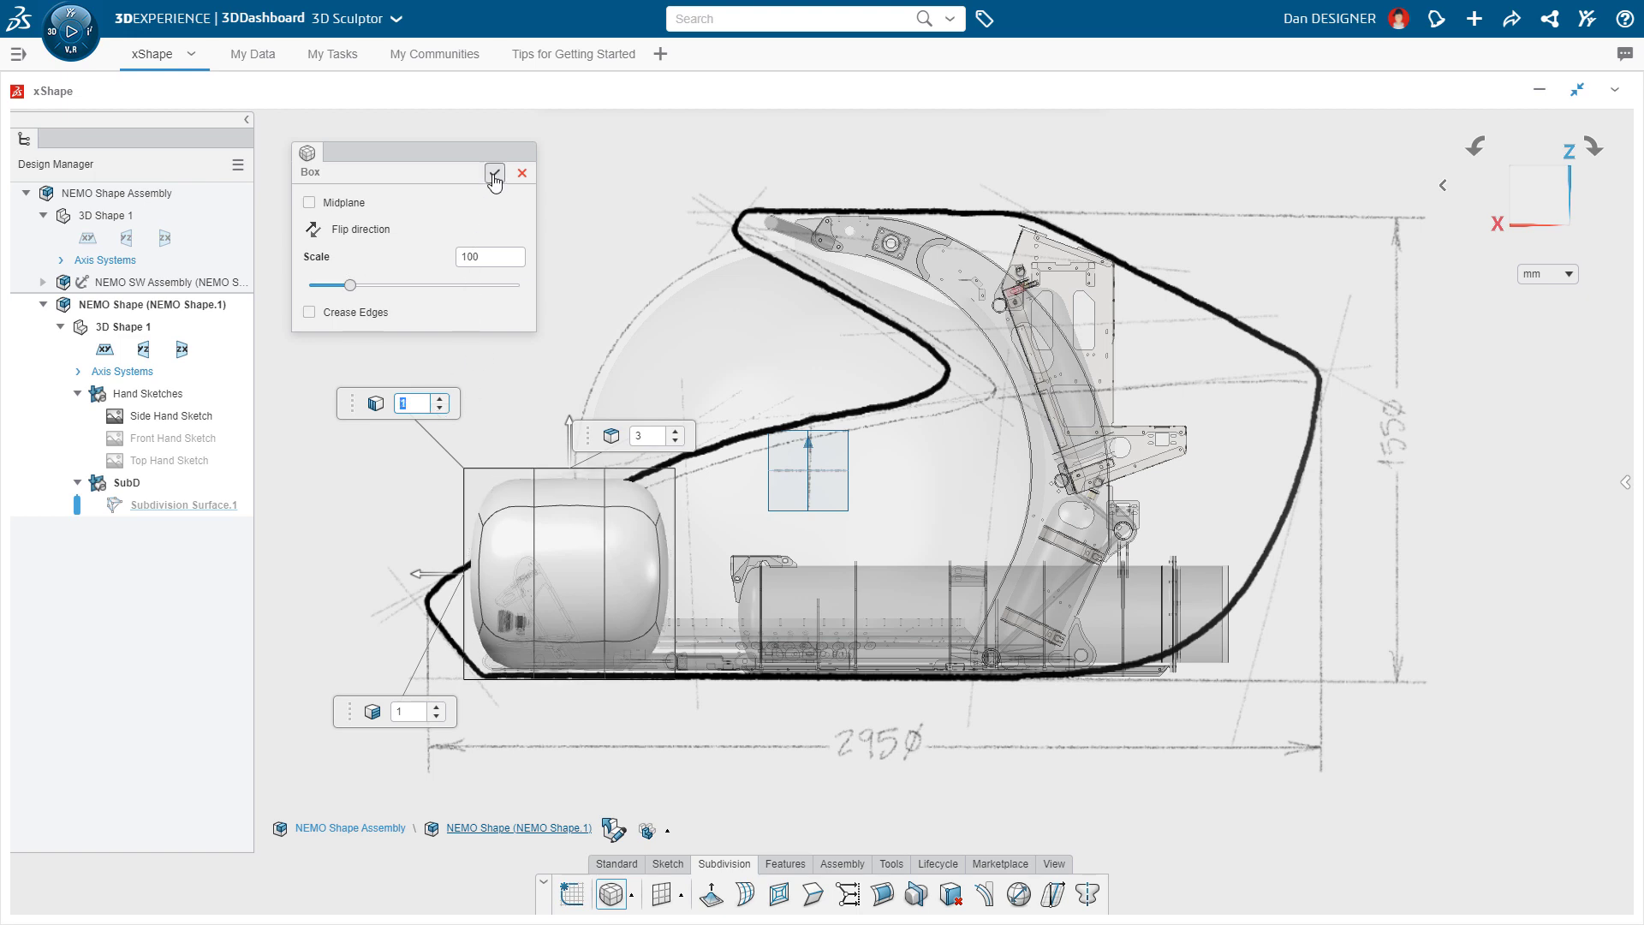
{"action": "left_click", "coordinate": [494, 173]}
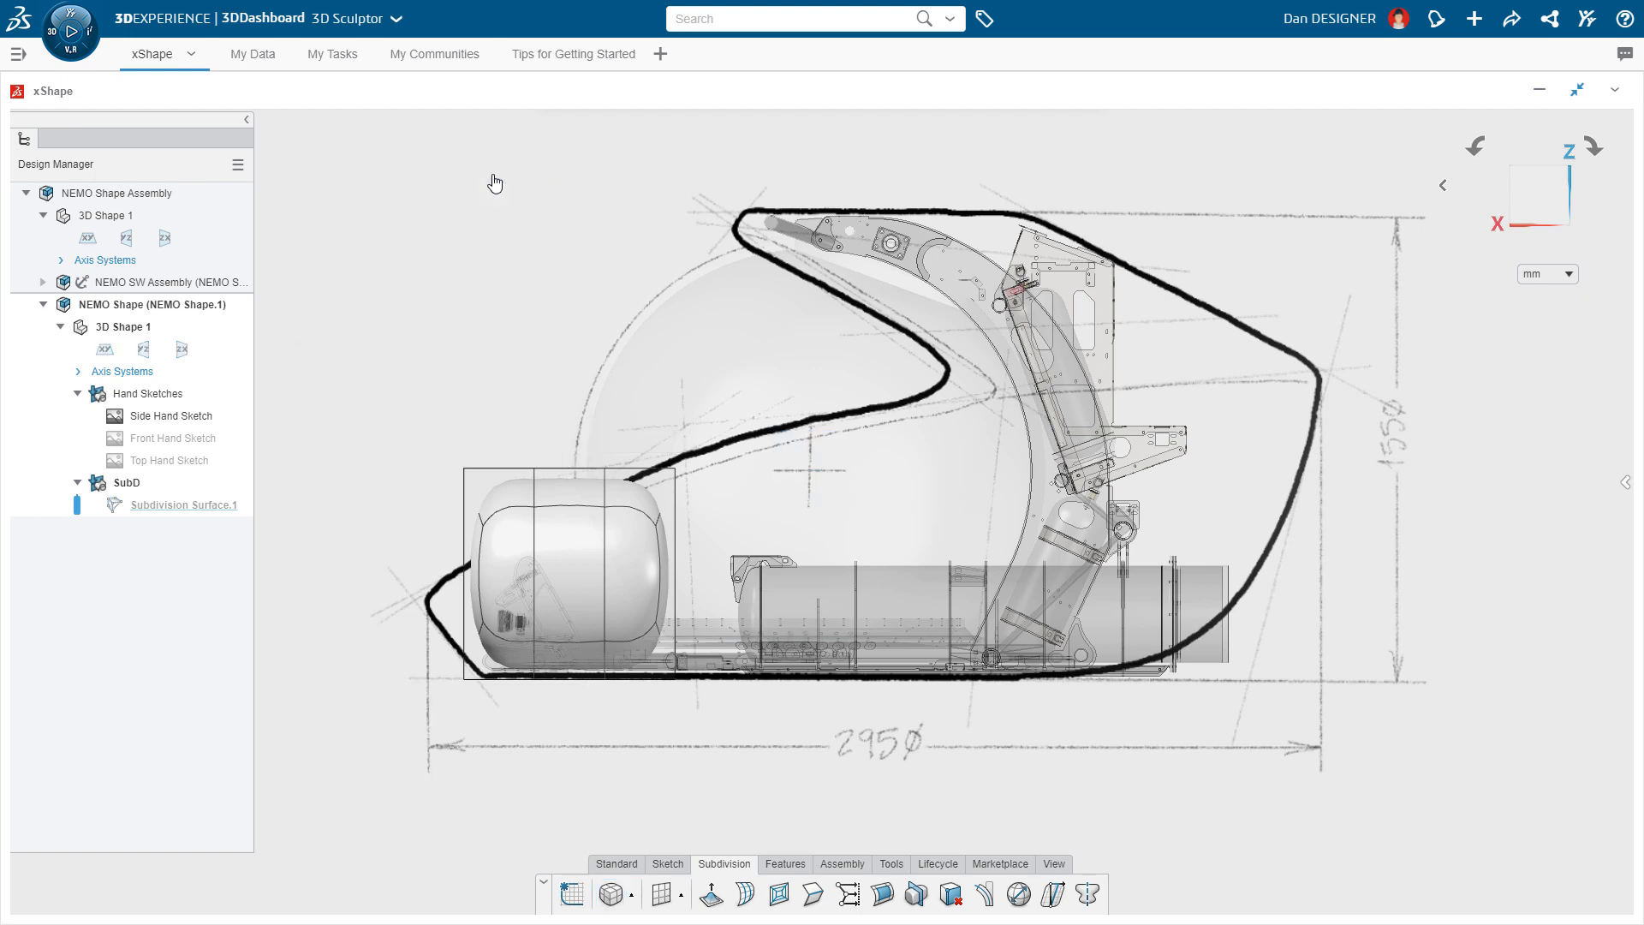
Elongate the box along X into a capsule spanning the hull and select its top faces.
{"action": "left_click", "coordinate": [566, 576]}
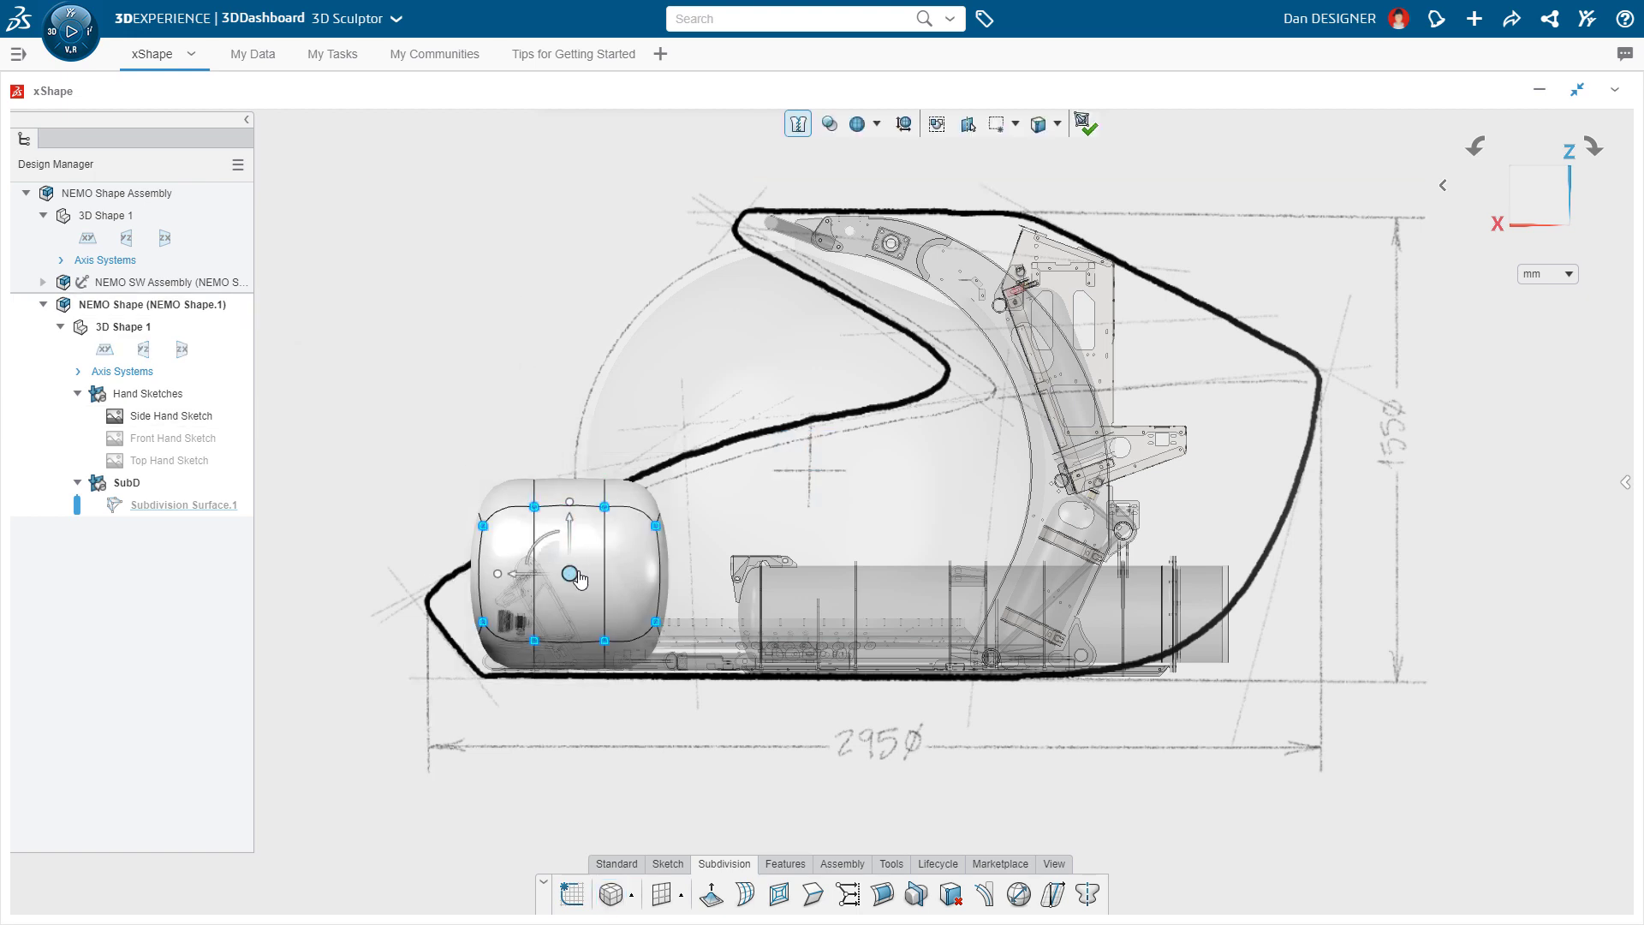
{"action": "left_click", "coordinate": [524, 581]}
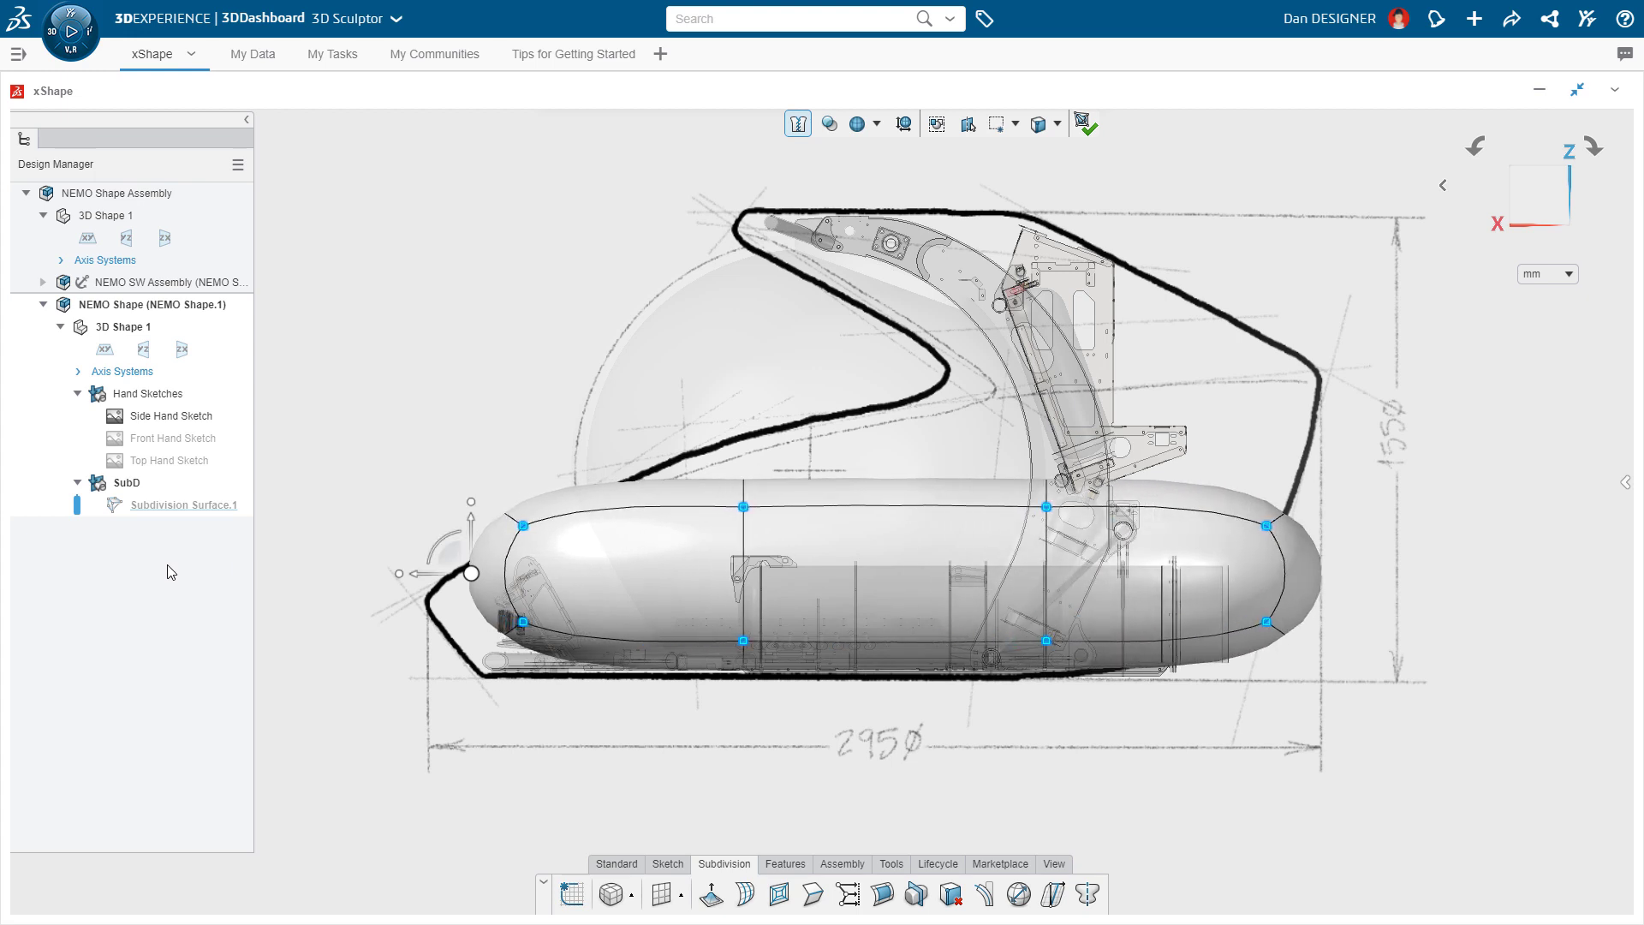
{"action": "left_click", "coordinate": [614, 505]}
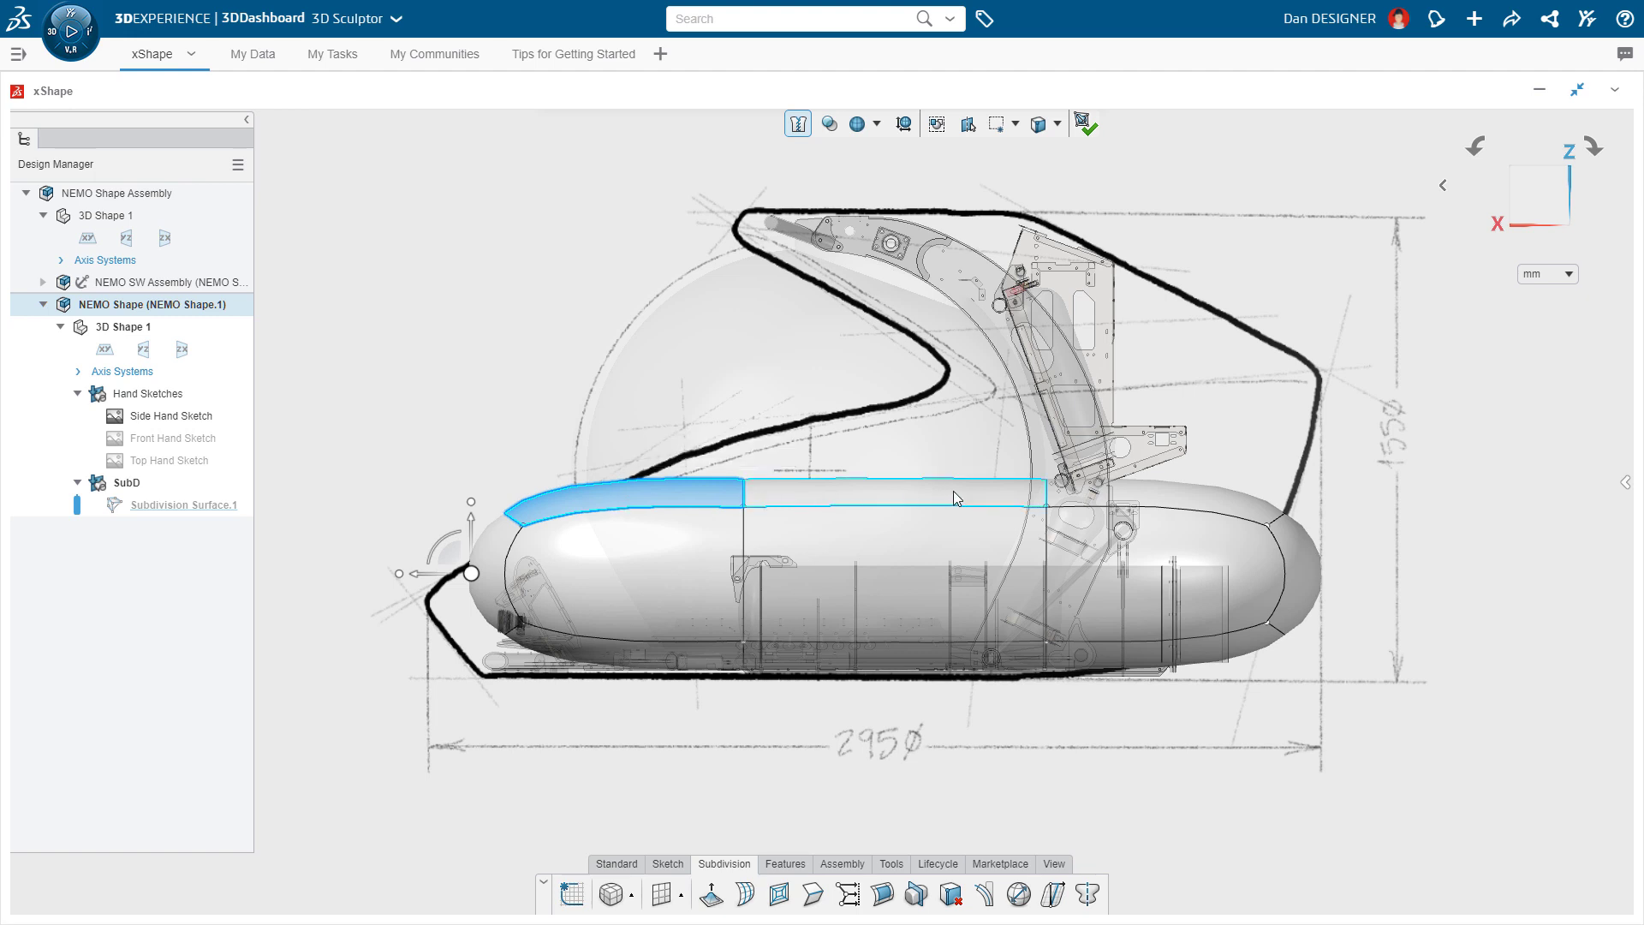
{"action": "left_click", "coordinate": [952, 500]}
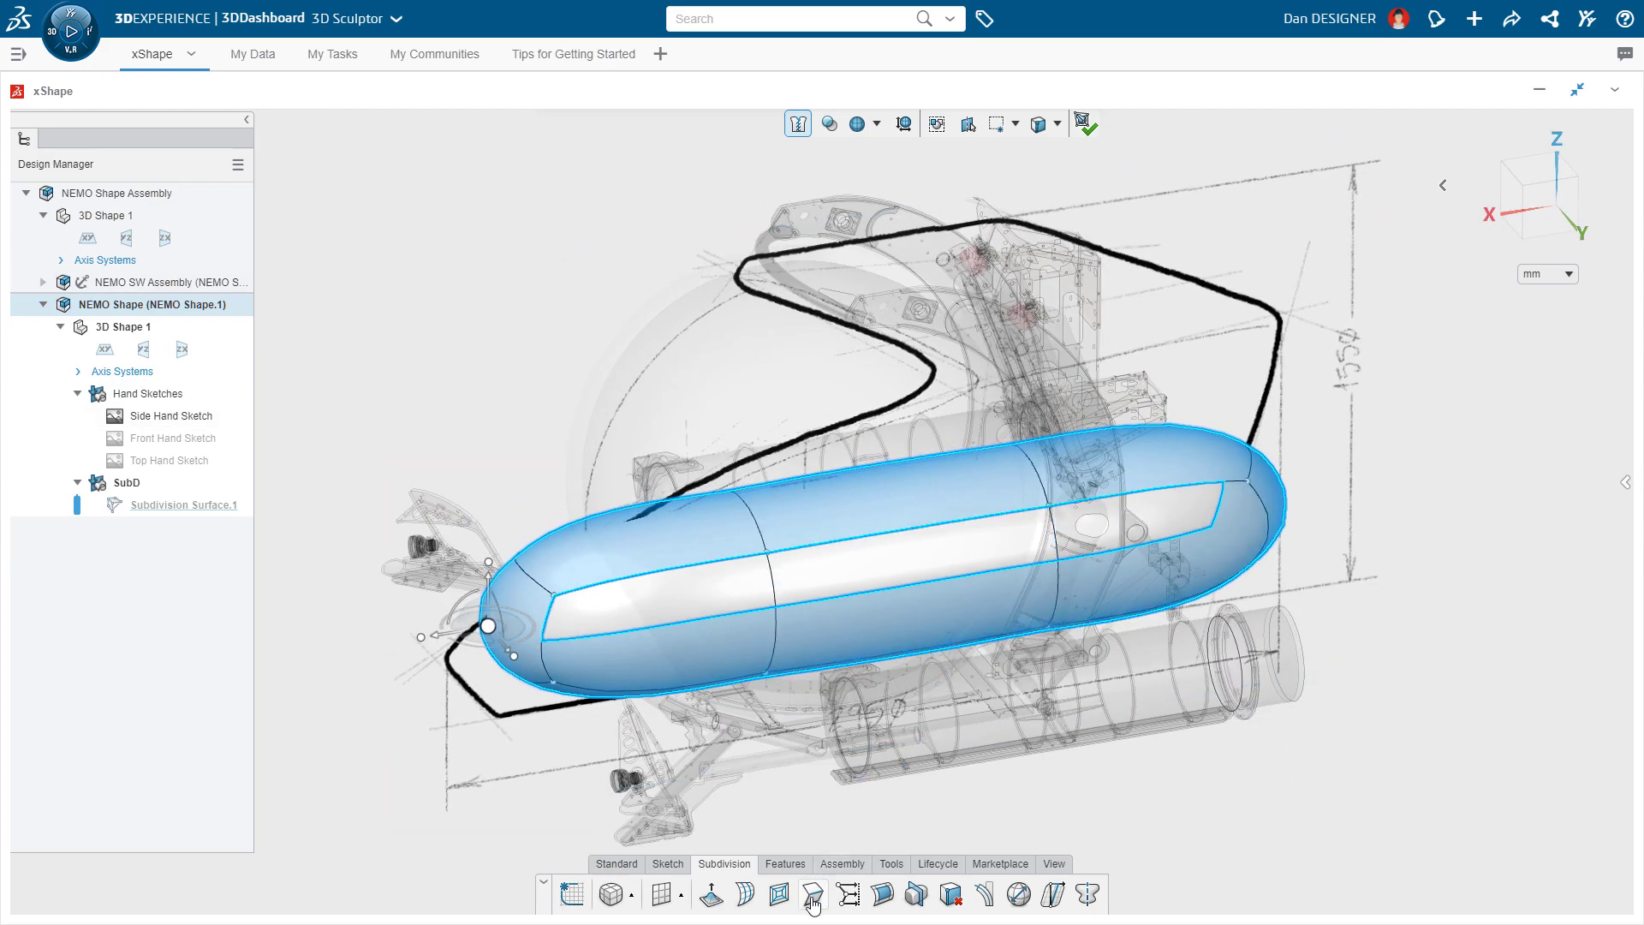
{"action": "mouse_move", "coordinate": [814, 901]}
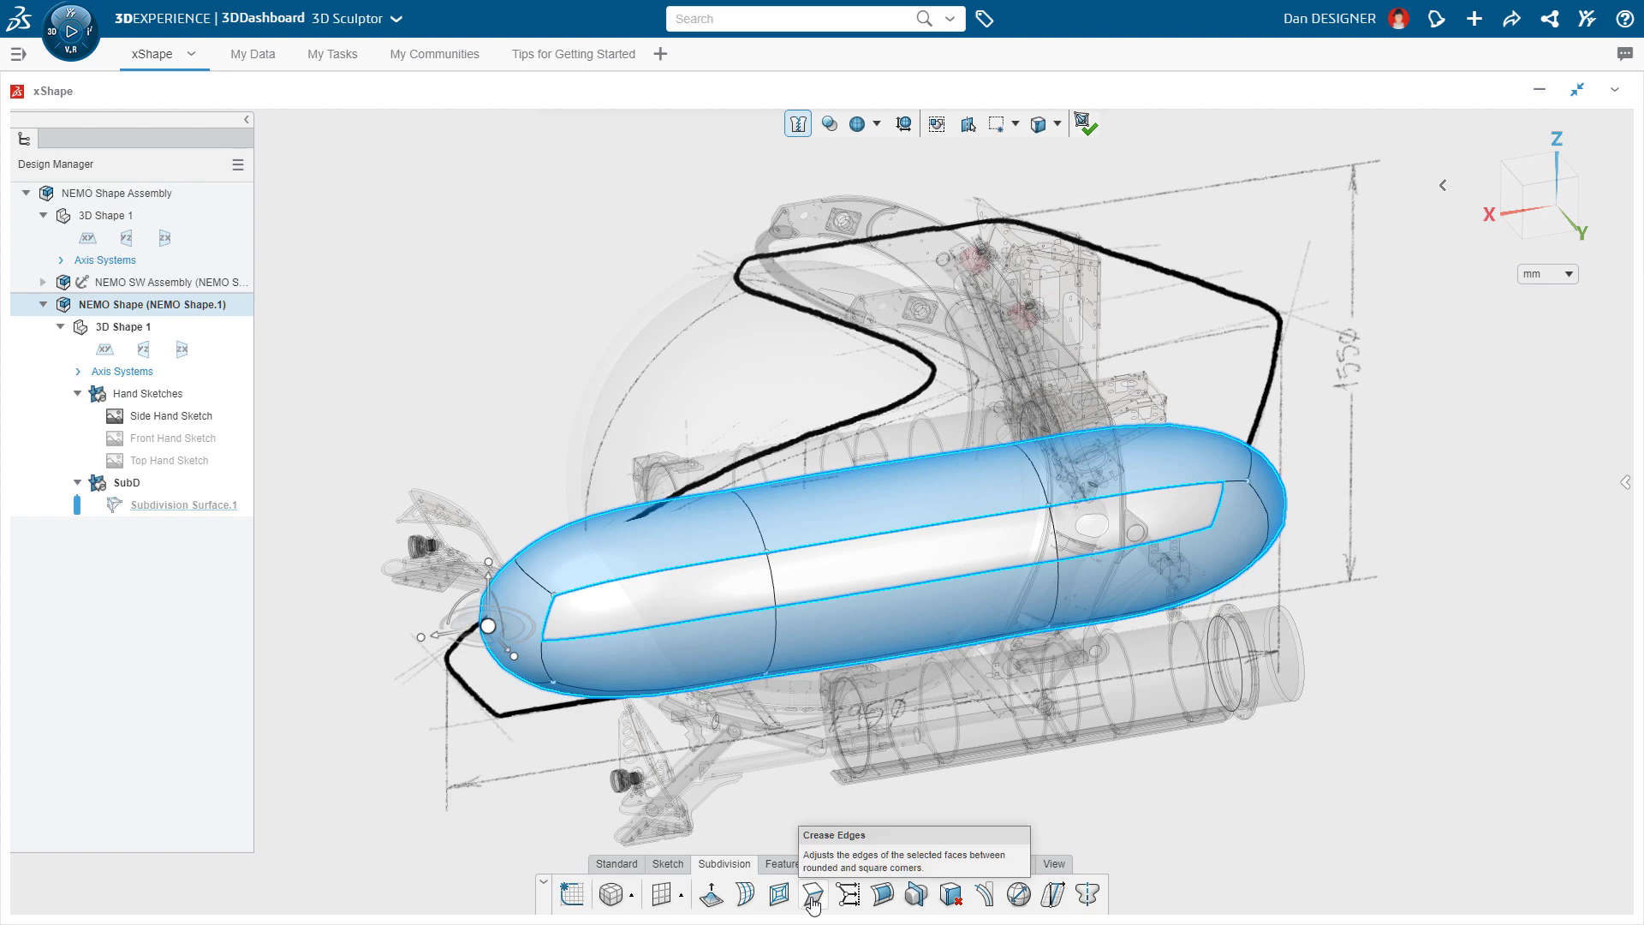
Crease the capsule's edges into flat sides and confirm Sketch Quick Align to the side sketch.
{"action": "left_click", "coordinate": [812, 894]}
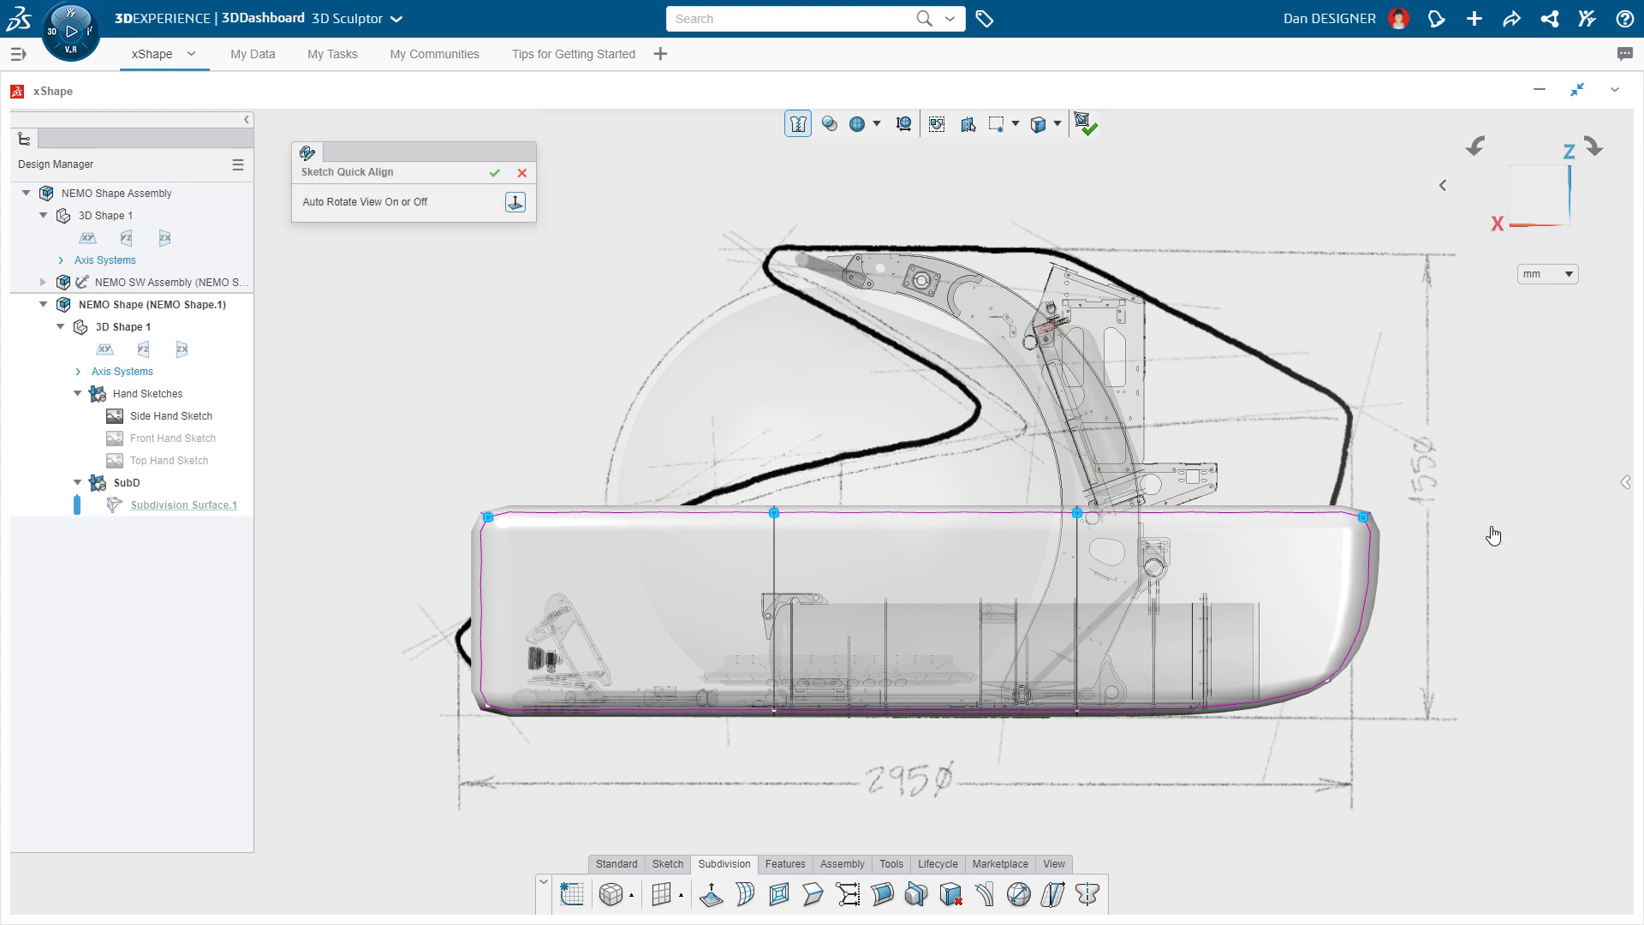
{"action": "left_click", "coordinate": [172, 414]}
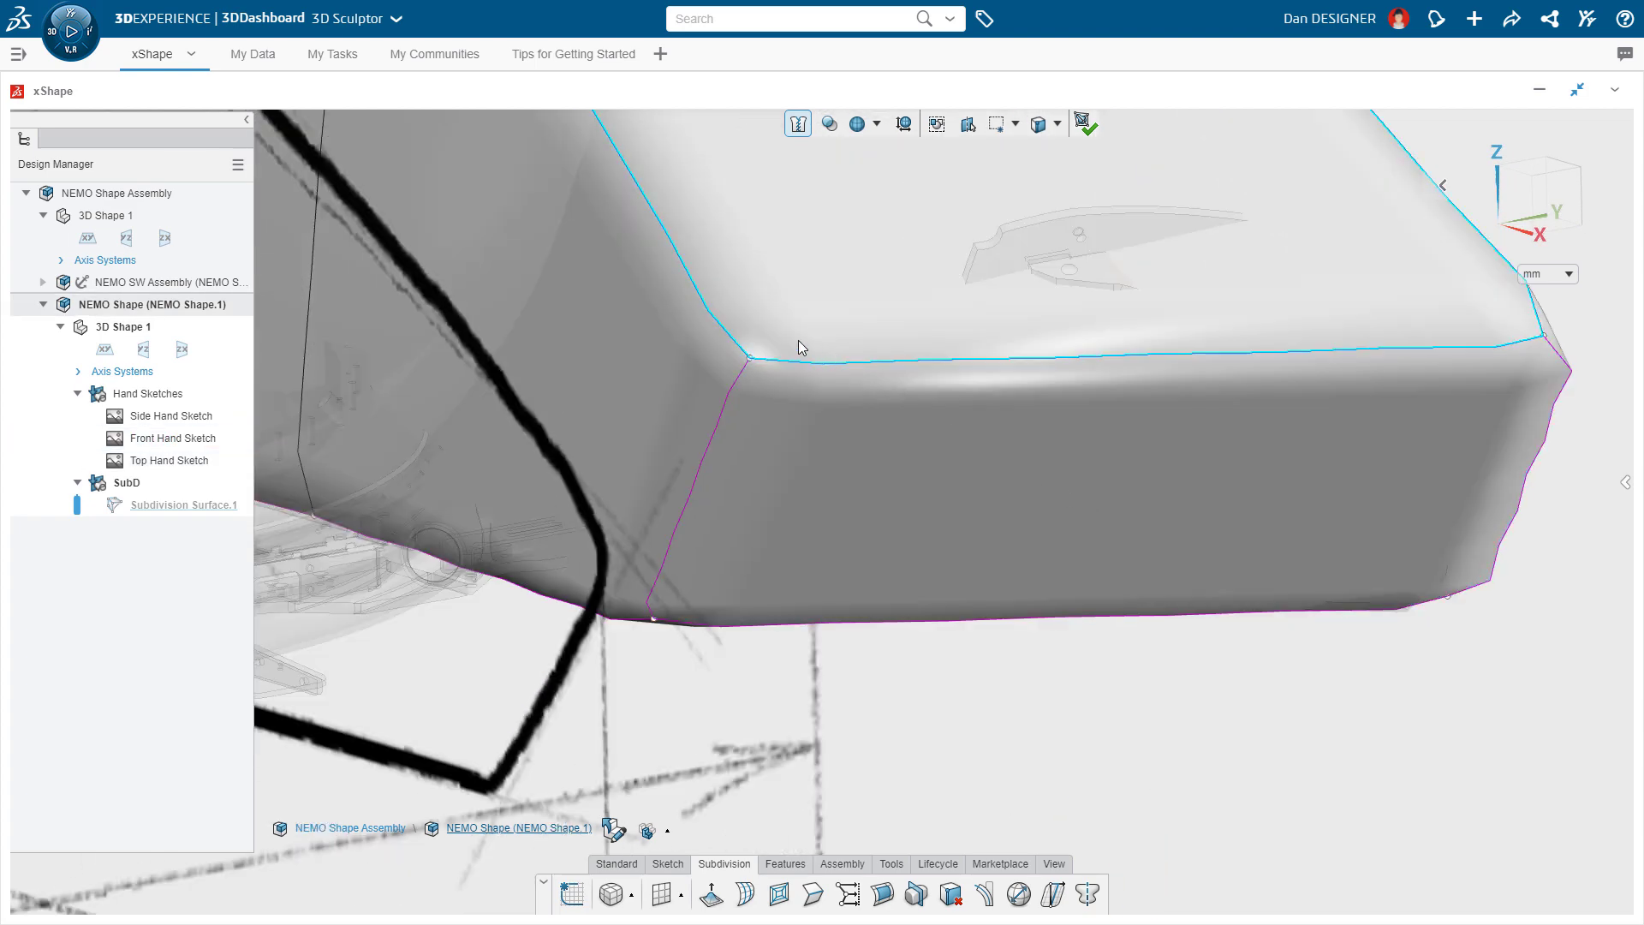
Drag a body corner with the manipulator so the profile follows the side hand sketch.
{"action": "left_click", "coordinate": [750, 356]}
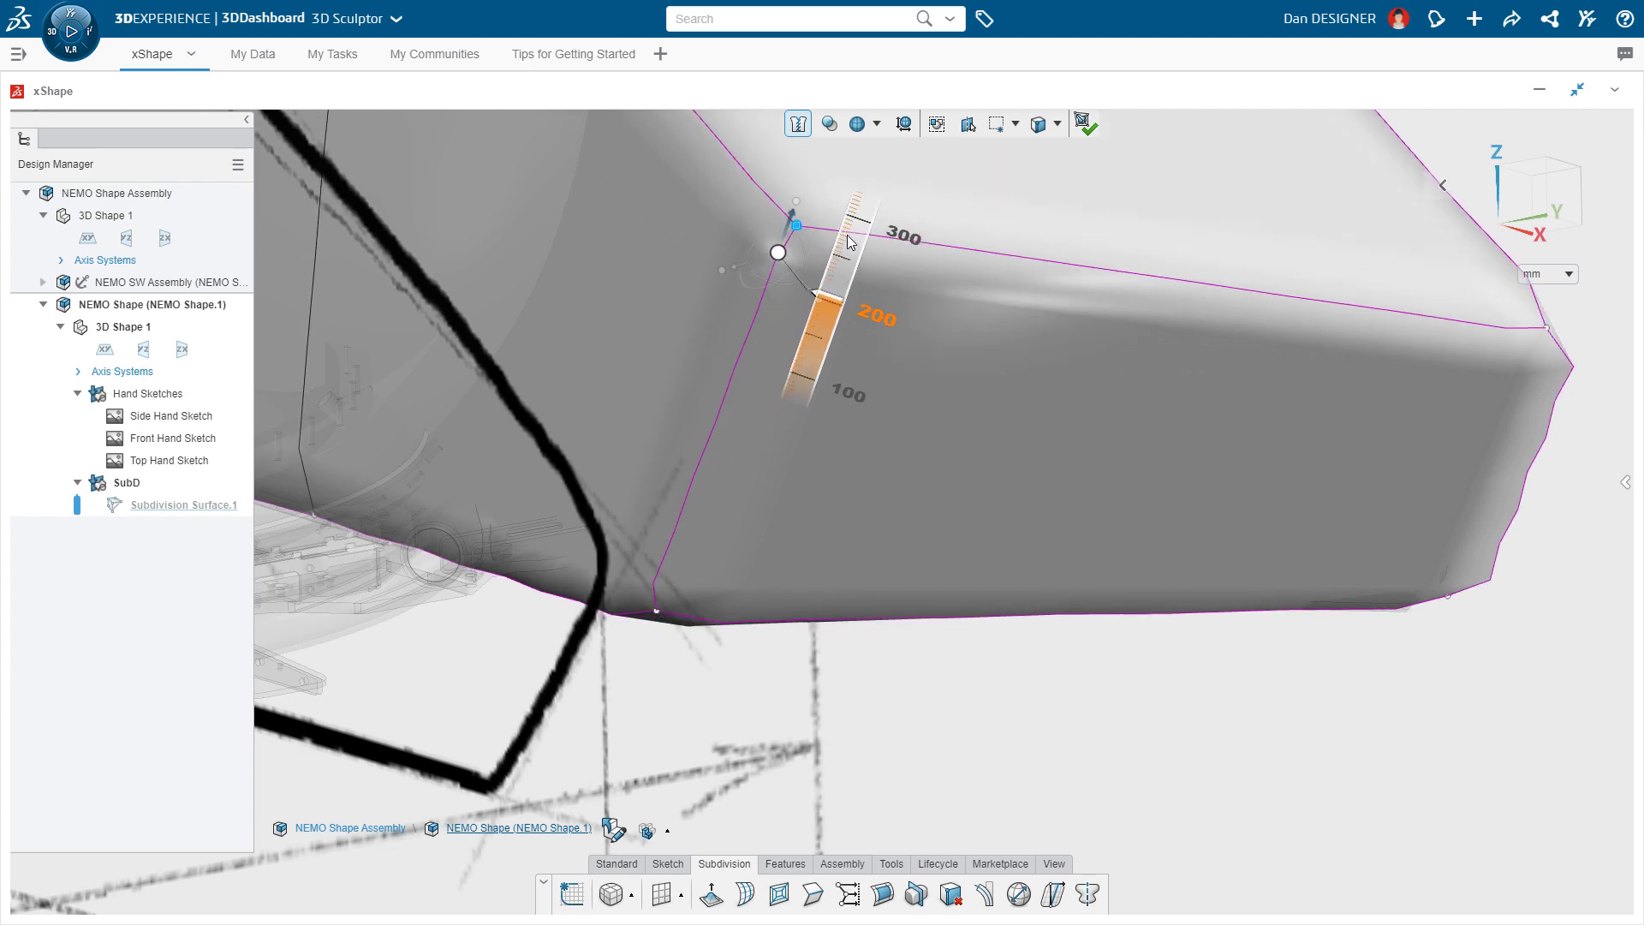
{"action": "left_click", "coordinate": [168, 414]}
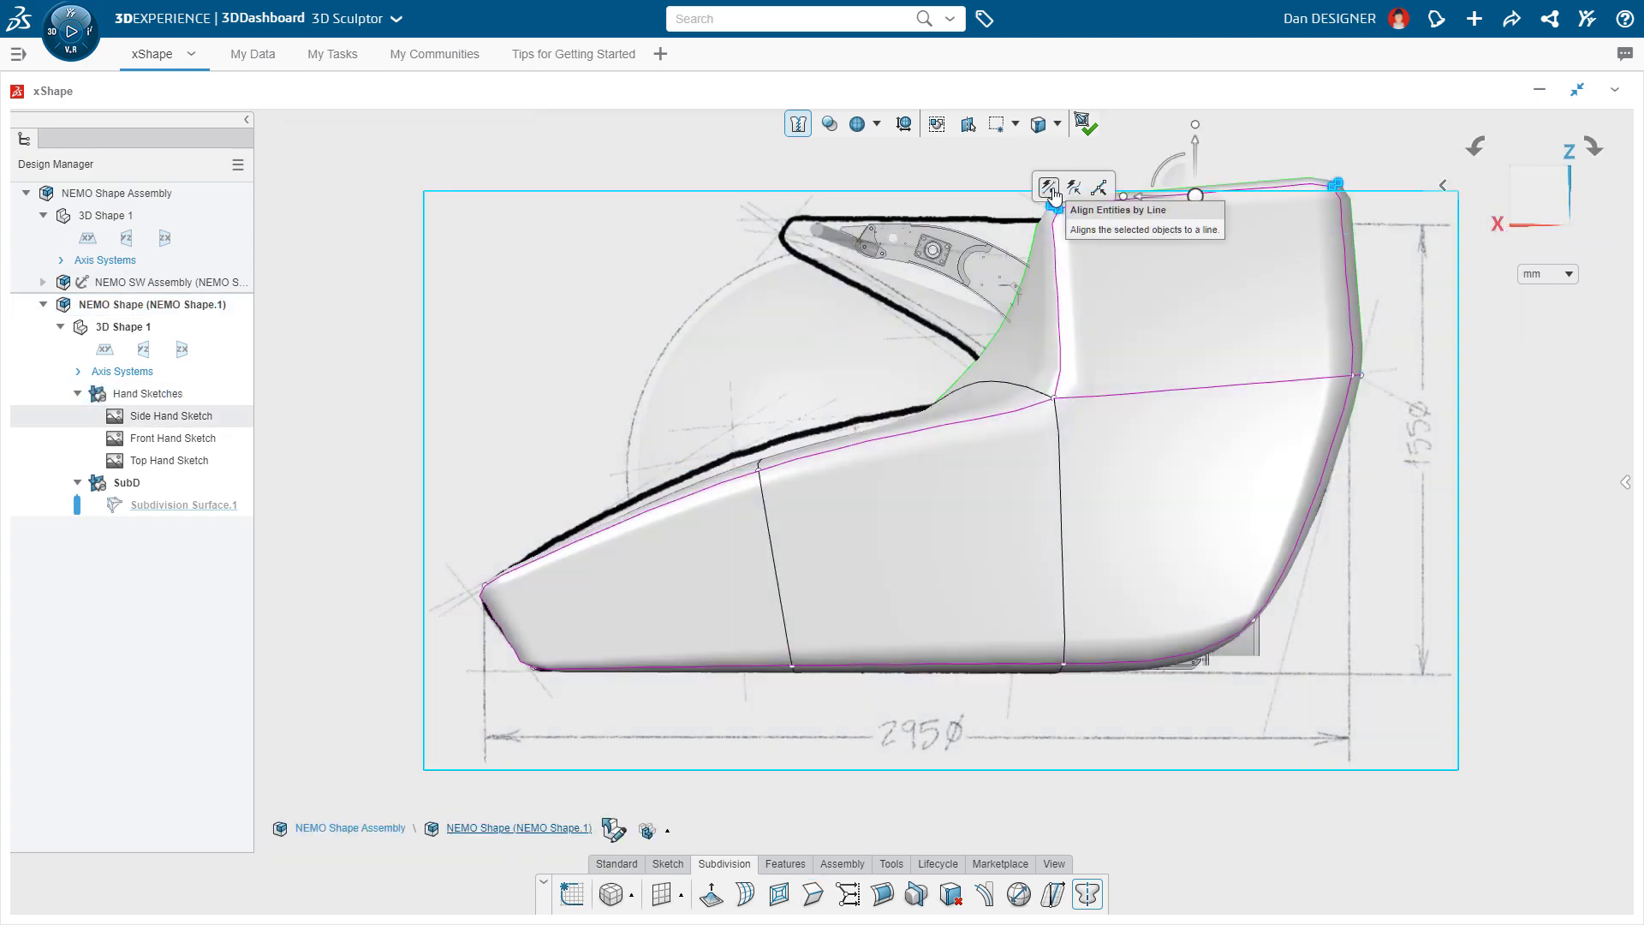
Align the roof points to a straight line and slope the upper shoulders inward to the front sketch.
{"action": "left_click", "coordinate": [1049, 187]}
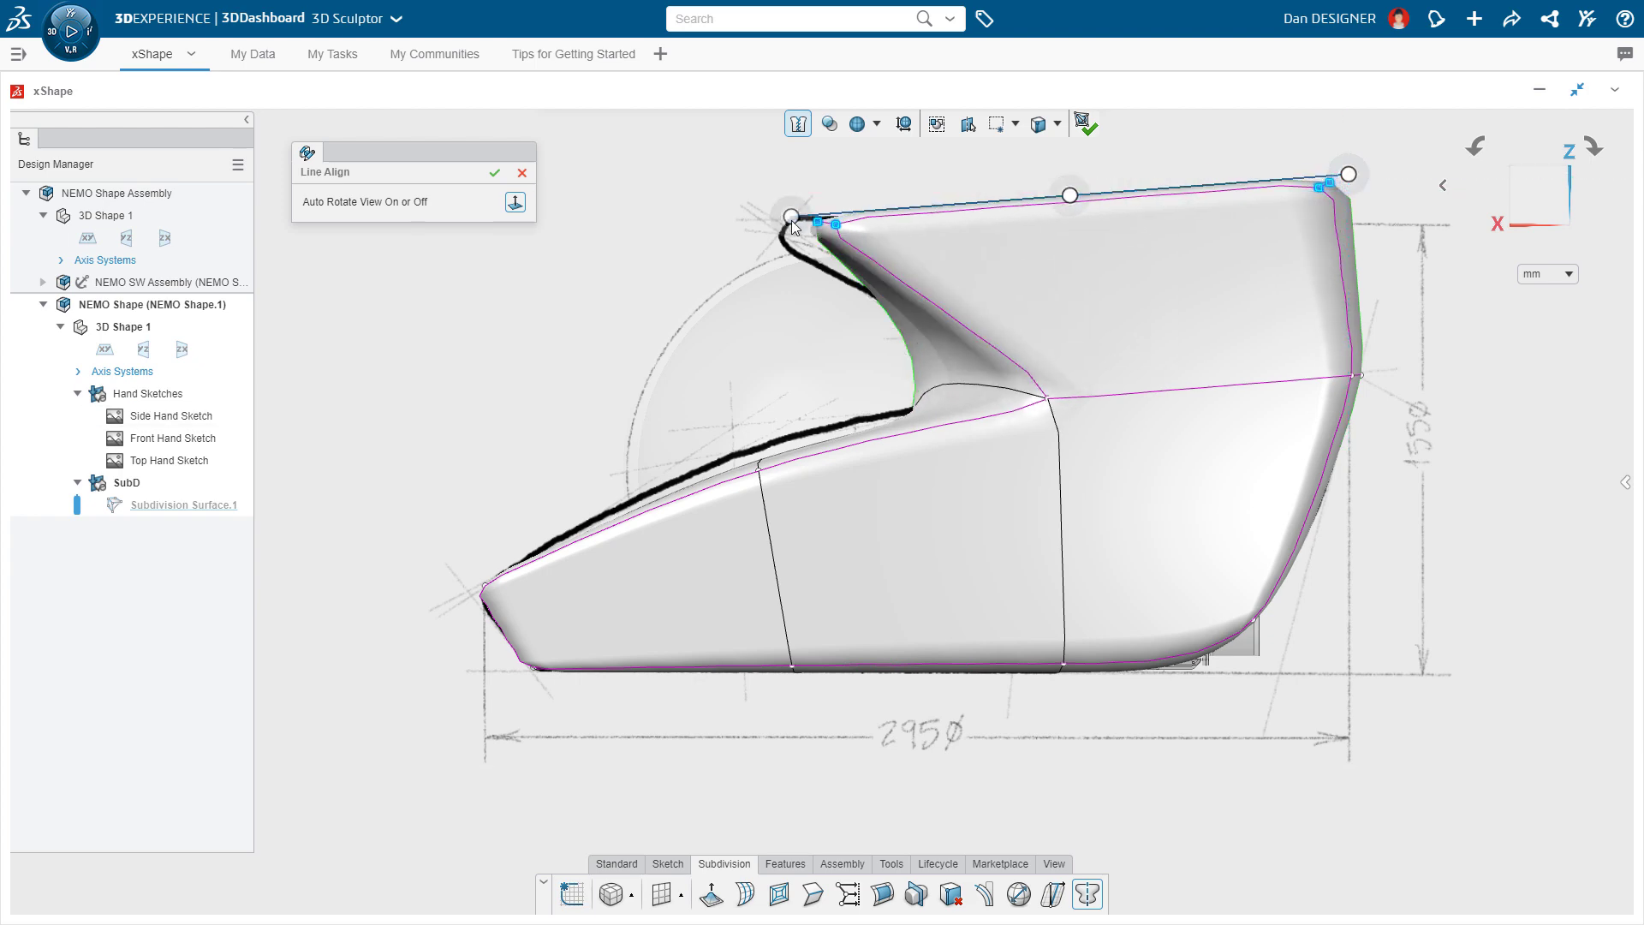
{"action": "left_click_drag", "start_coordinate": [1348, 173], "coordinate": [1067, 221]}
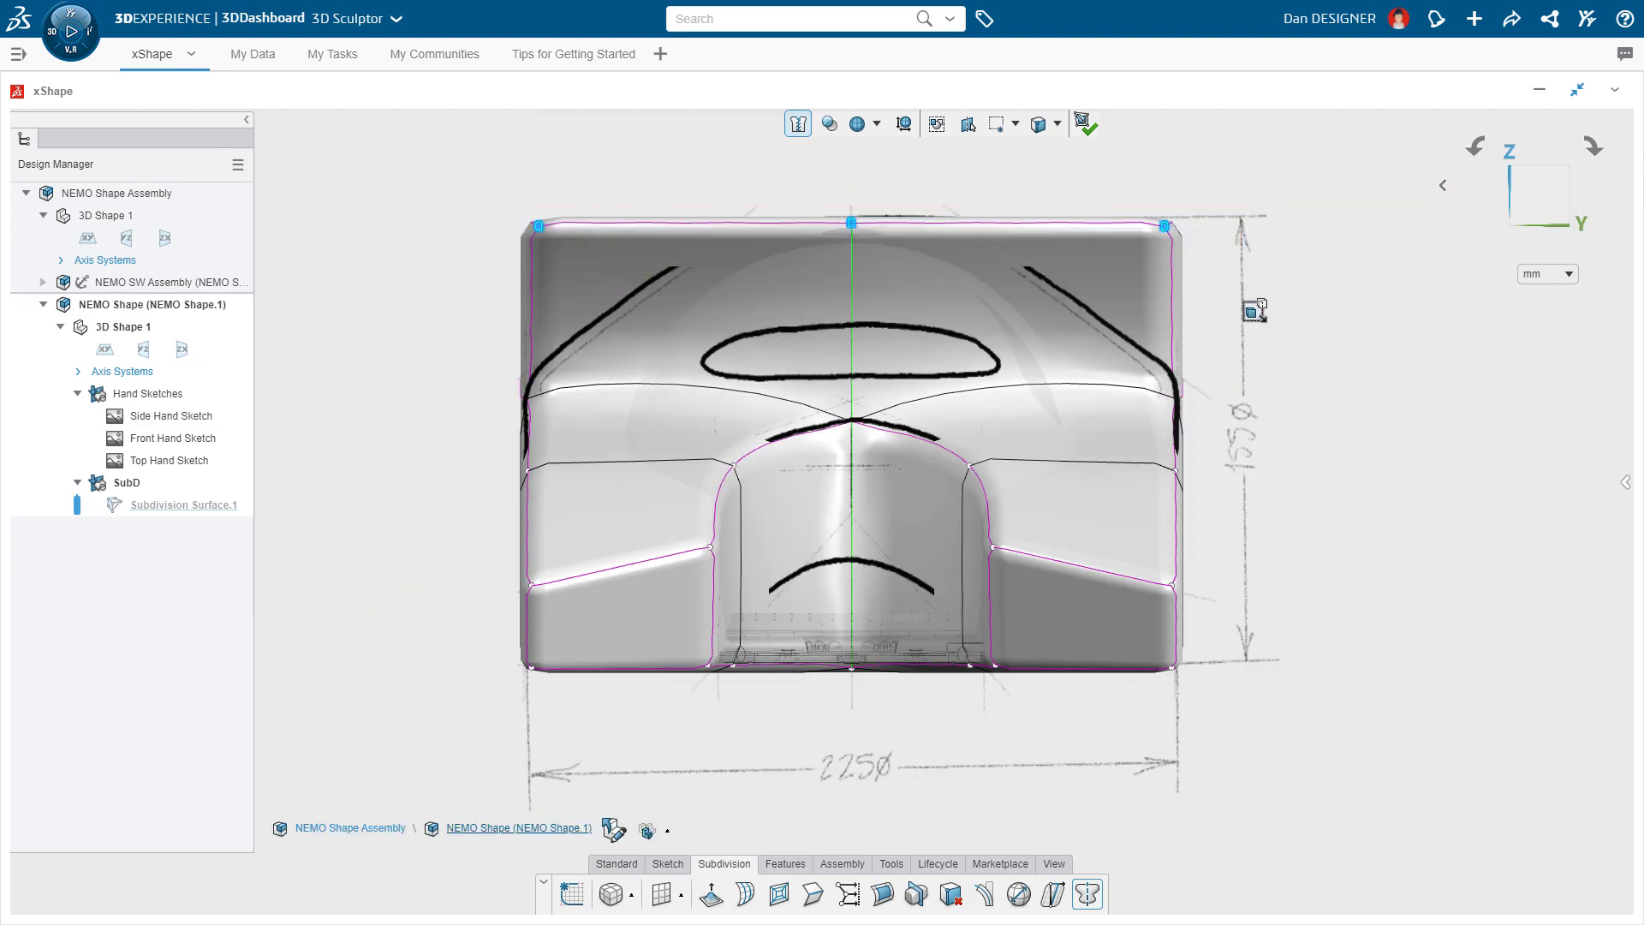
{"action": "left_click_drag", "start_coordinate": [852, 223], "coordinate": [851, 223]}
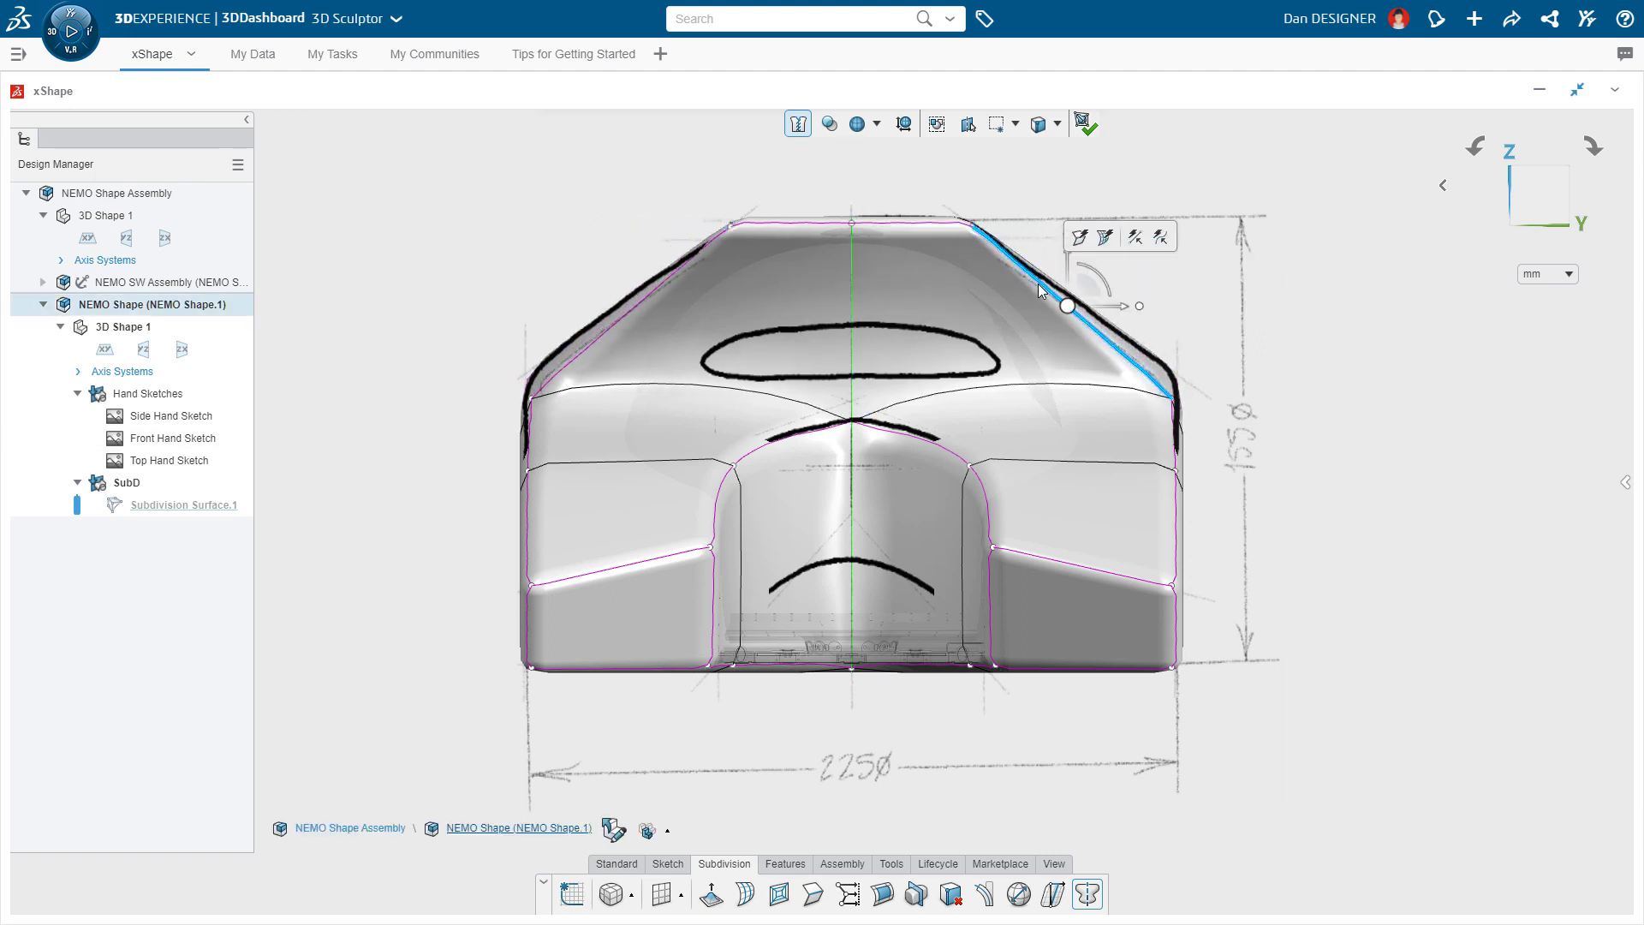
{"action": "mouse_move", "coordinate": [745, 896]}
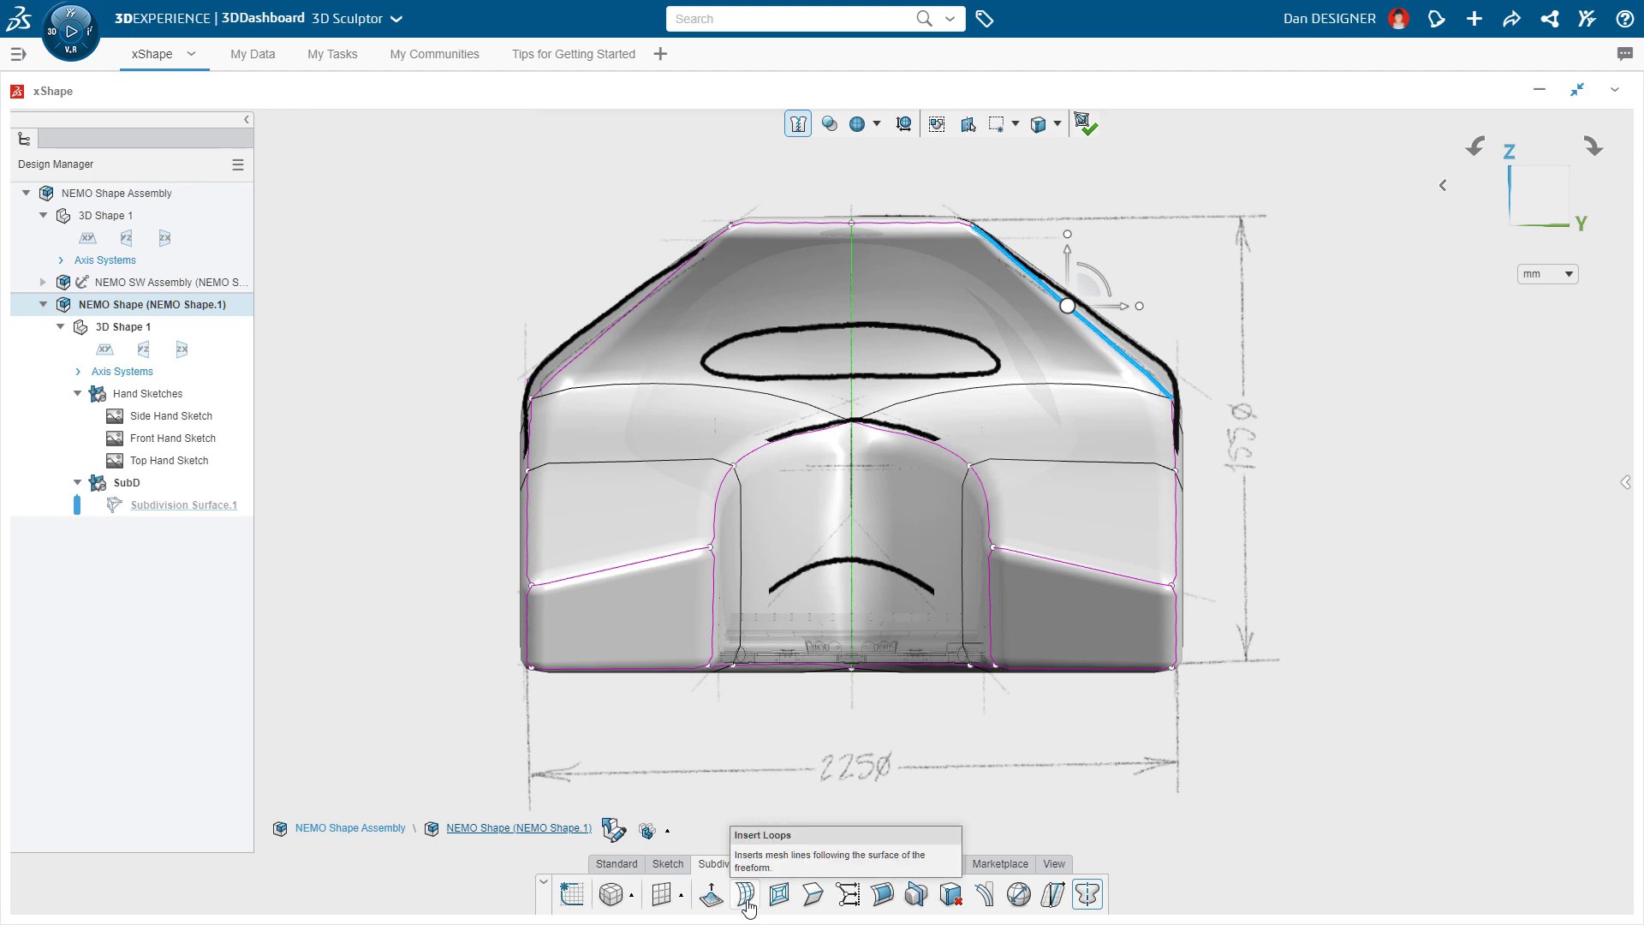
Insert a mesh loop along the lower front, toggle see-through display and shape the underside arch.
{"action": "left_click", "coordinate": [744, 895]}
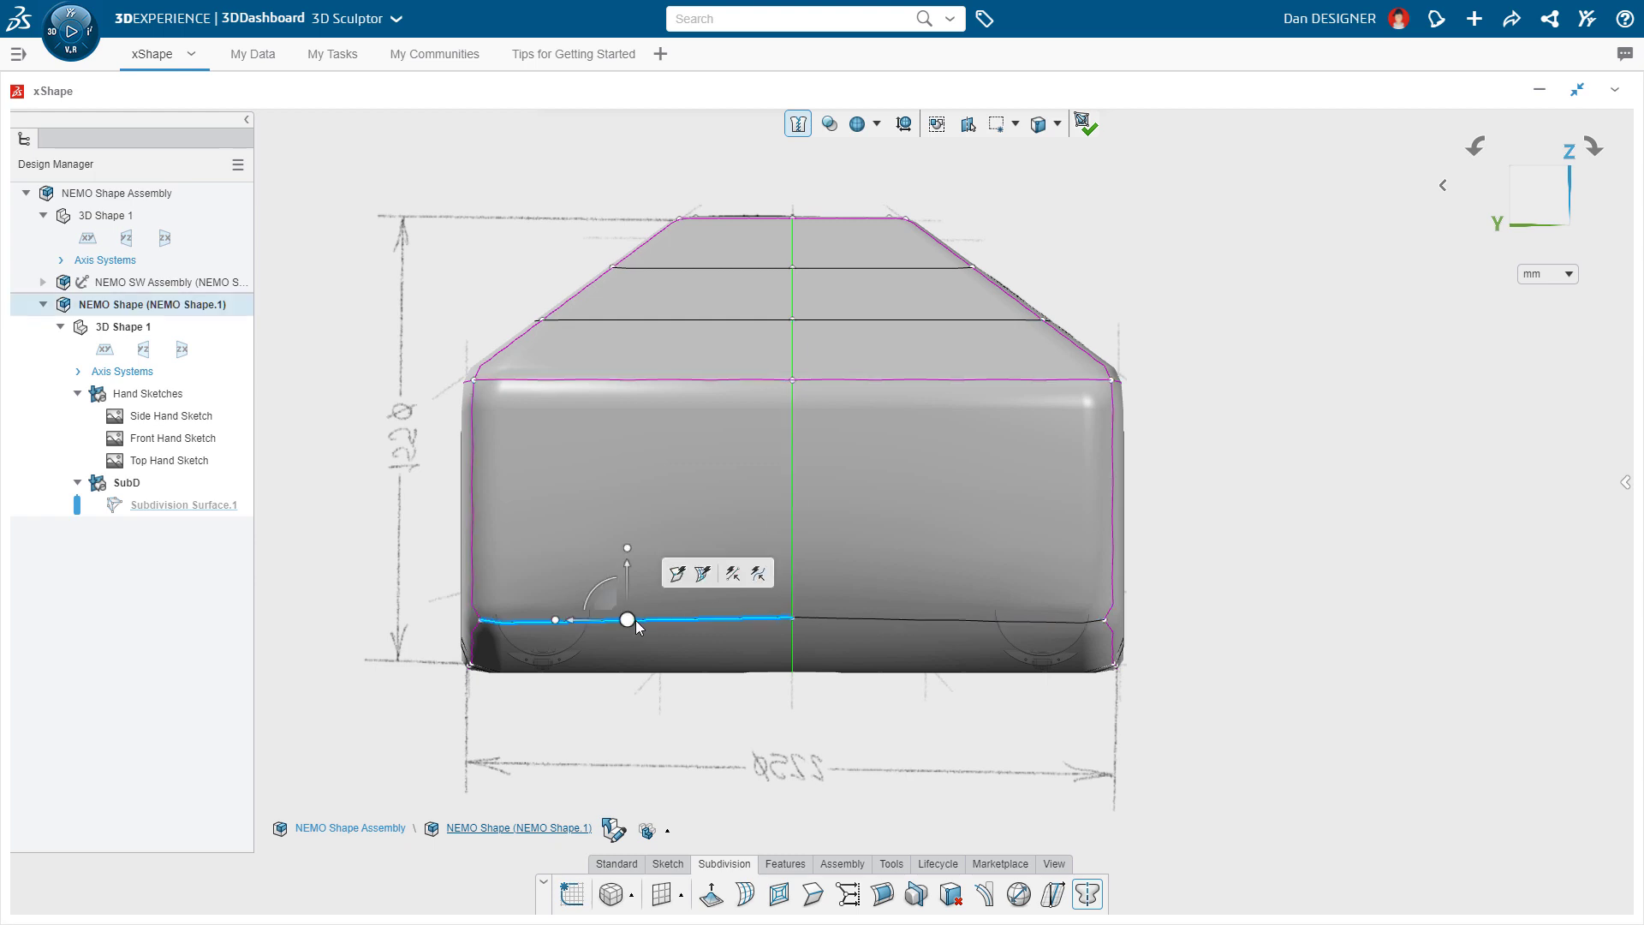
{"action": "left_click", "coordinate": [830, 123]}
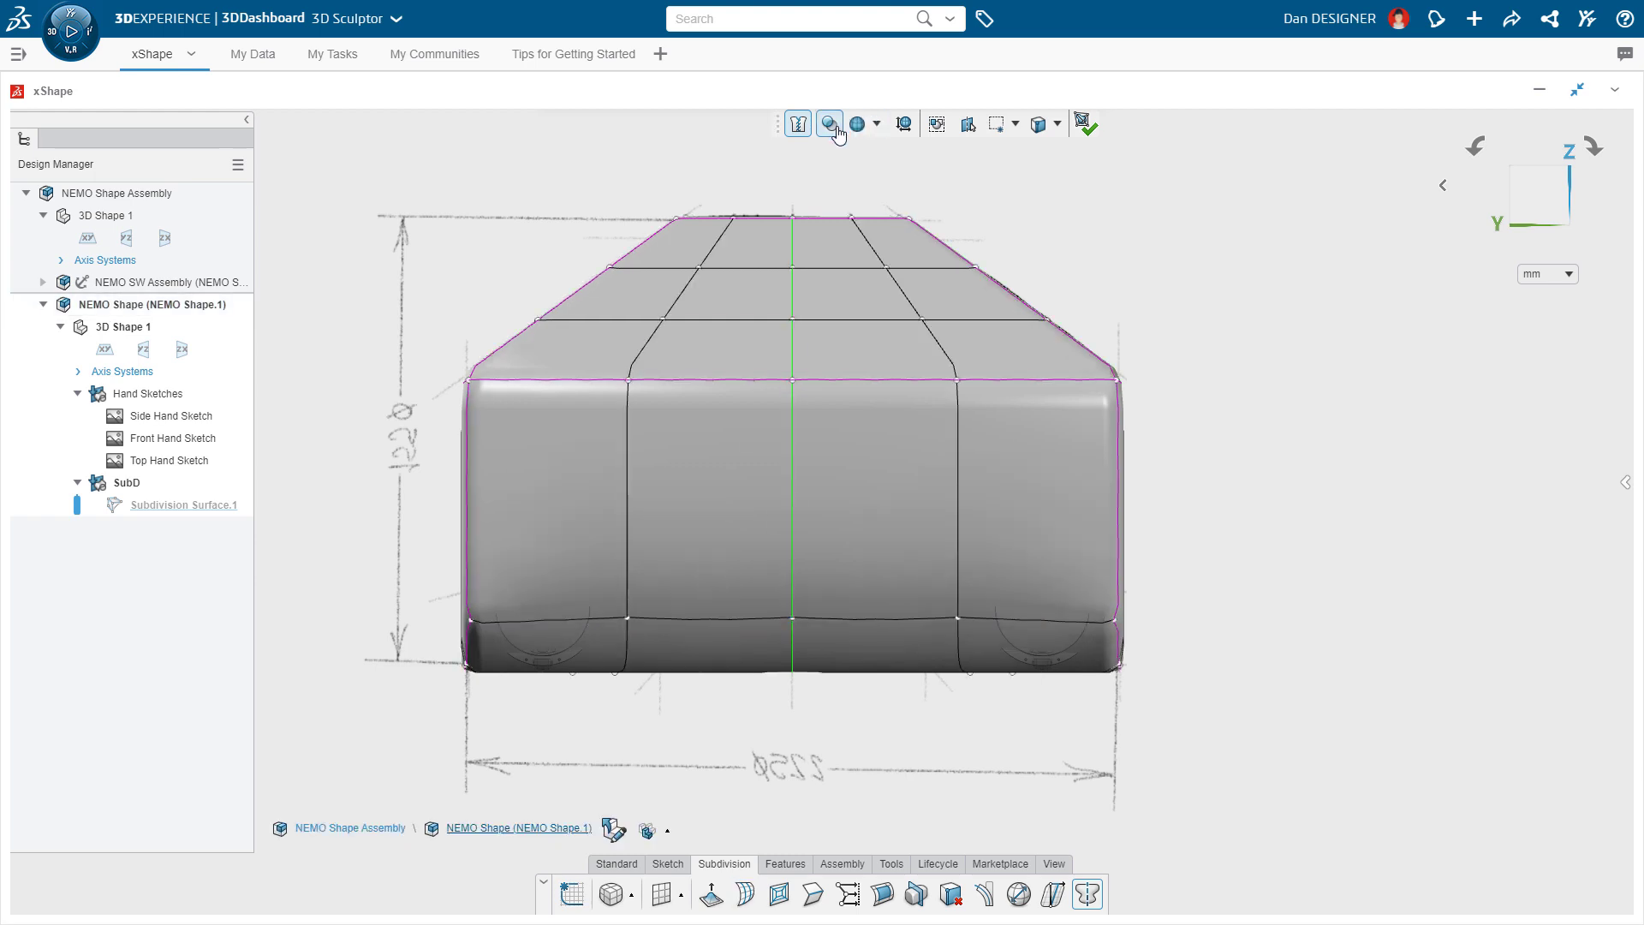
{"action": "left_click", "coordinate": [829, 124]}
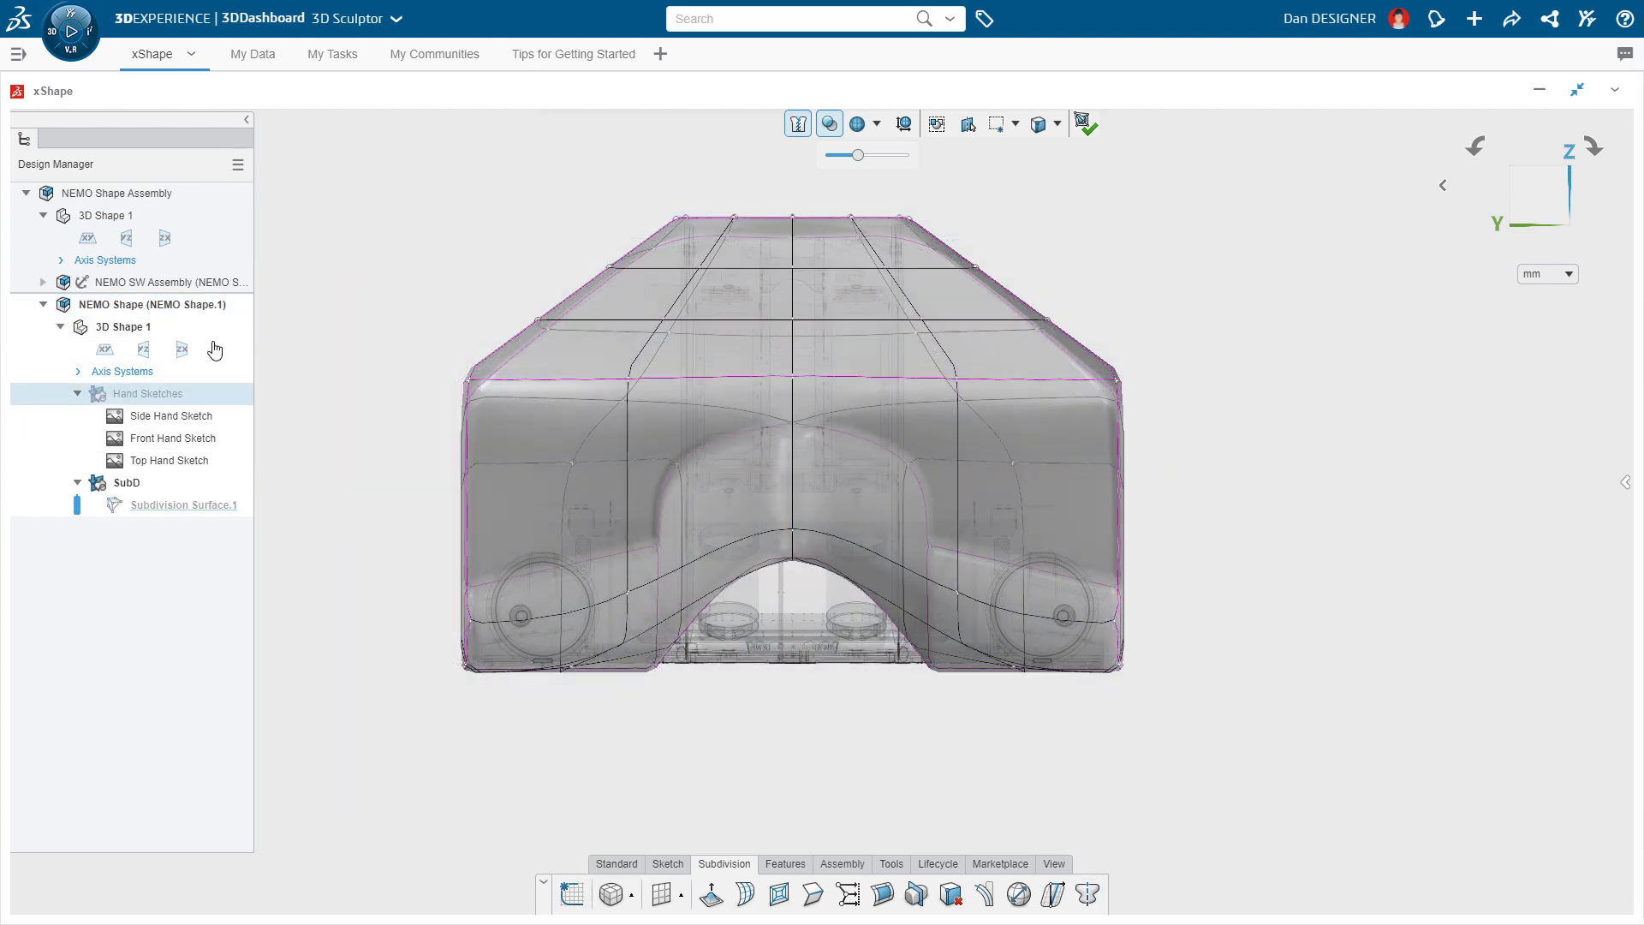
{"action": "left_click", "coordinate": [740, 353]}
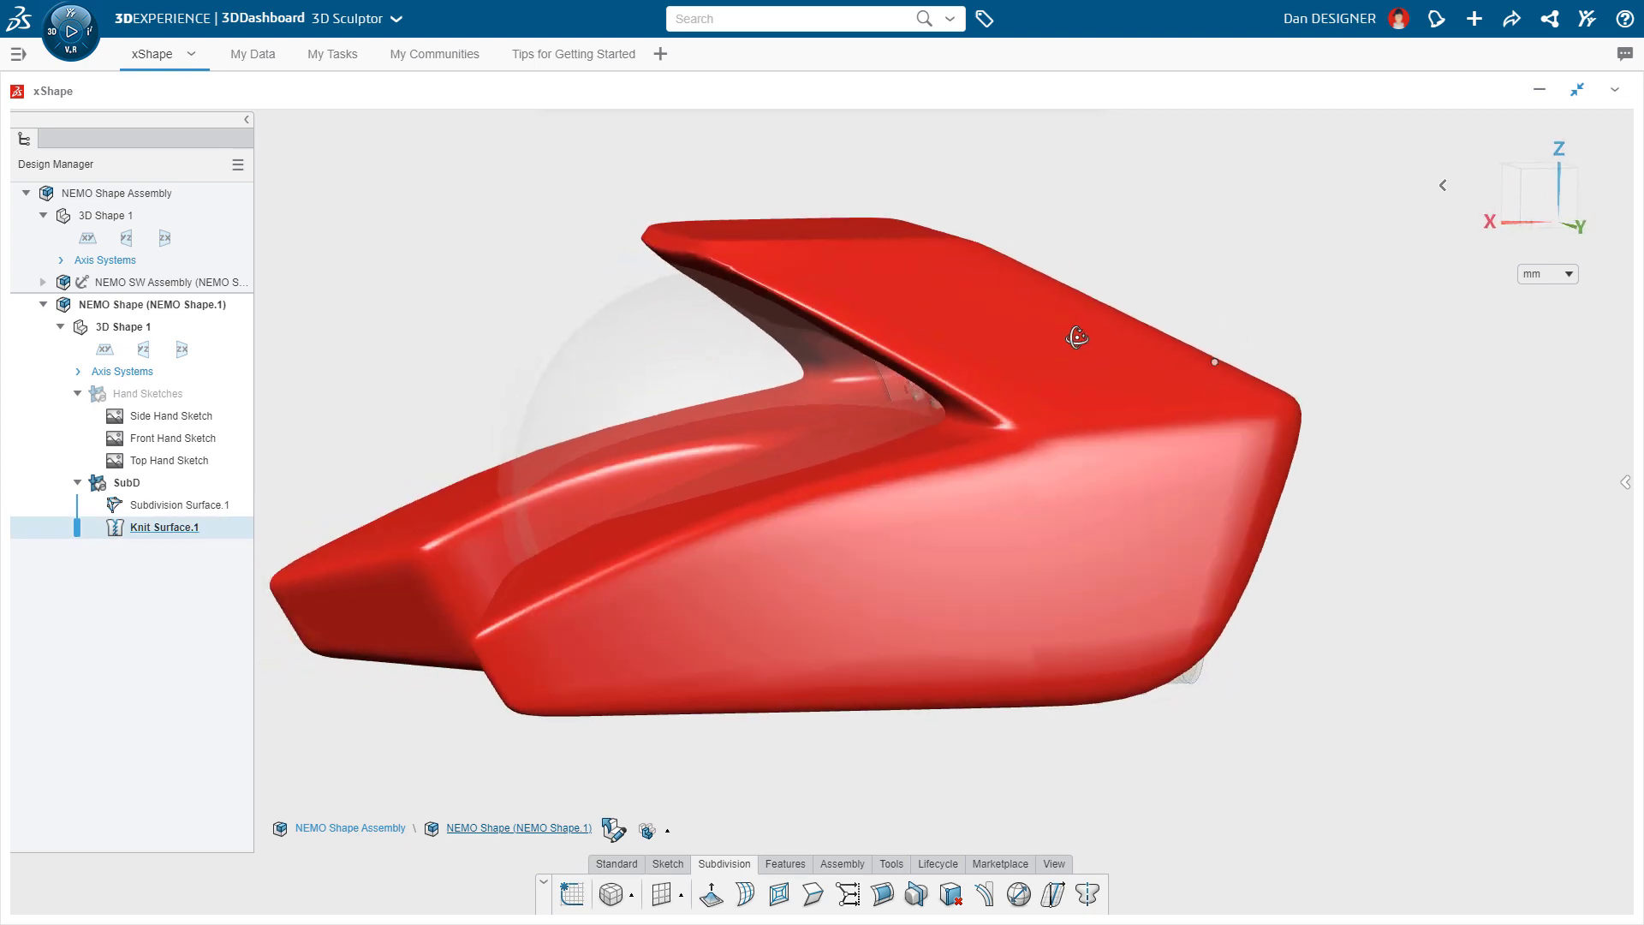
{"action": "left_click_drag", "start_coordinate": [1078, 337], "coordinate": [880, 522]}
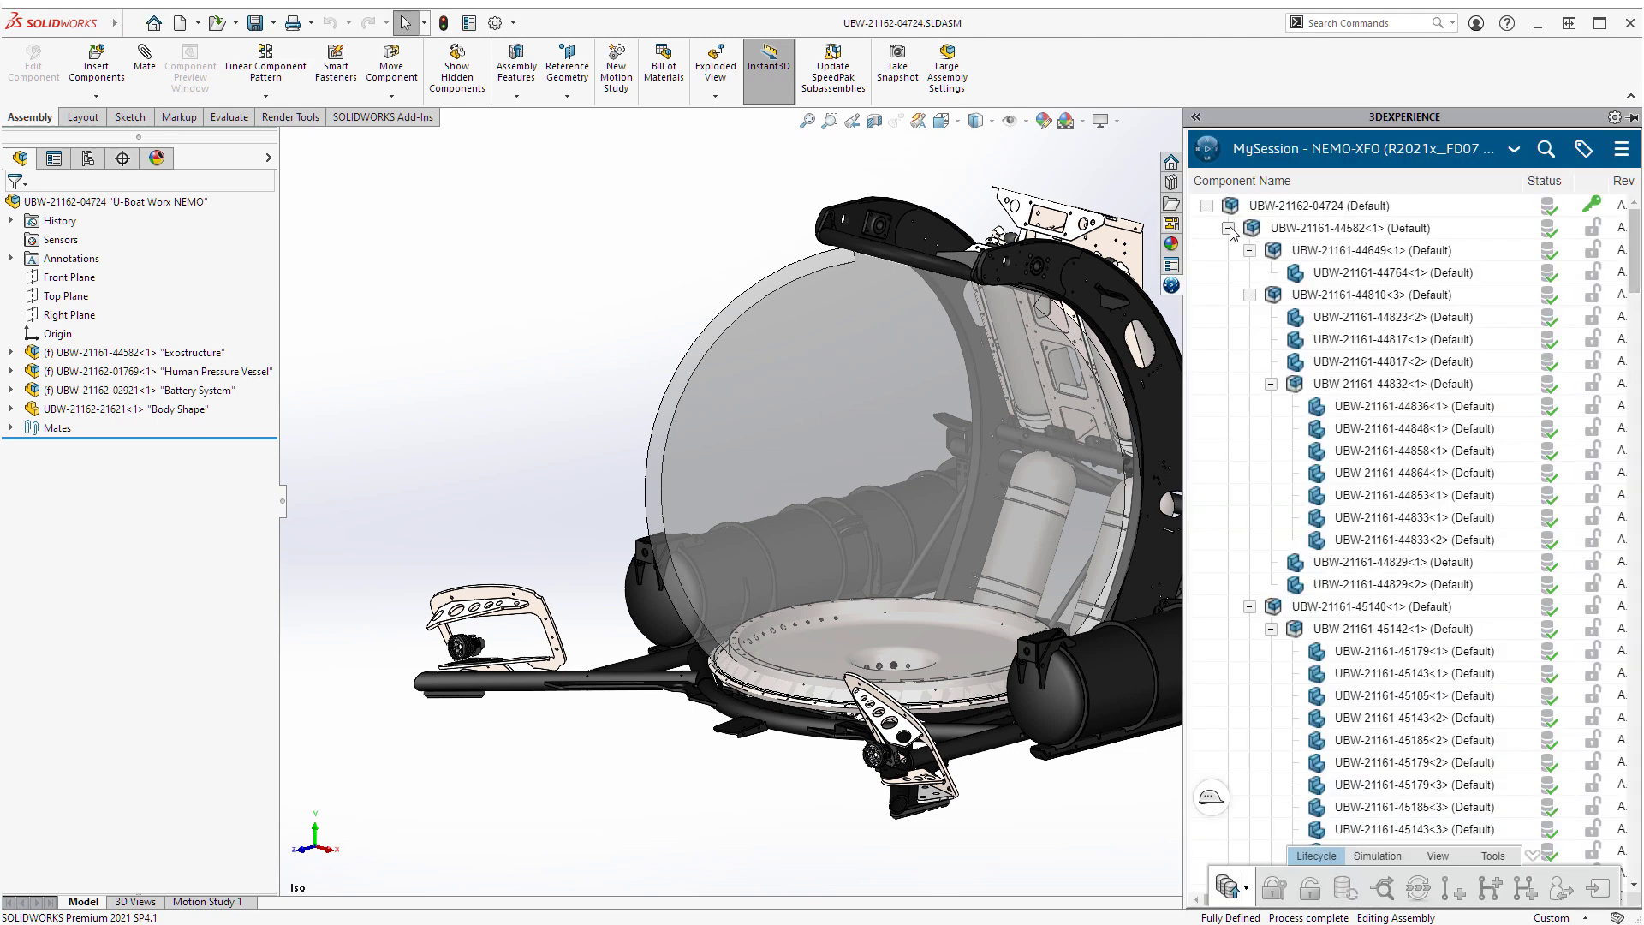
{"action": "left_click", "coordinate": [1229, 230]}
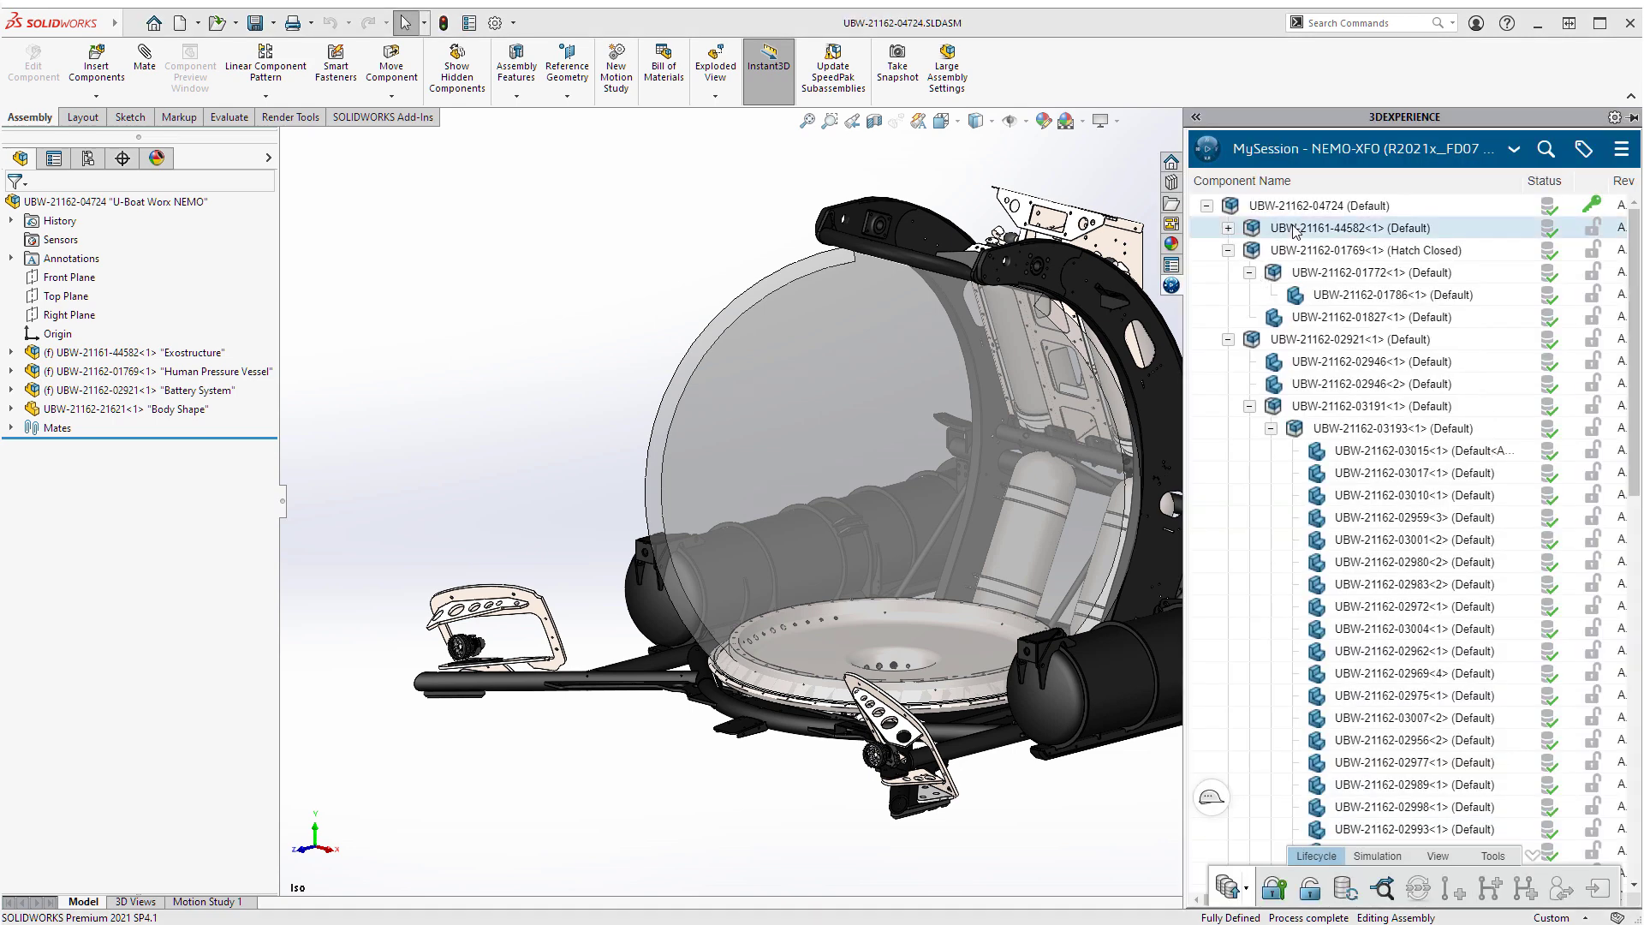
{"action": "right_click", "coordinate": [1306, 251]}
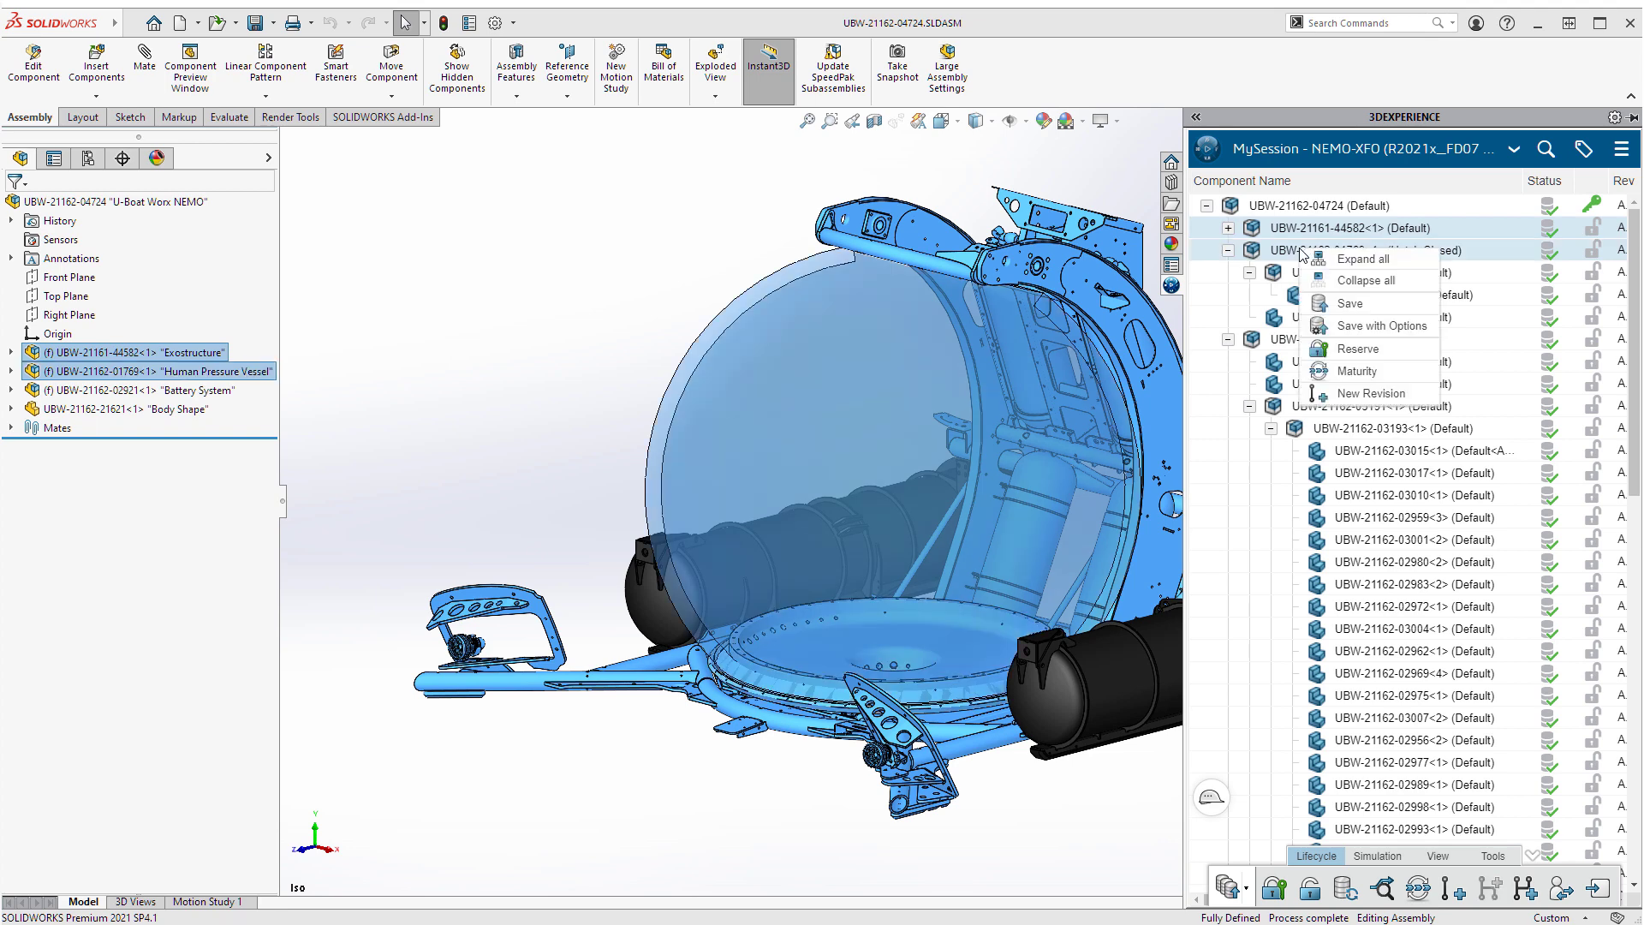
{"action": "mouse_move", "coordinate": [1396, 349]}
{"action": "type", "text": "pro"}
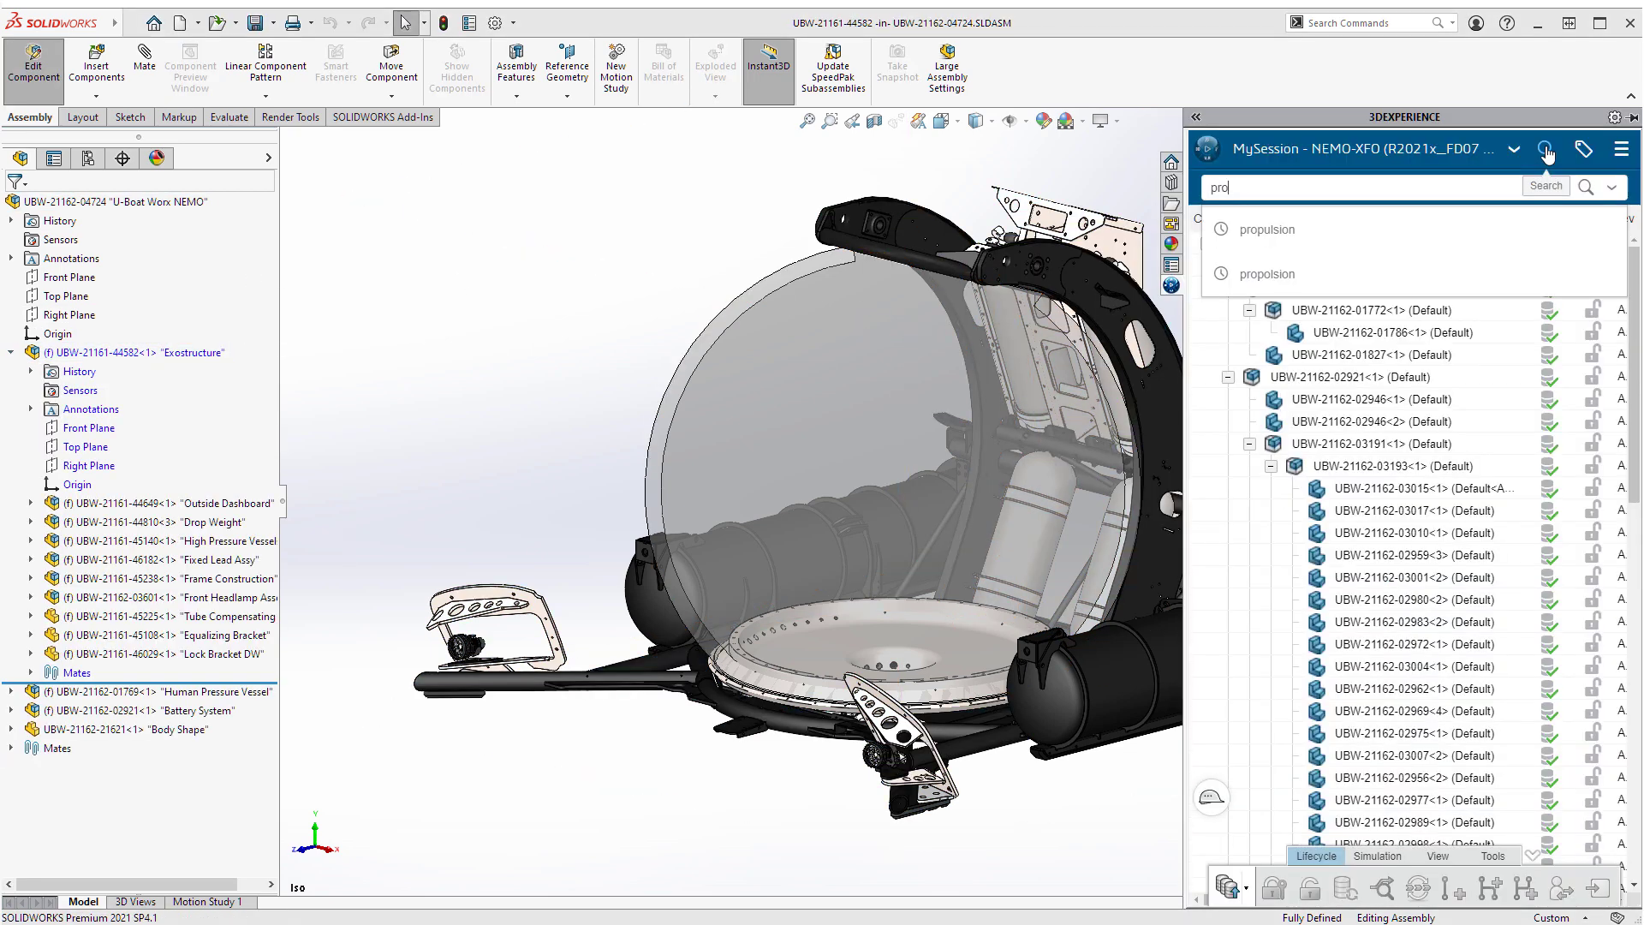
{"action": "left_click", "coordinate": [1545, 185]}
{"action": "type", "text": "0"}
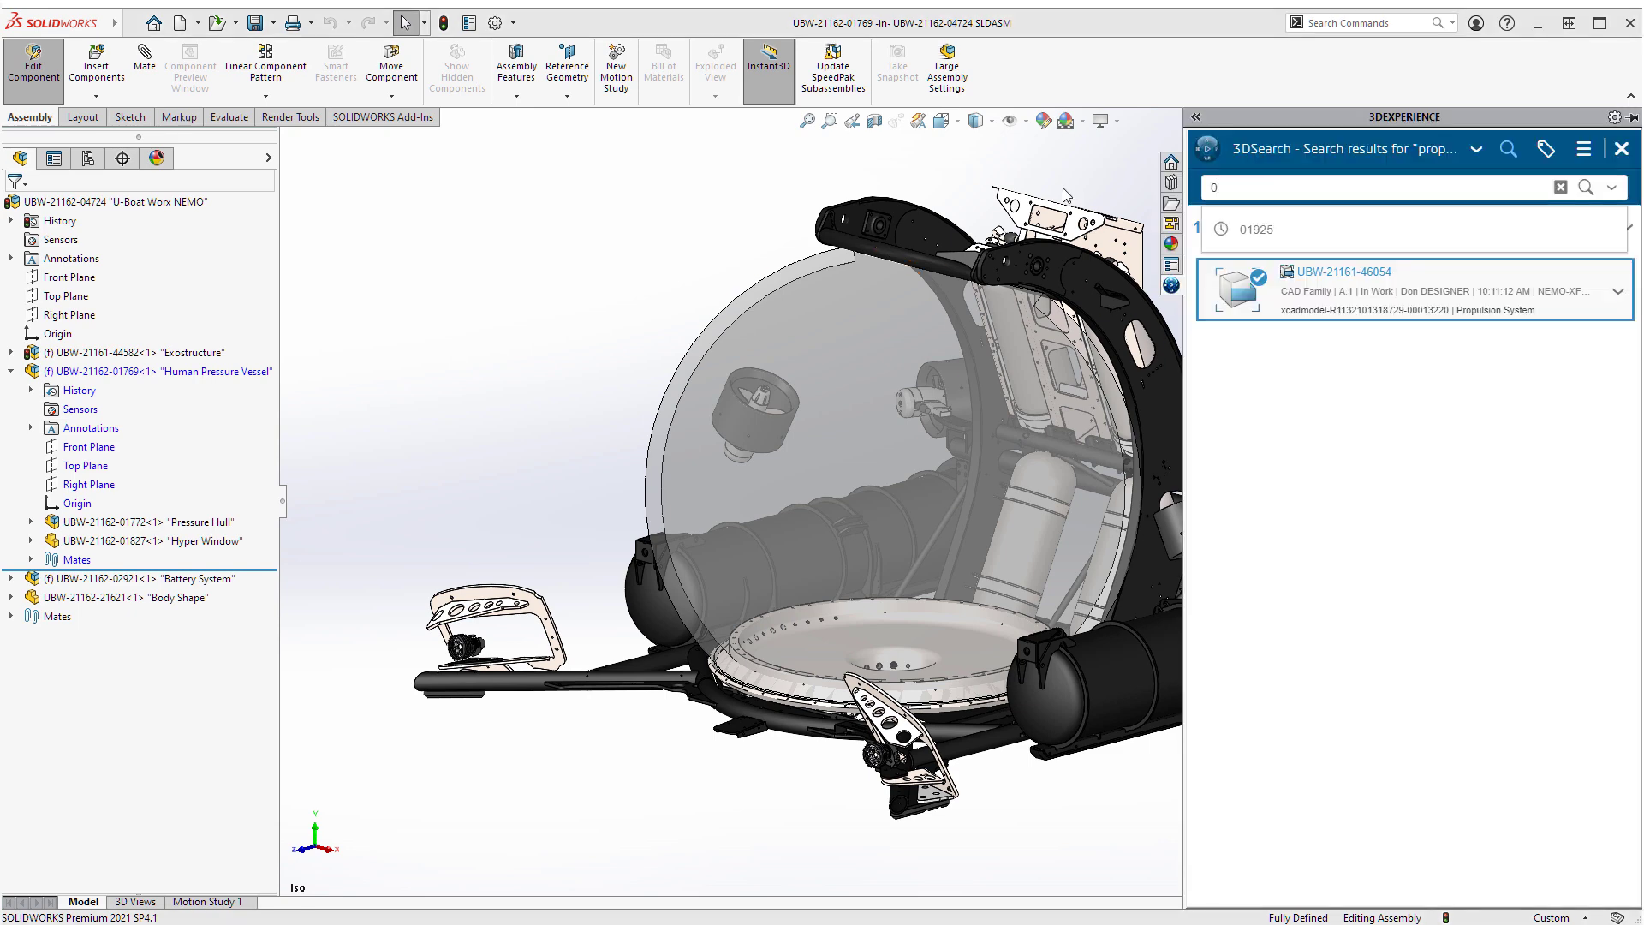
{"action": "left_click", "coordinate": [1620, 149]}
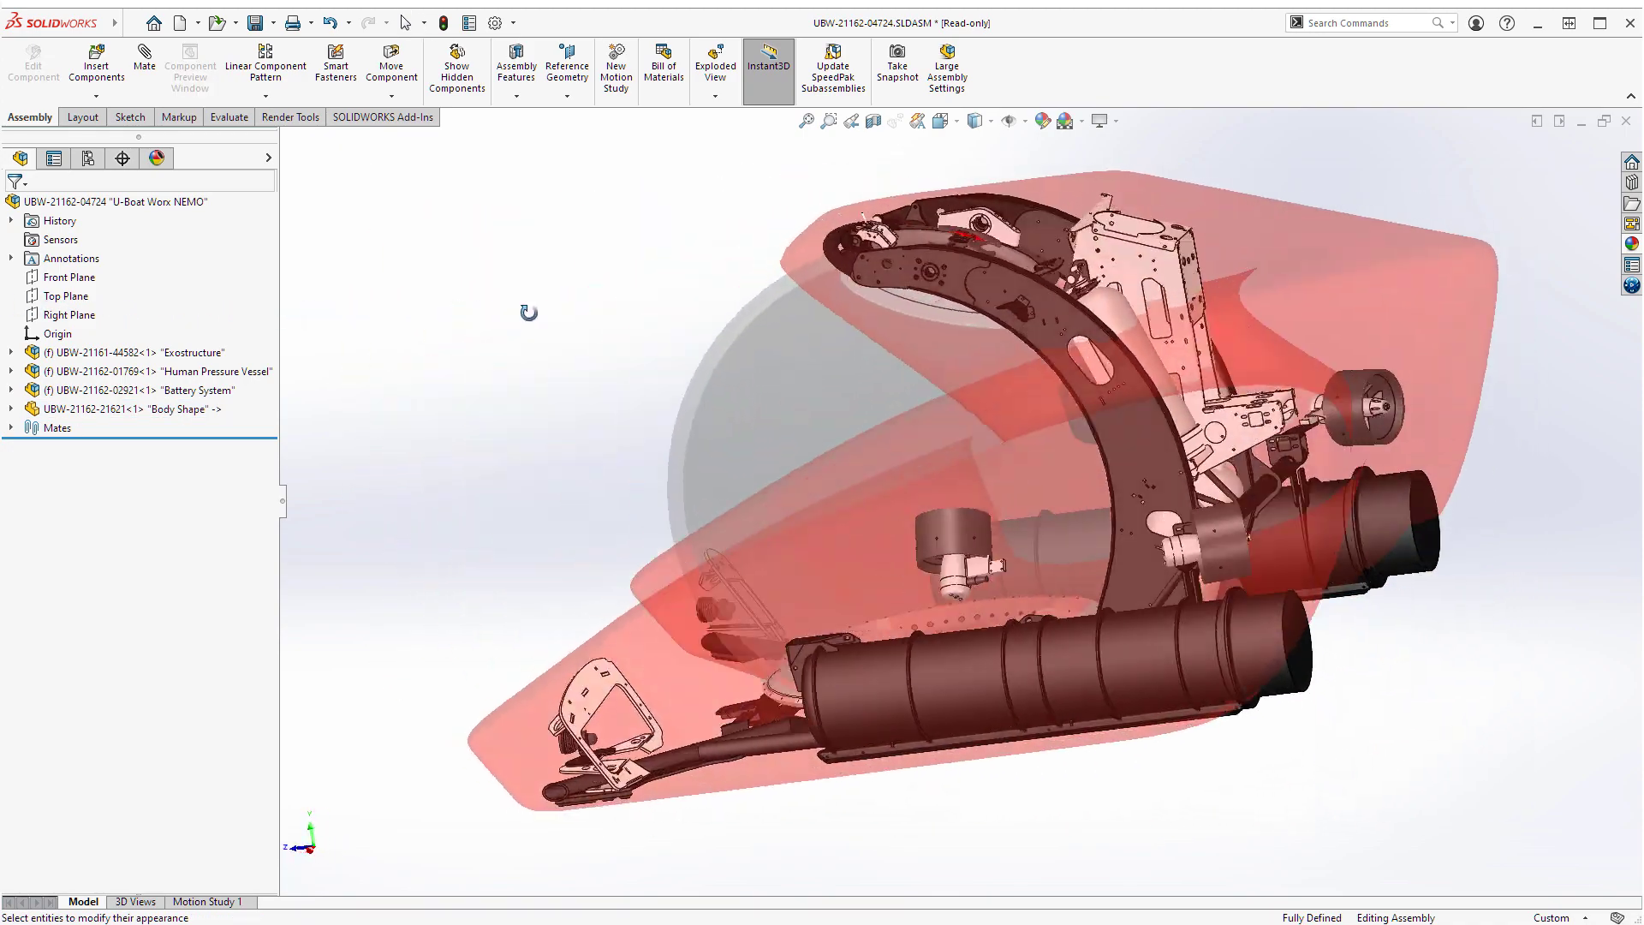
Search 'body shape', review the 3DPlay preview and edit the Body Shape component in the assembly.
{"action": "left_click", "coordinate": [1626, 294]}
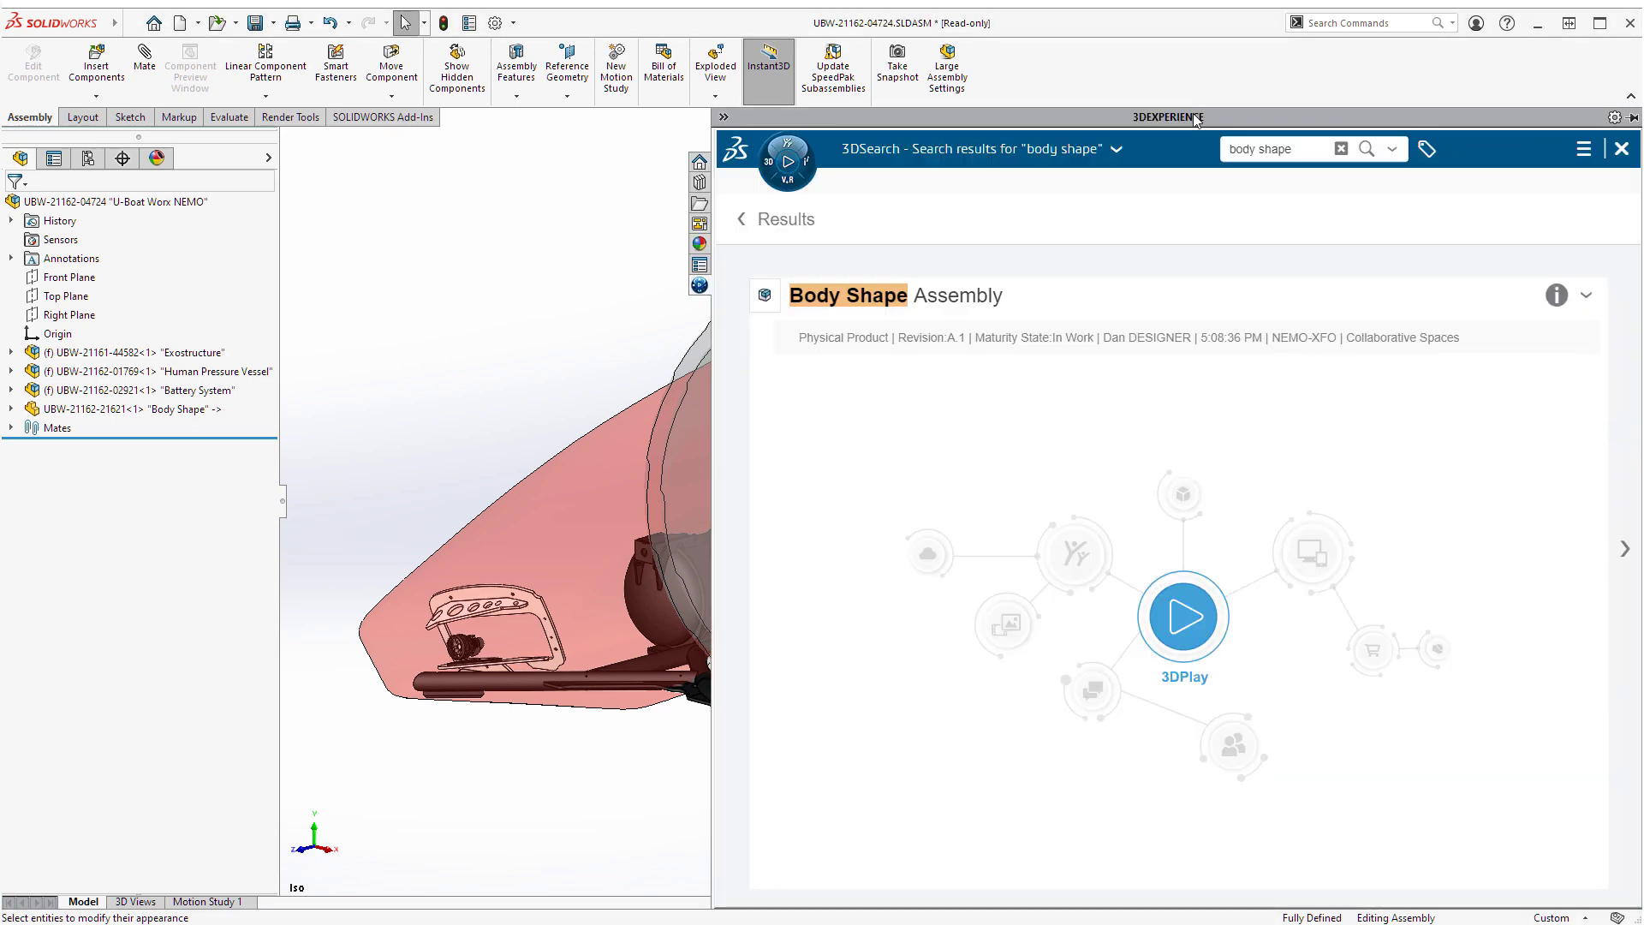
{"action": "left_click", "coordinate": [1184, 615]}
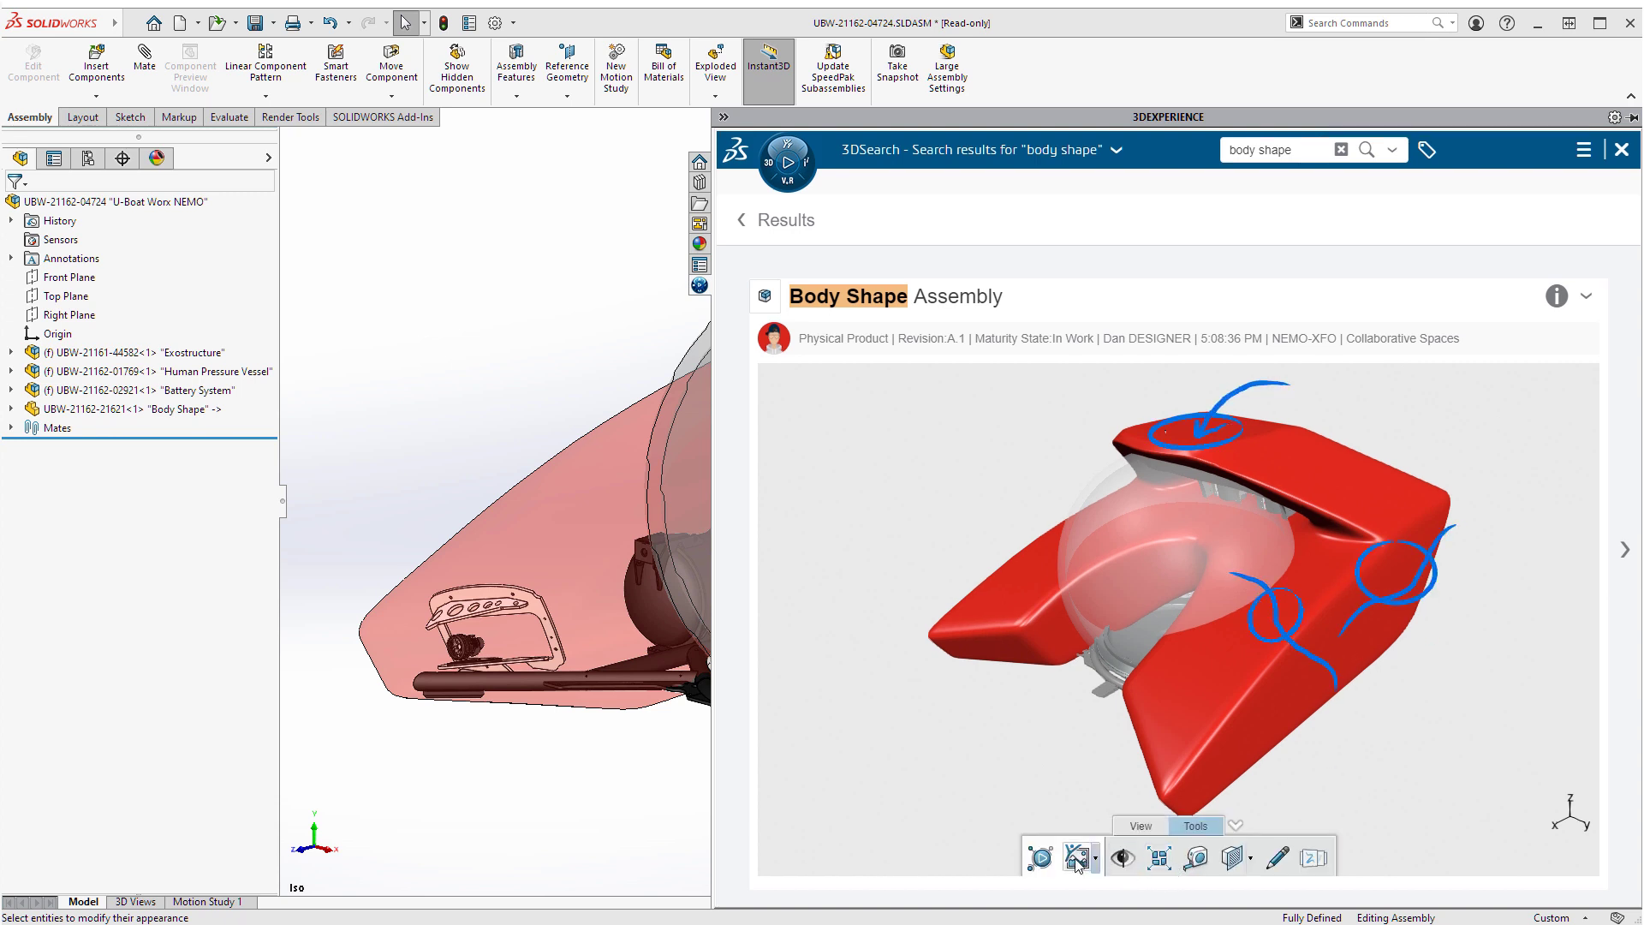
{"action": "left_click", "coordinate": [1076, 857]}
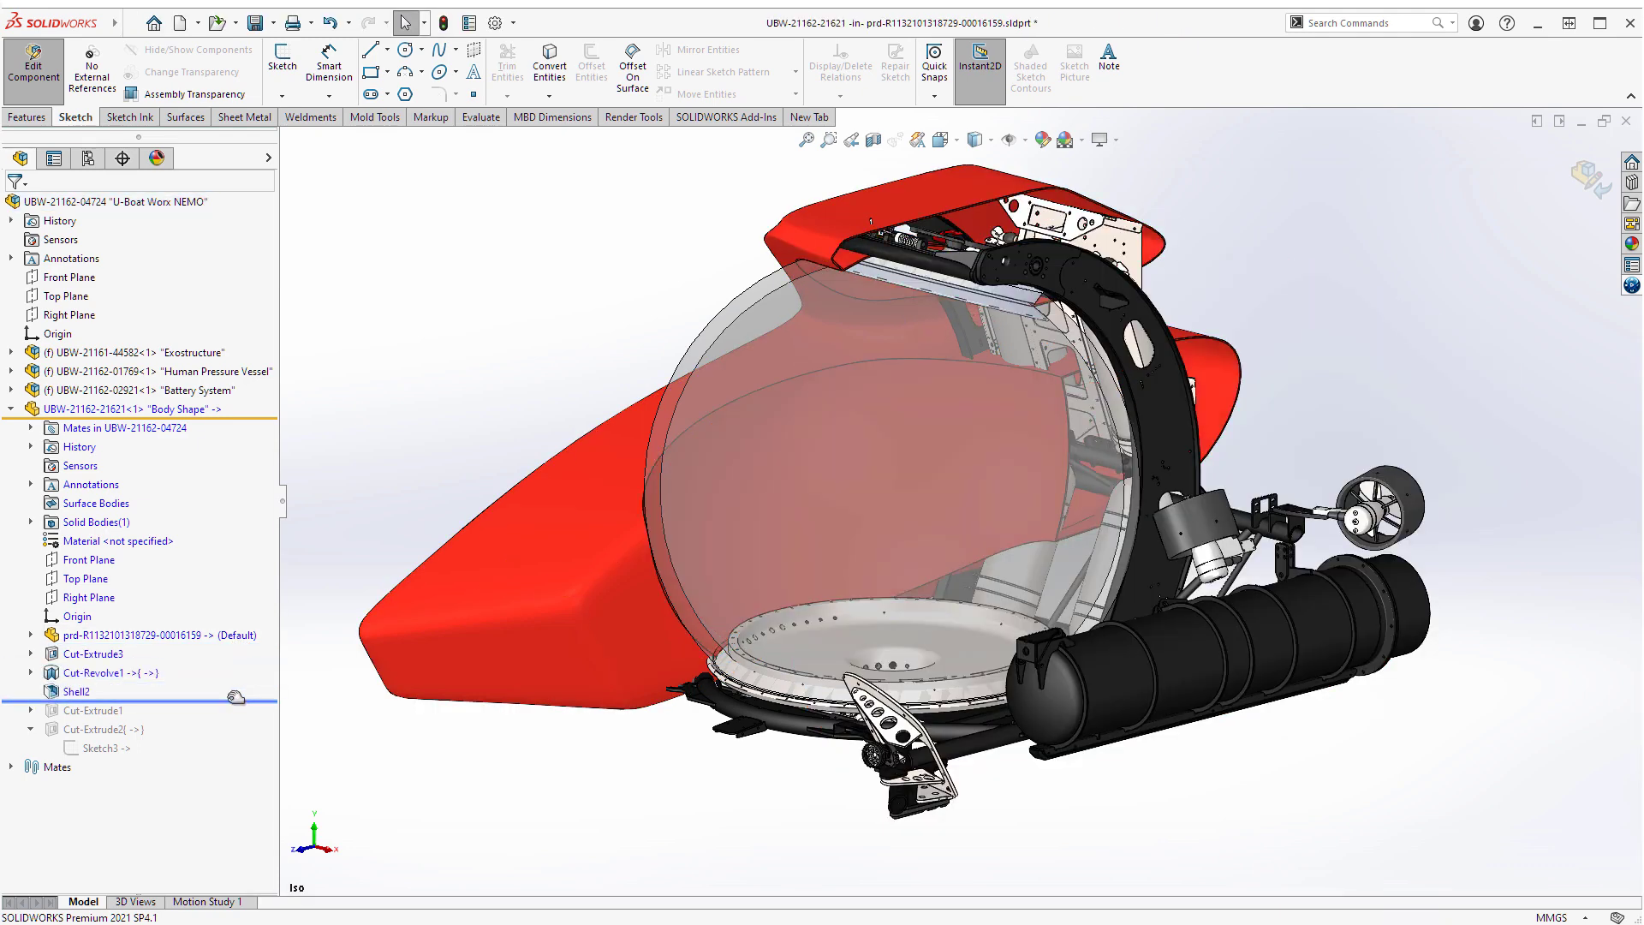
Switch to the 3DEXPERIENCE dashboard to open the Body Shape Assembly in xShape.
{"action": "left_click", "coordinate": [85, 709]}
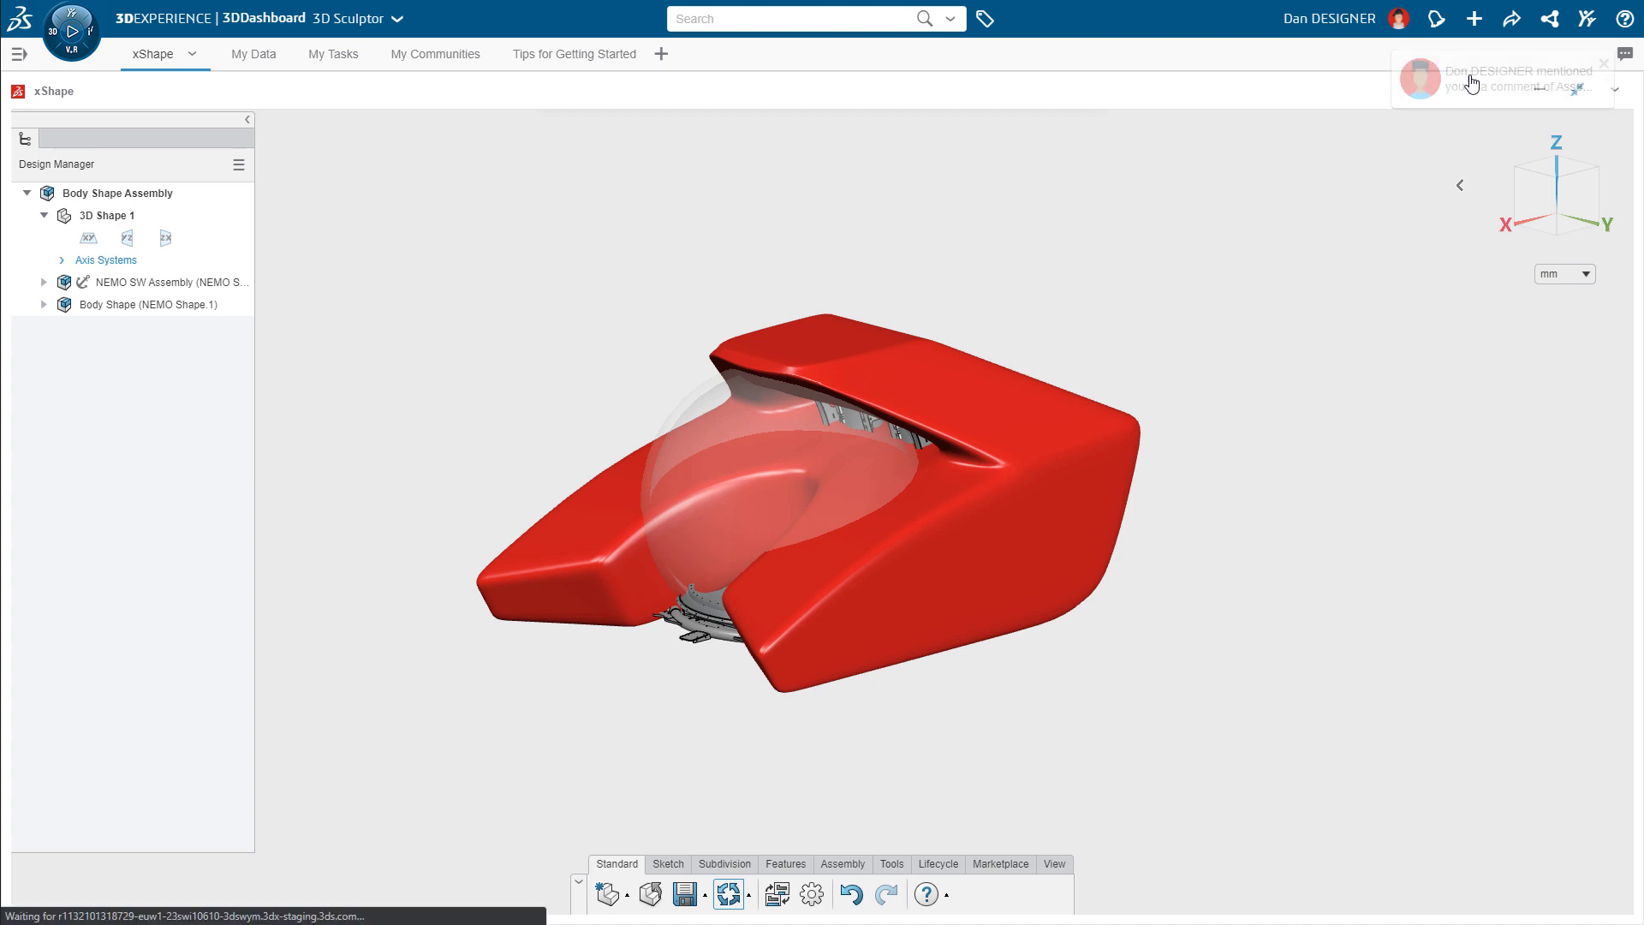
Read the NEMO Design Team's 3DSwym post about the assembly update and thrust pathways.
{"action": "left_click", "coordinate": [1517, 78]}
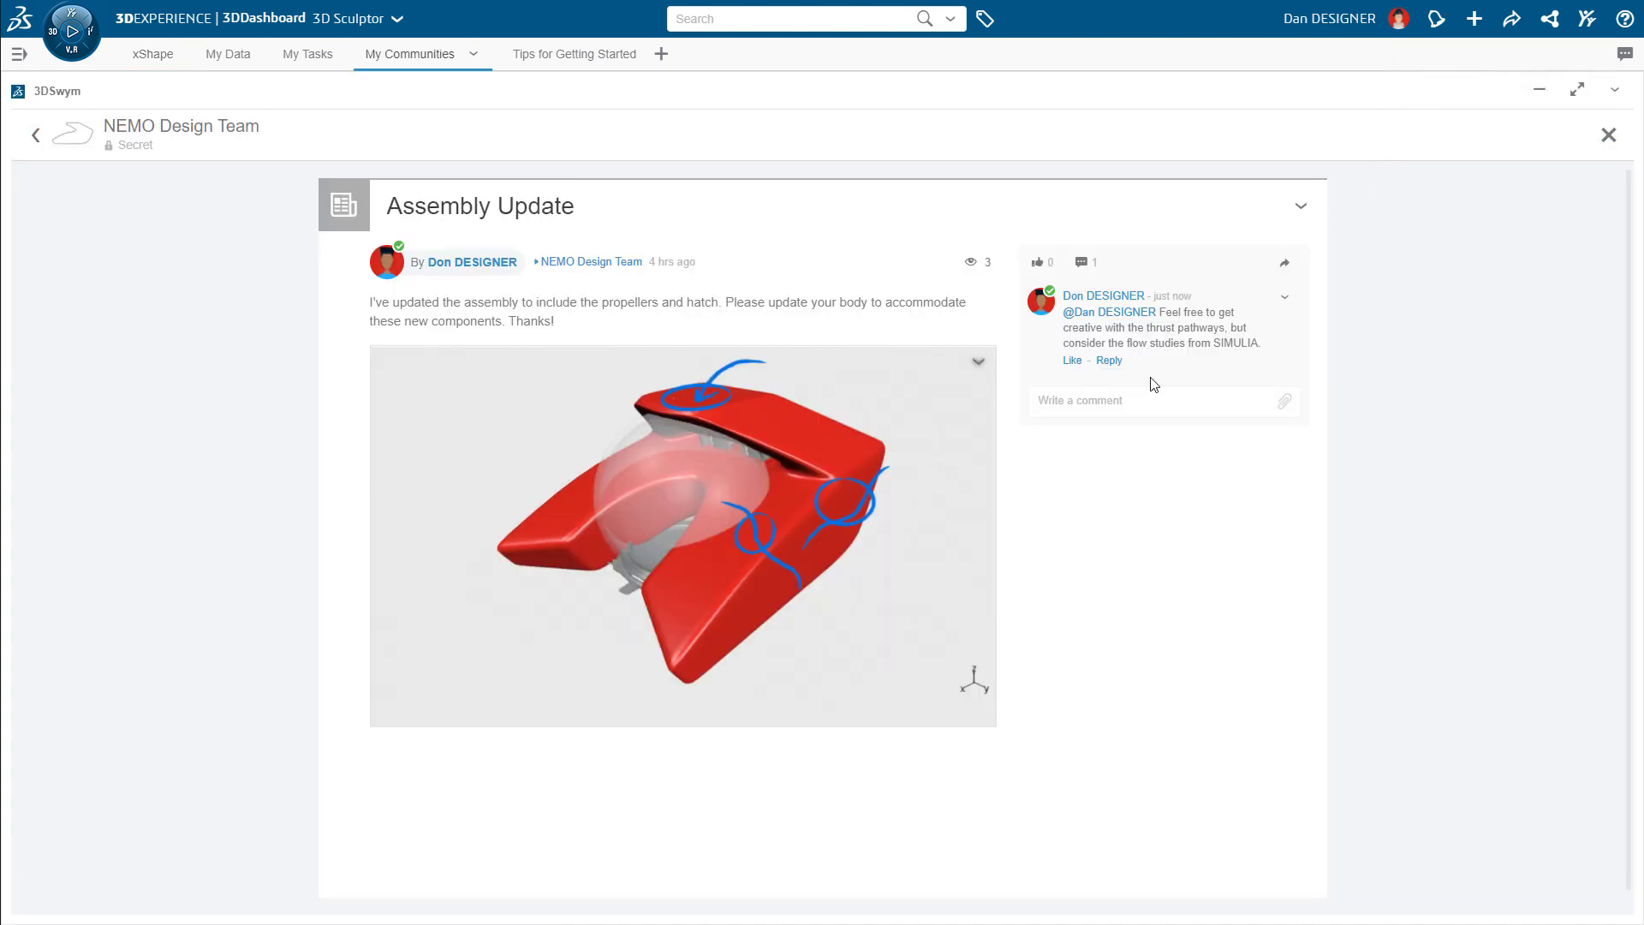
{"action": "type", "text": "On"}
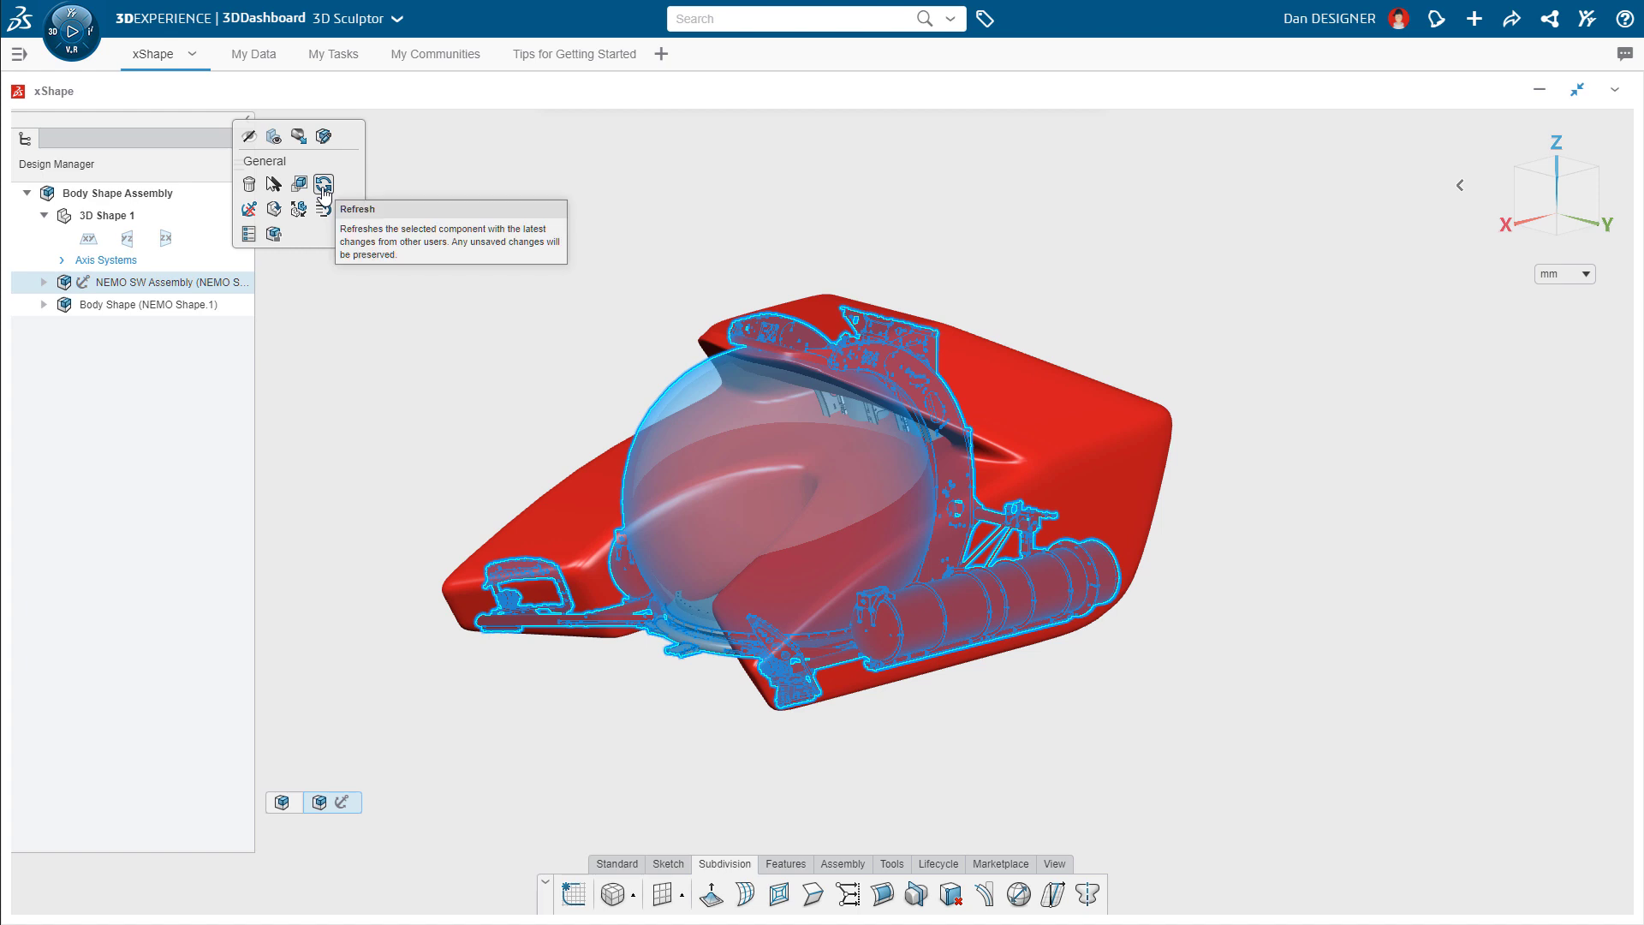
Refresh NEMO SW Assembly, hide the red Body Shape, and edit Subdivision Surface.1.
{"action": "left_click", "coordinate": [324, 185]}
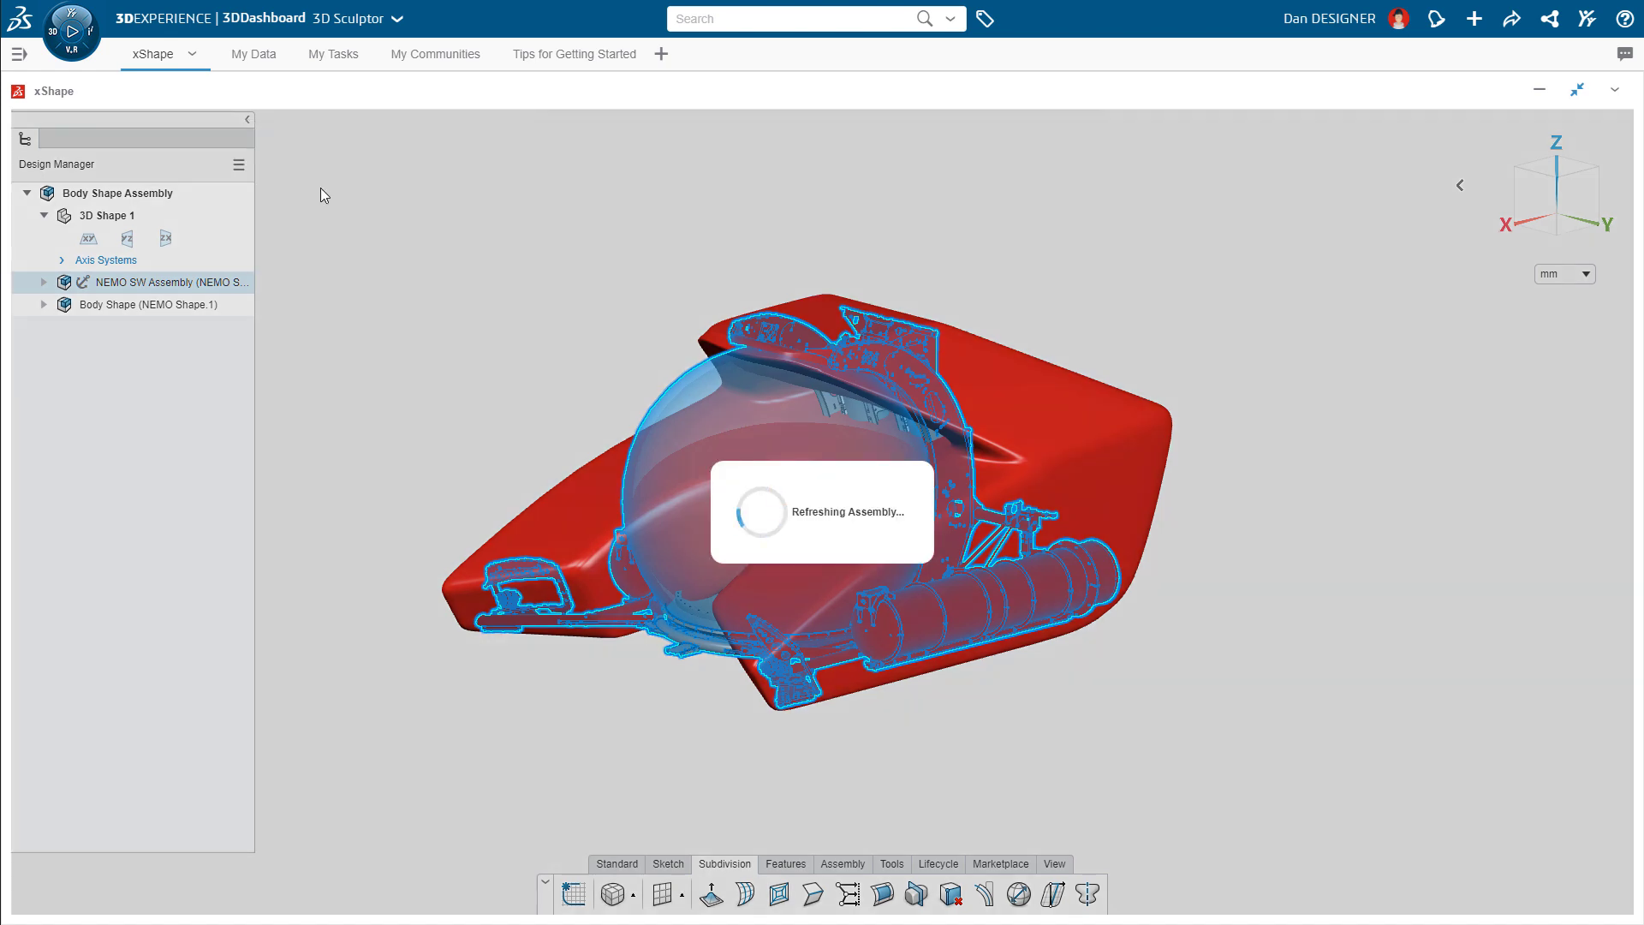
{"action": "left_click", "coordinate": [147, 305]}
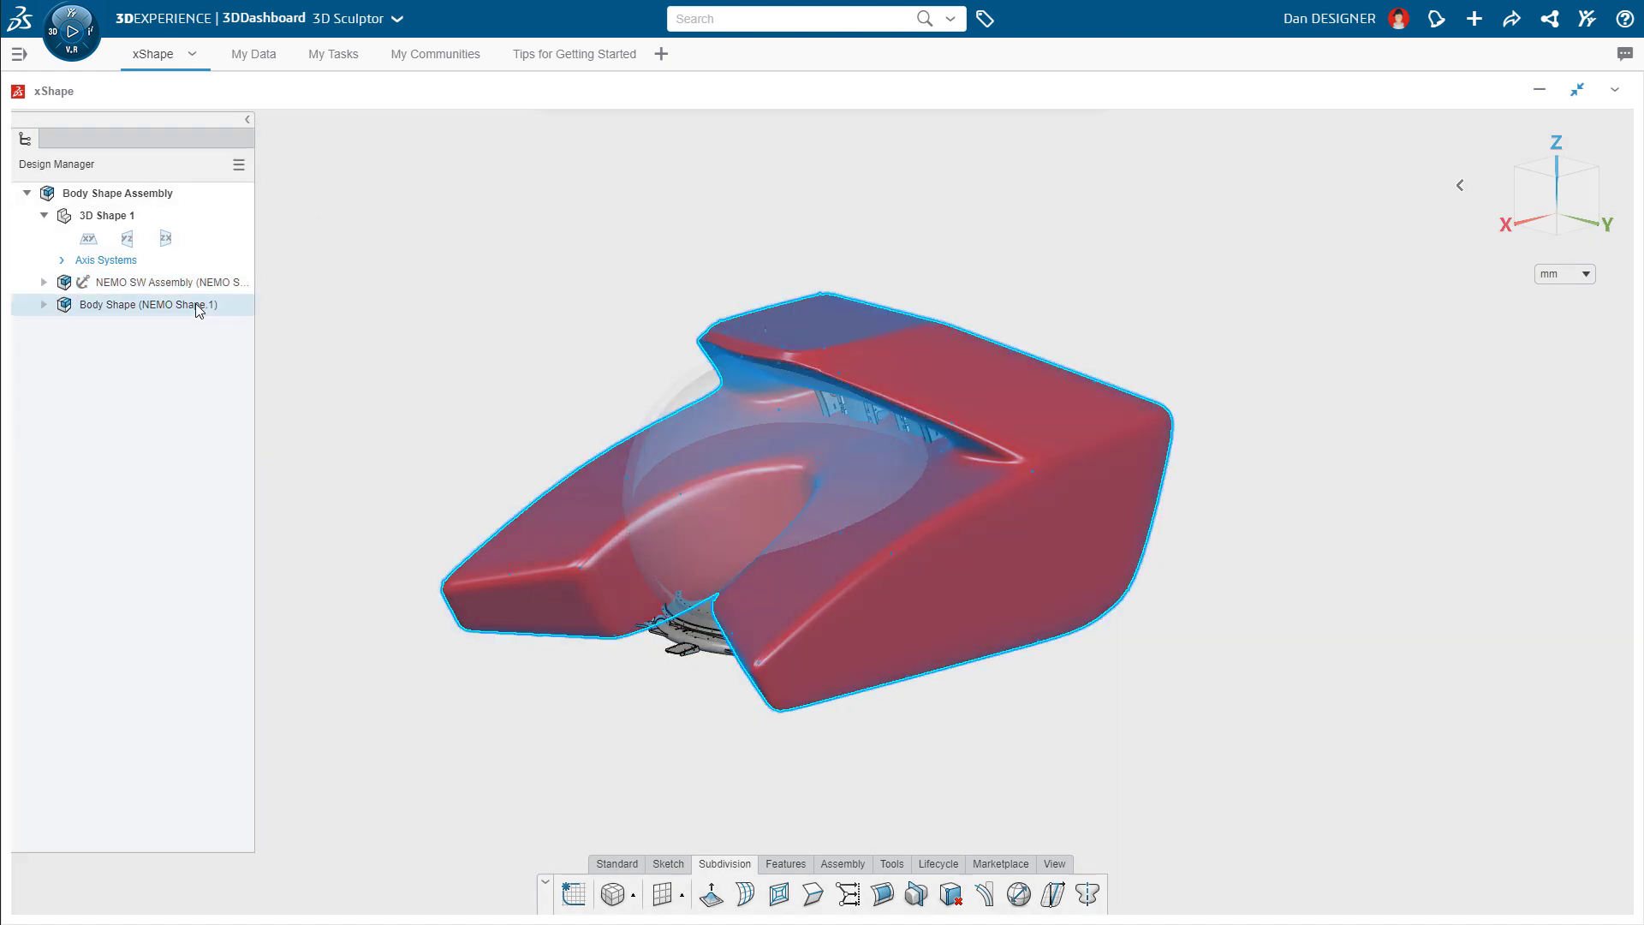
{"action": "left_click", "coordinate": [43, 281]}
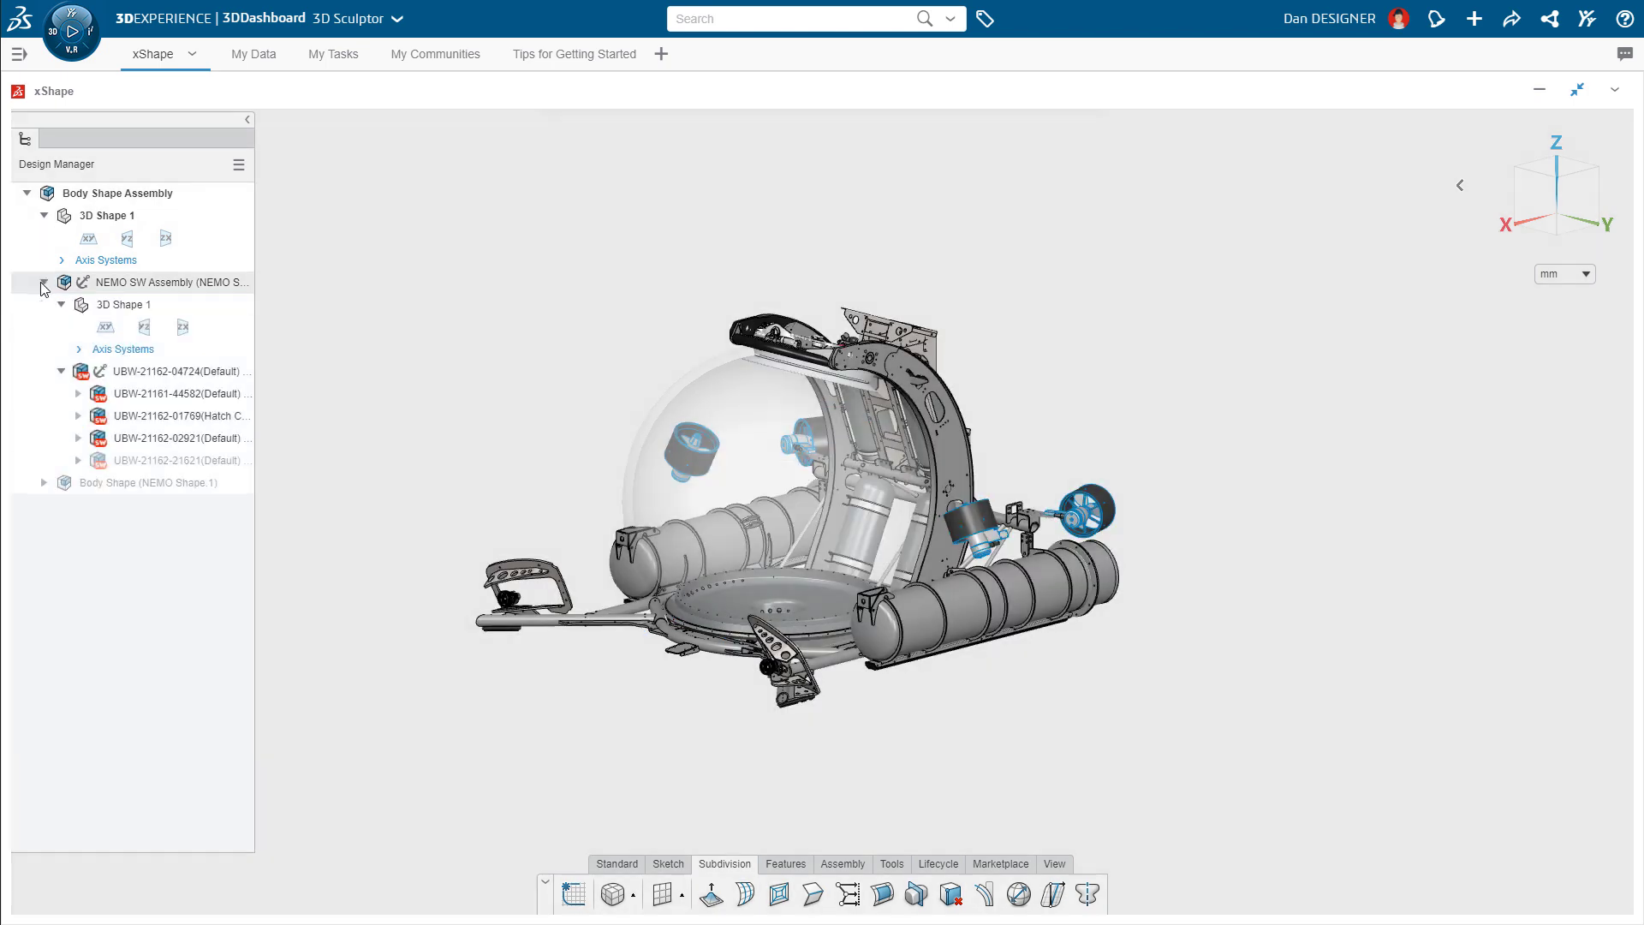
{"action": "left_click", "coordinate": [79, 394]}
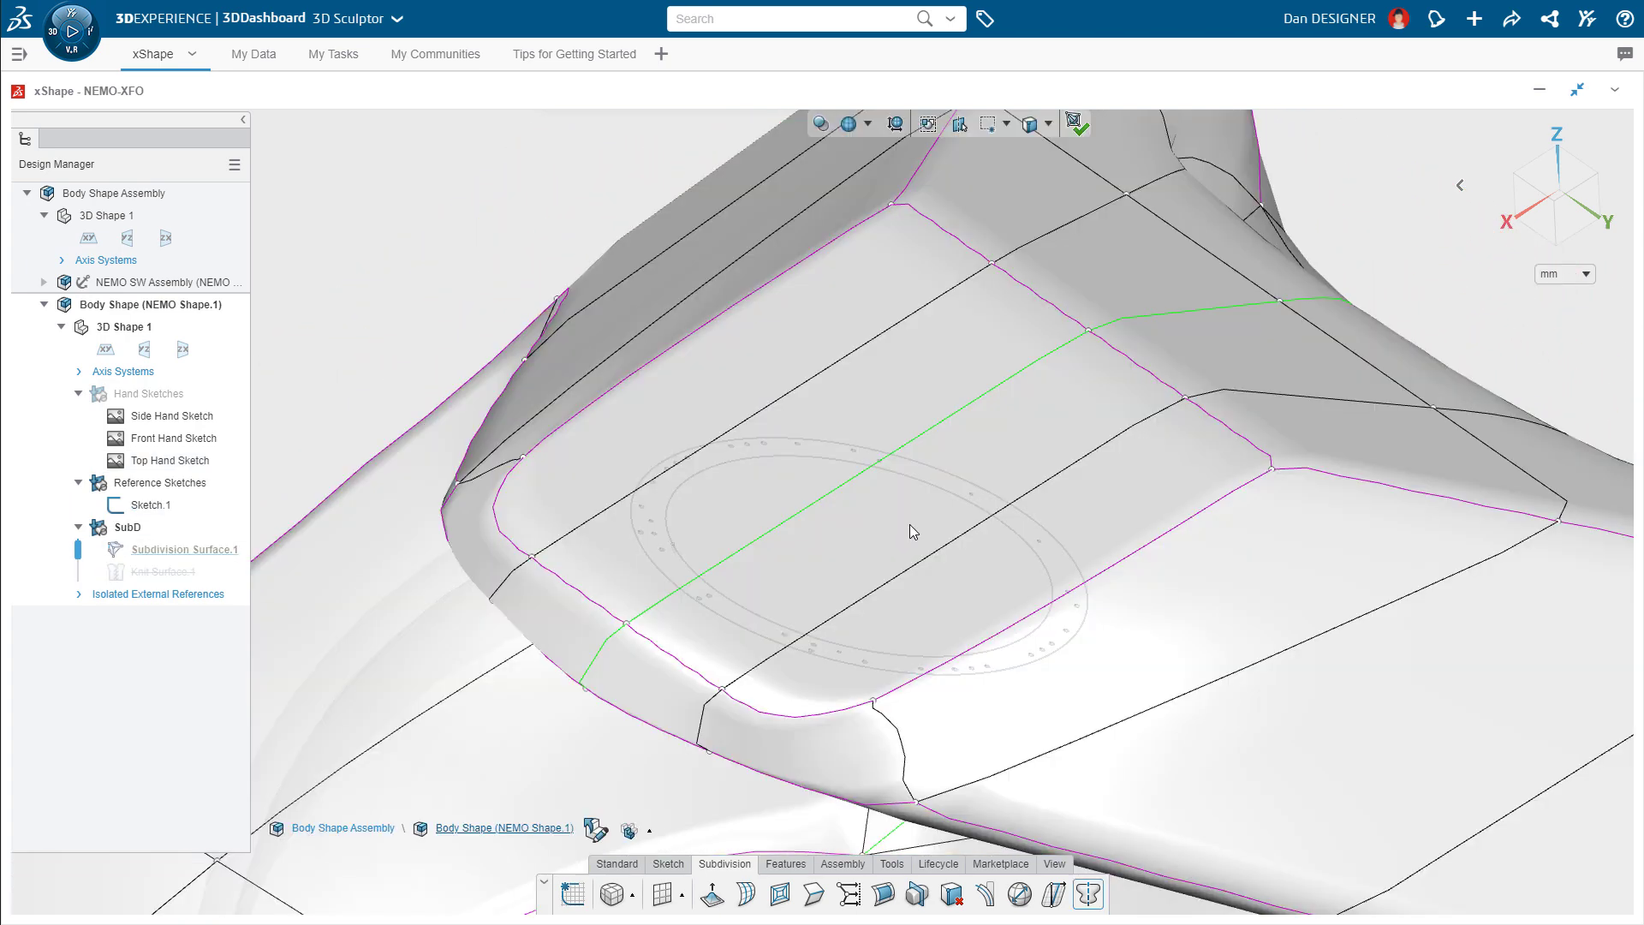
Show the cage only with the hatch visible and drag the hatch-rim edge loop to a new position.
{"action": "left_click", "coordinate": [911, 531]}
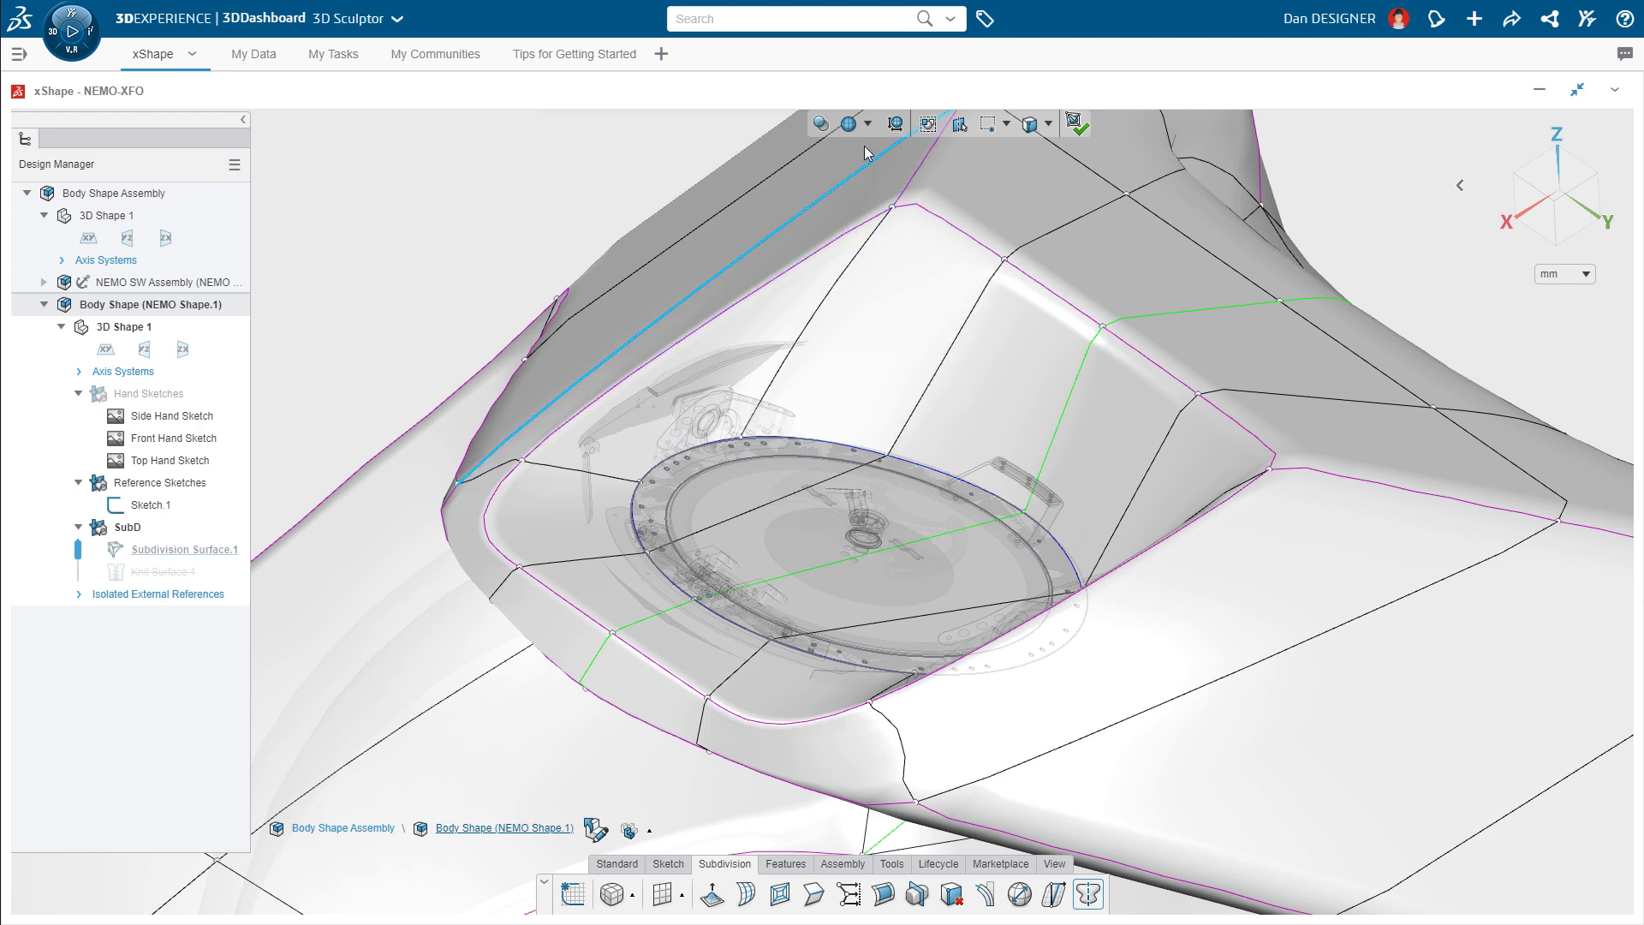
{"action": "left_click", "coordinate": [865, 123]}
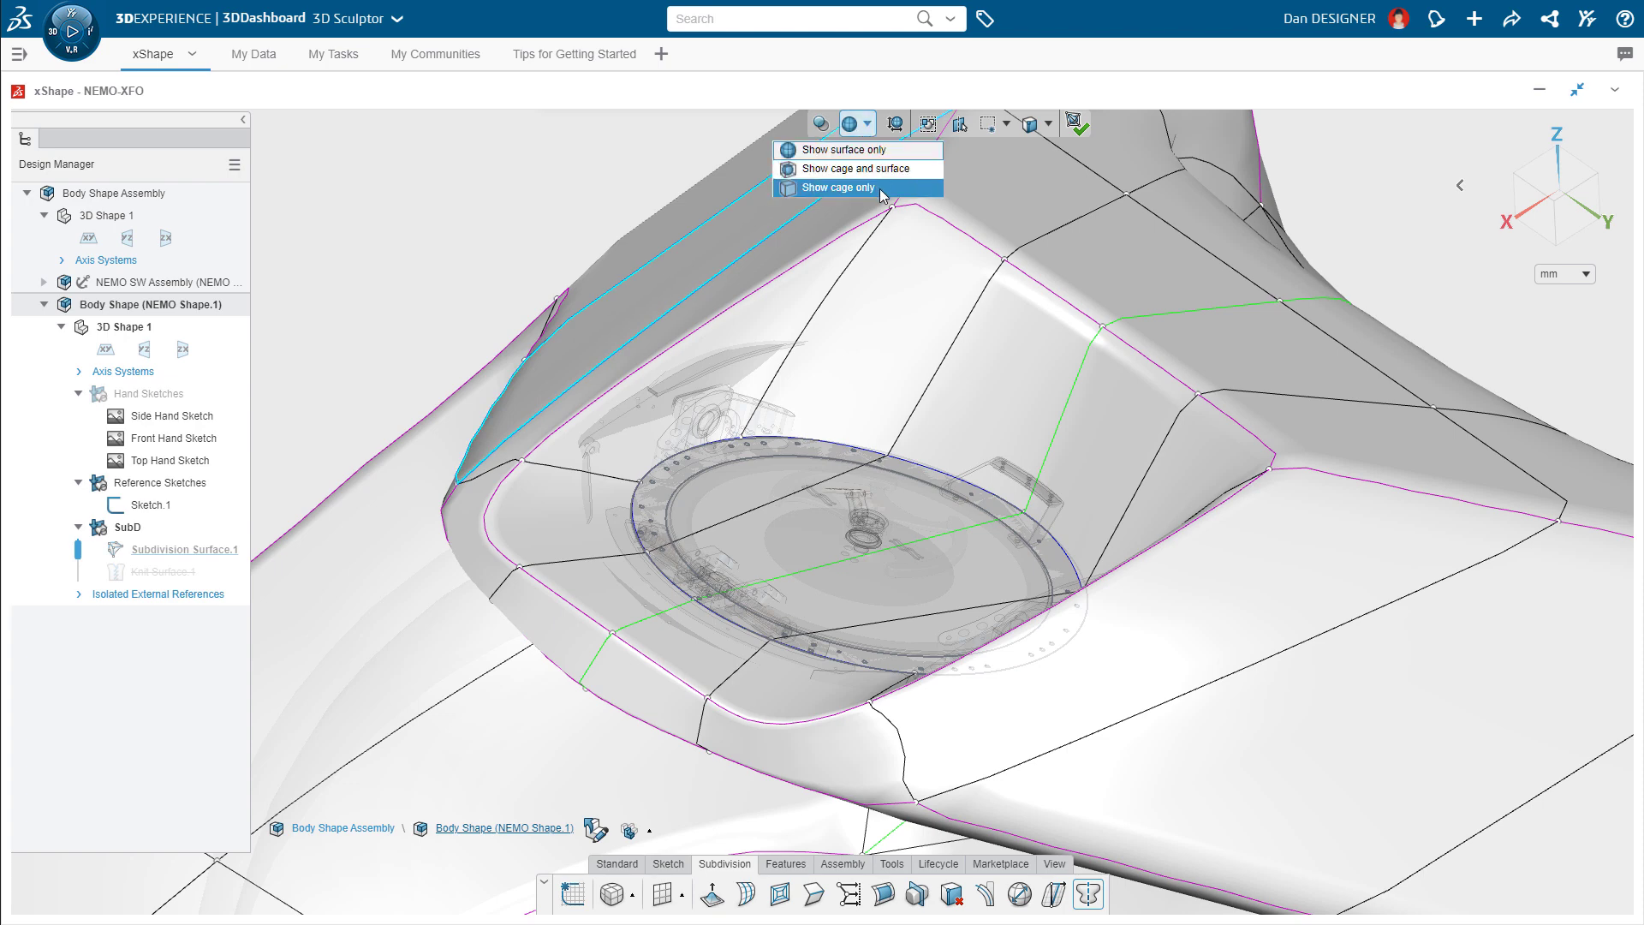
{"action": "left_click", "coordinate": [836, 189]}
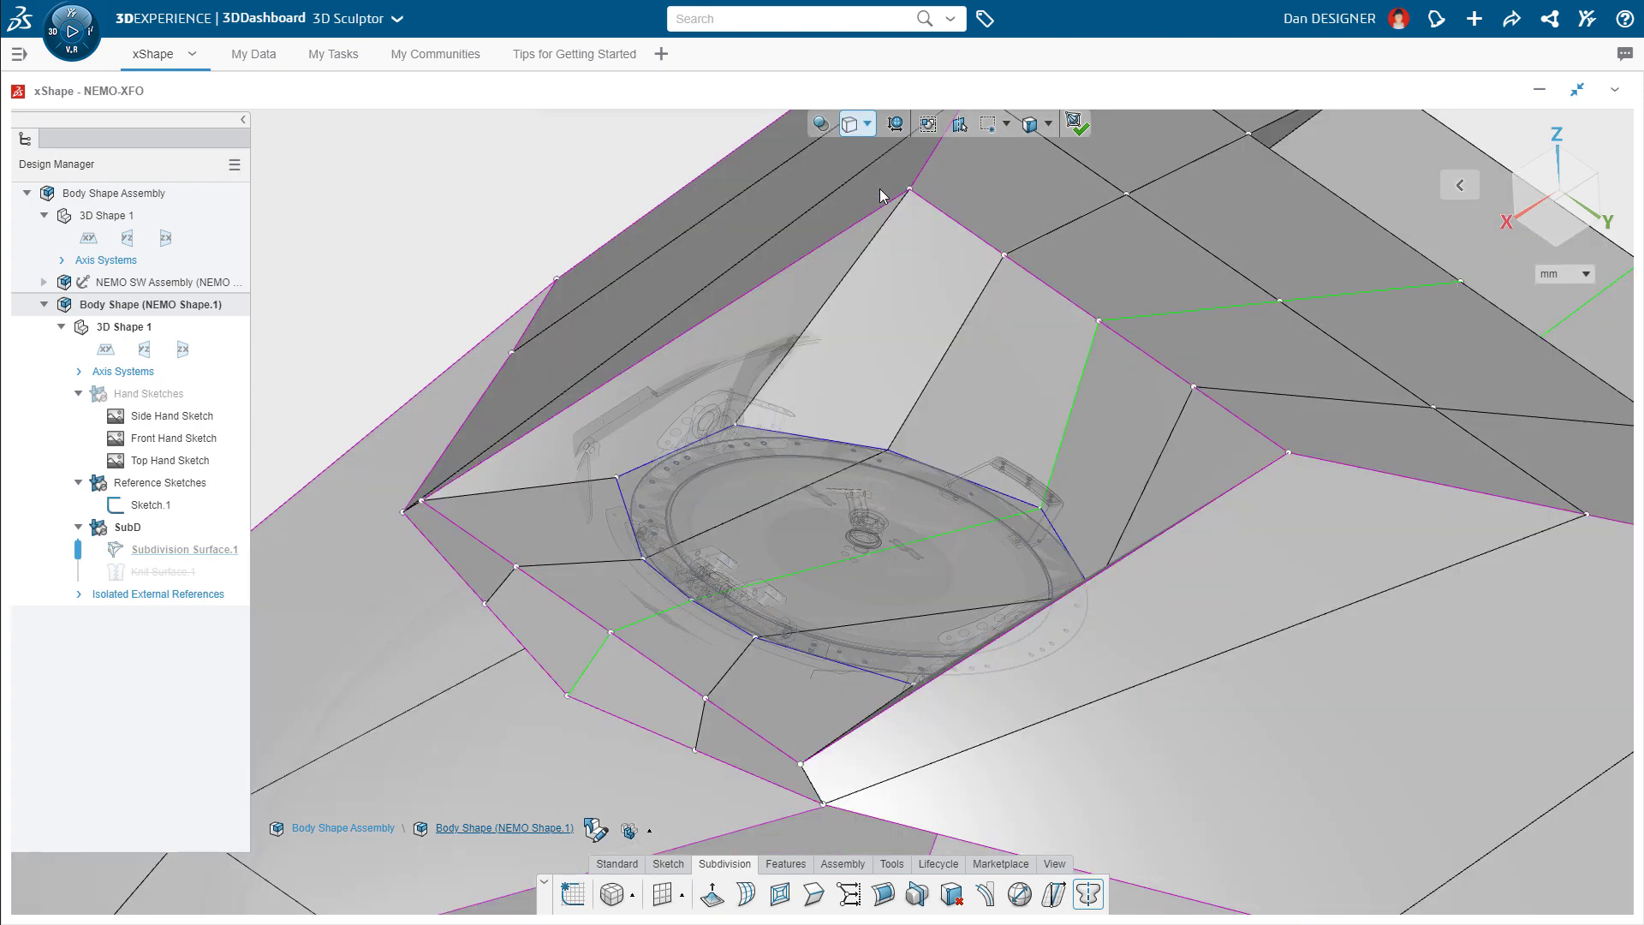
{"action": "left_click", "coordinate": [735, 576]}
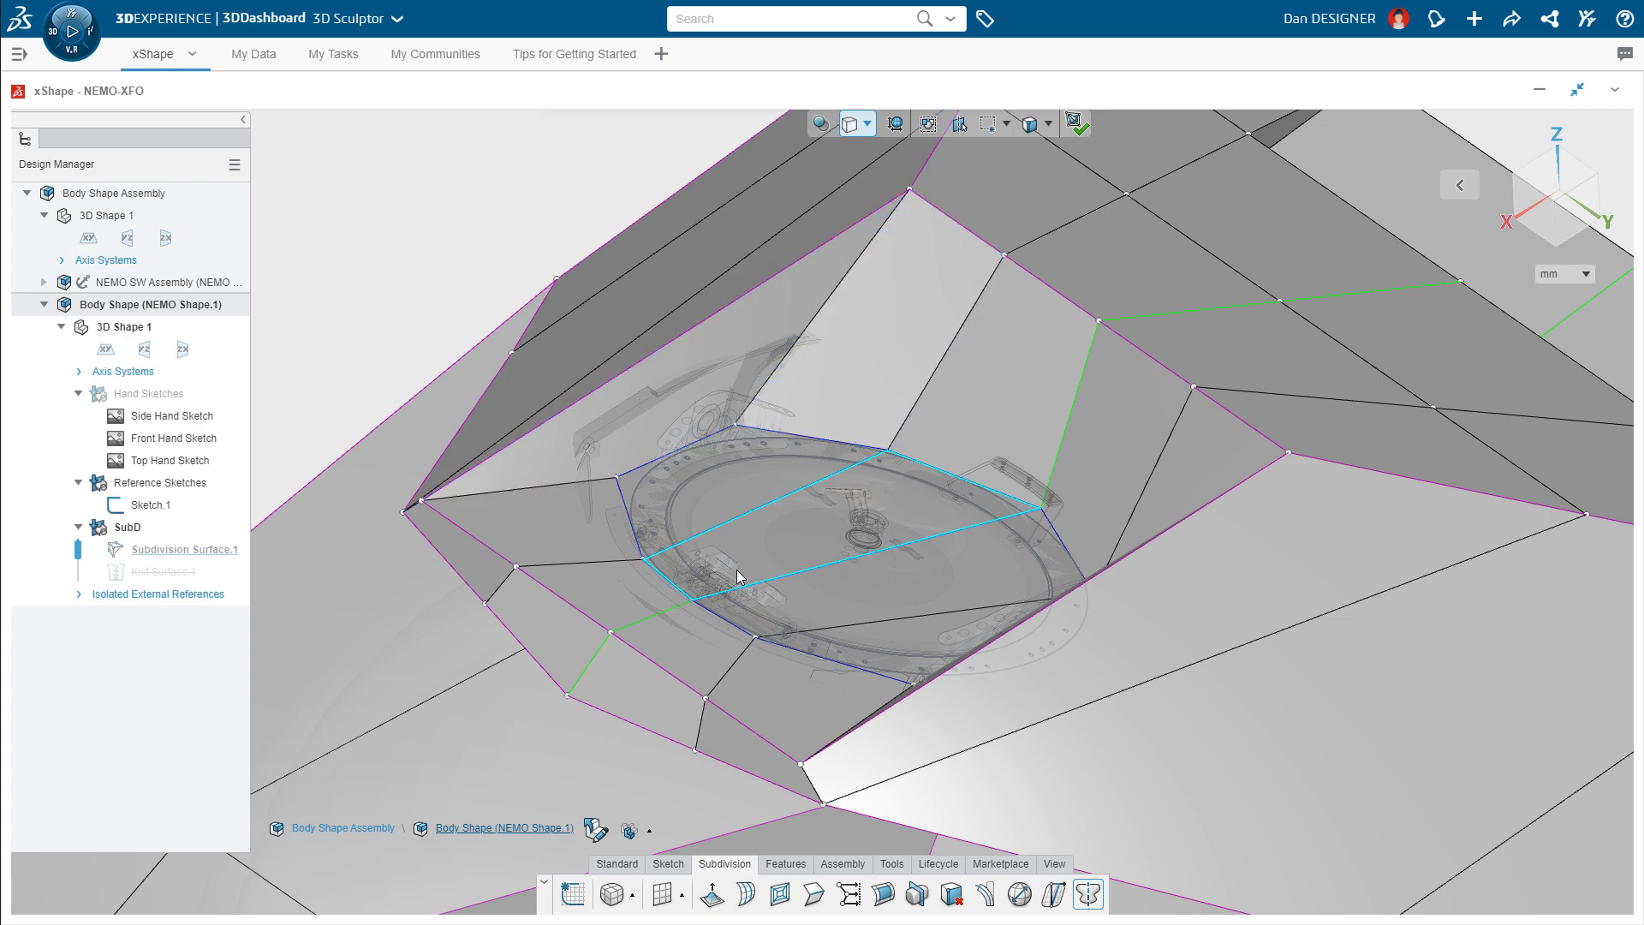
{"action": "left_click_drag", "start_coordinate": [735, 578], "coordinate": [819, 466]}
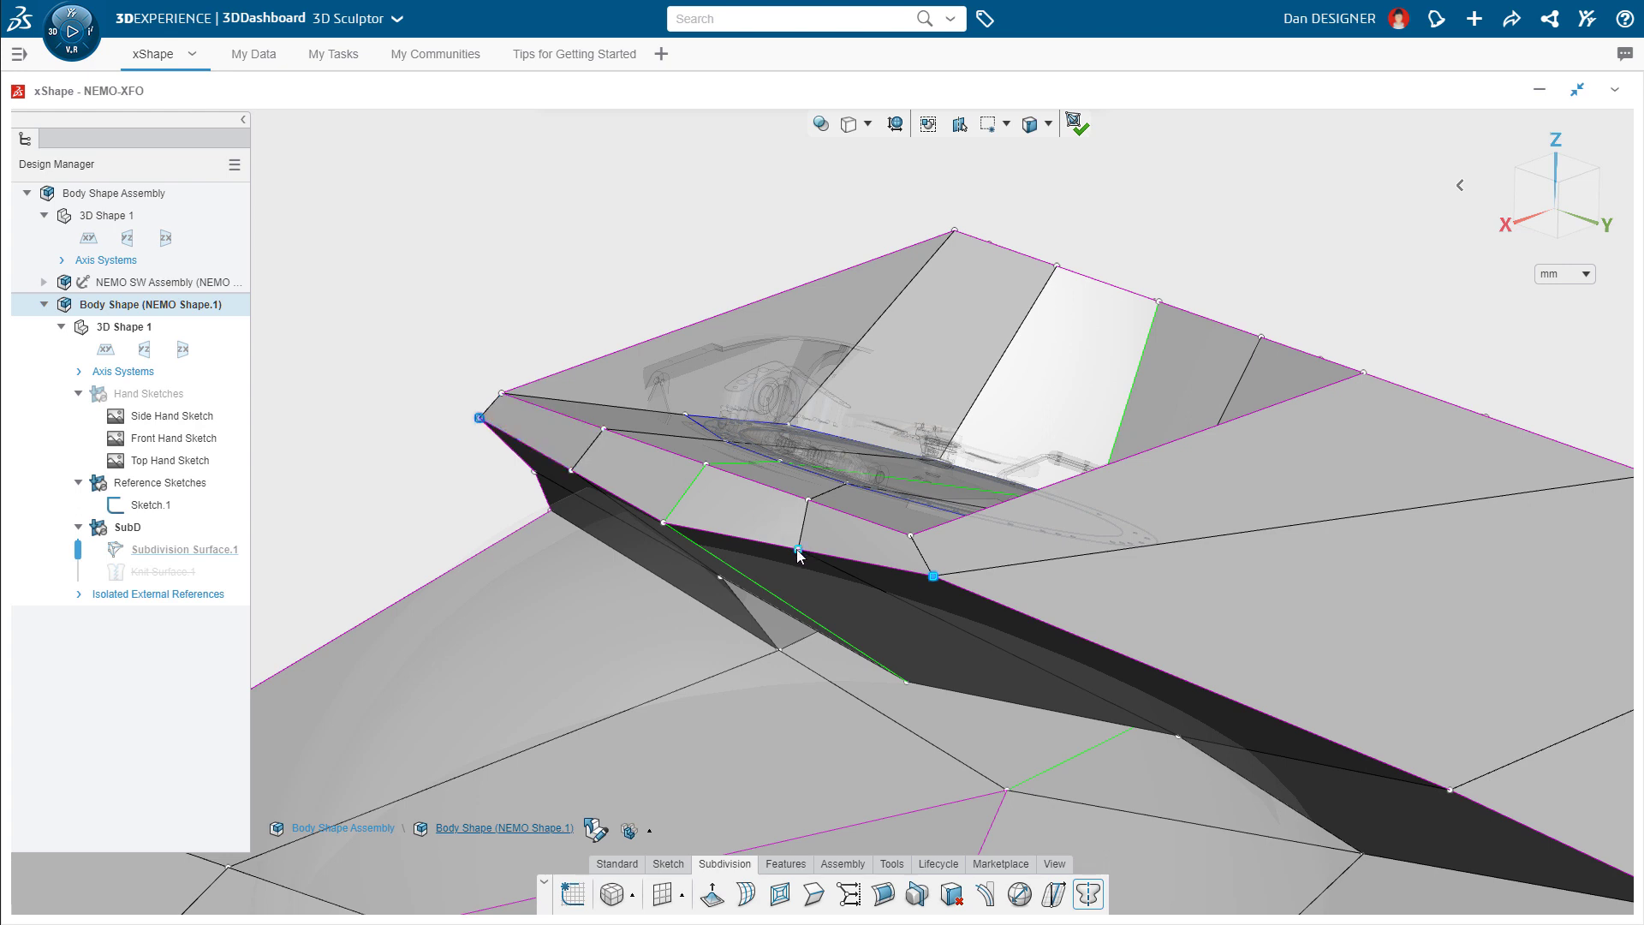
{"action": "mouse_move", "coordinate": [895, 502]}
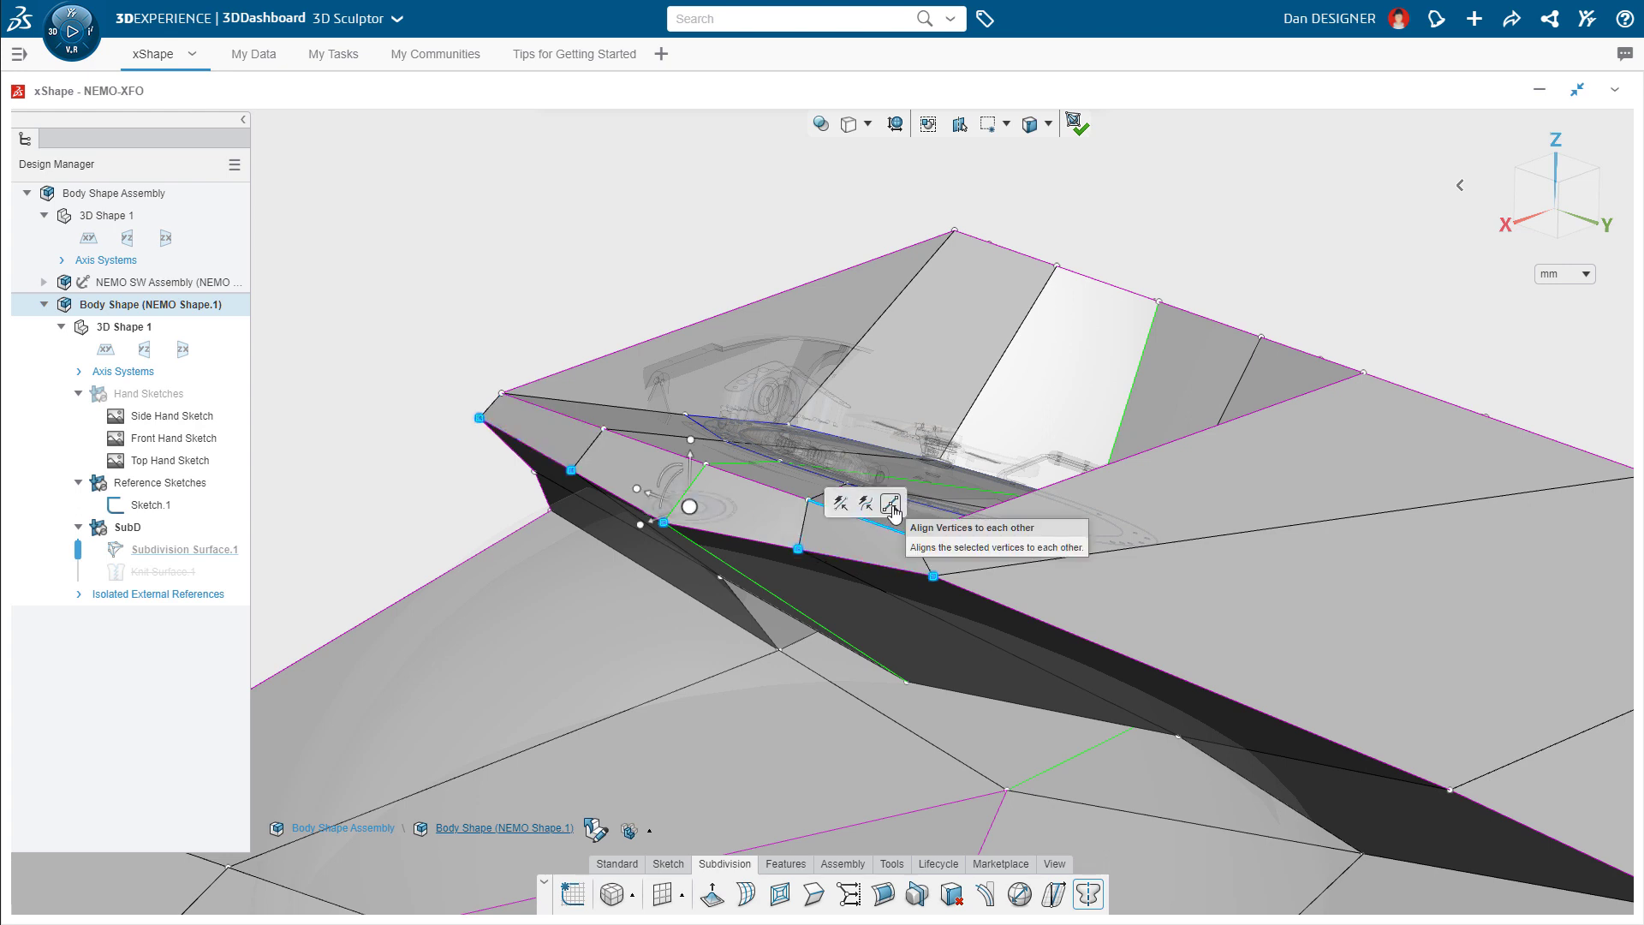
Align the rim vertices, rotate them about -5°, and move the top vertex to refine the opening.
{"action": "left_click", "coordinate": [890, 507]}
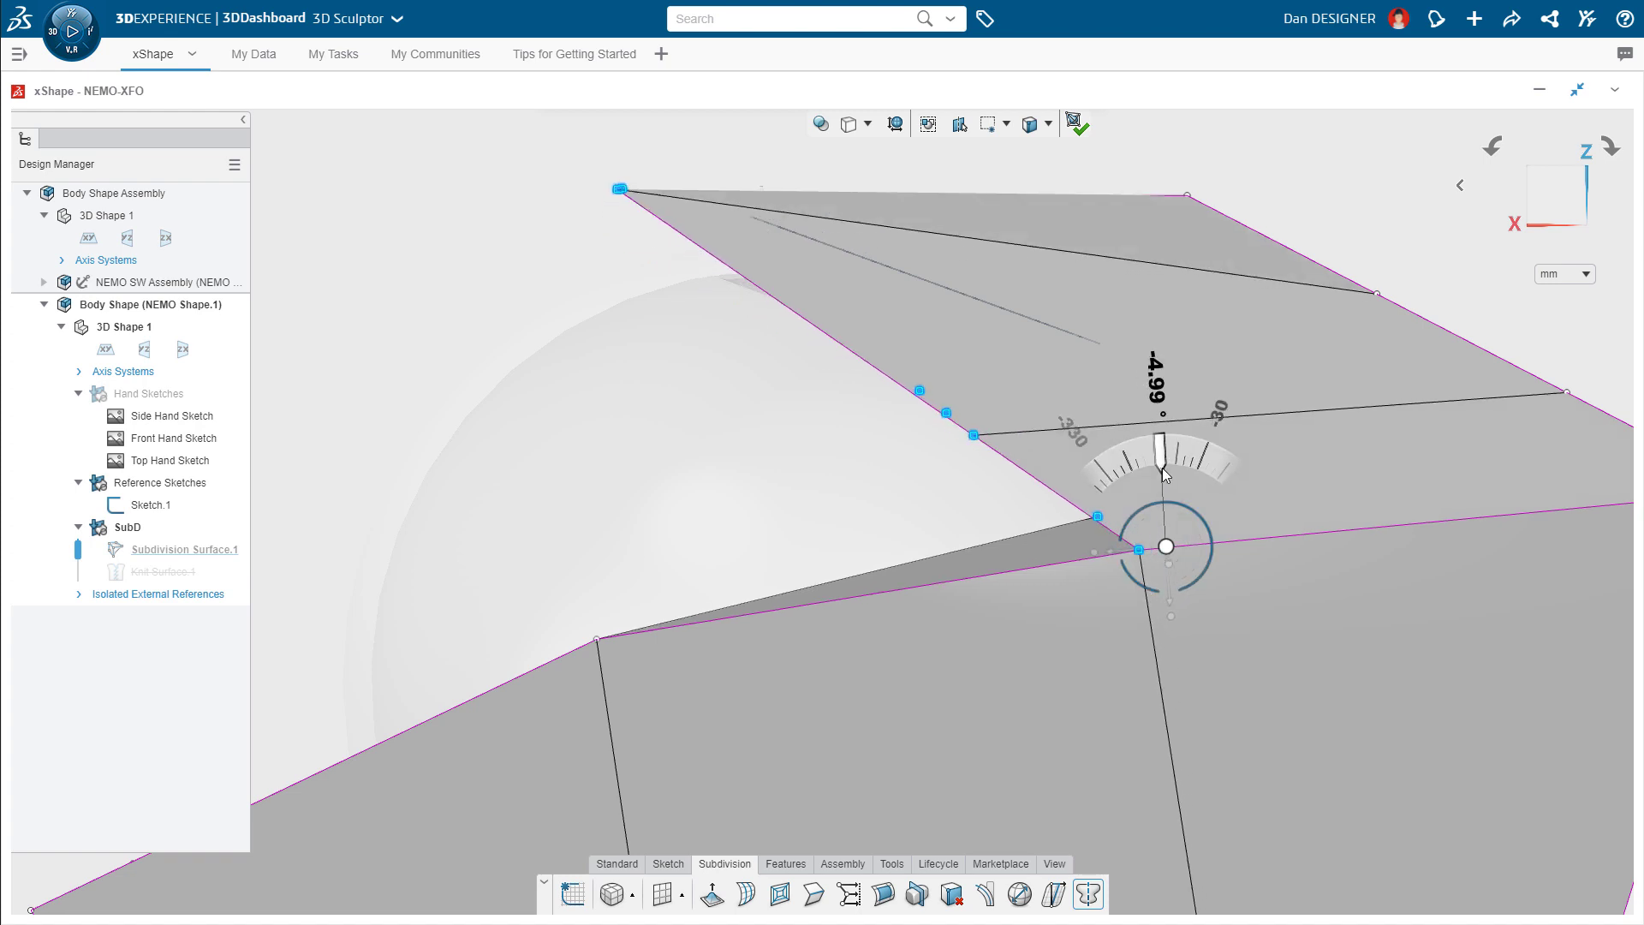
{"action": "left_click_drag", "start_coordinate": [1162, 473], "coordinate": [1148, 474]}
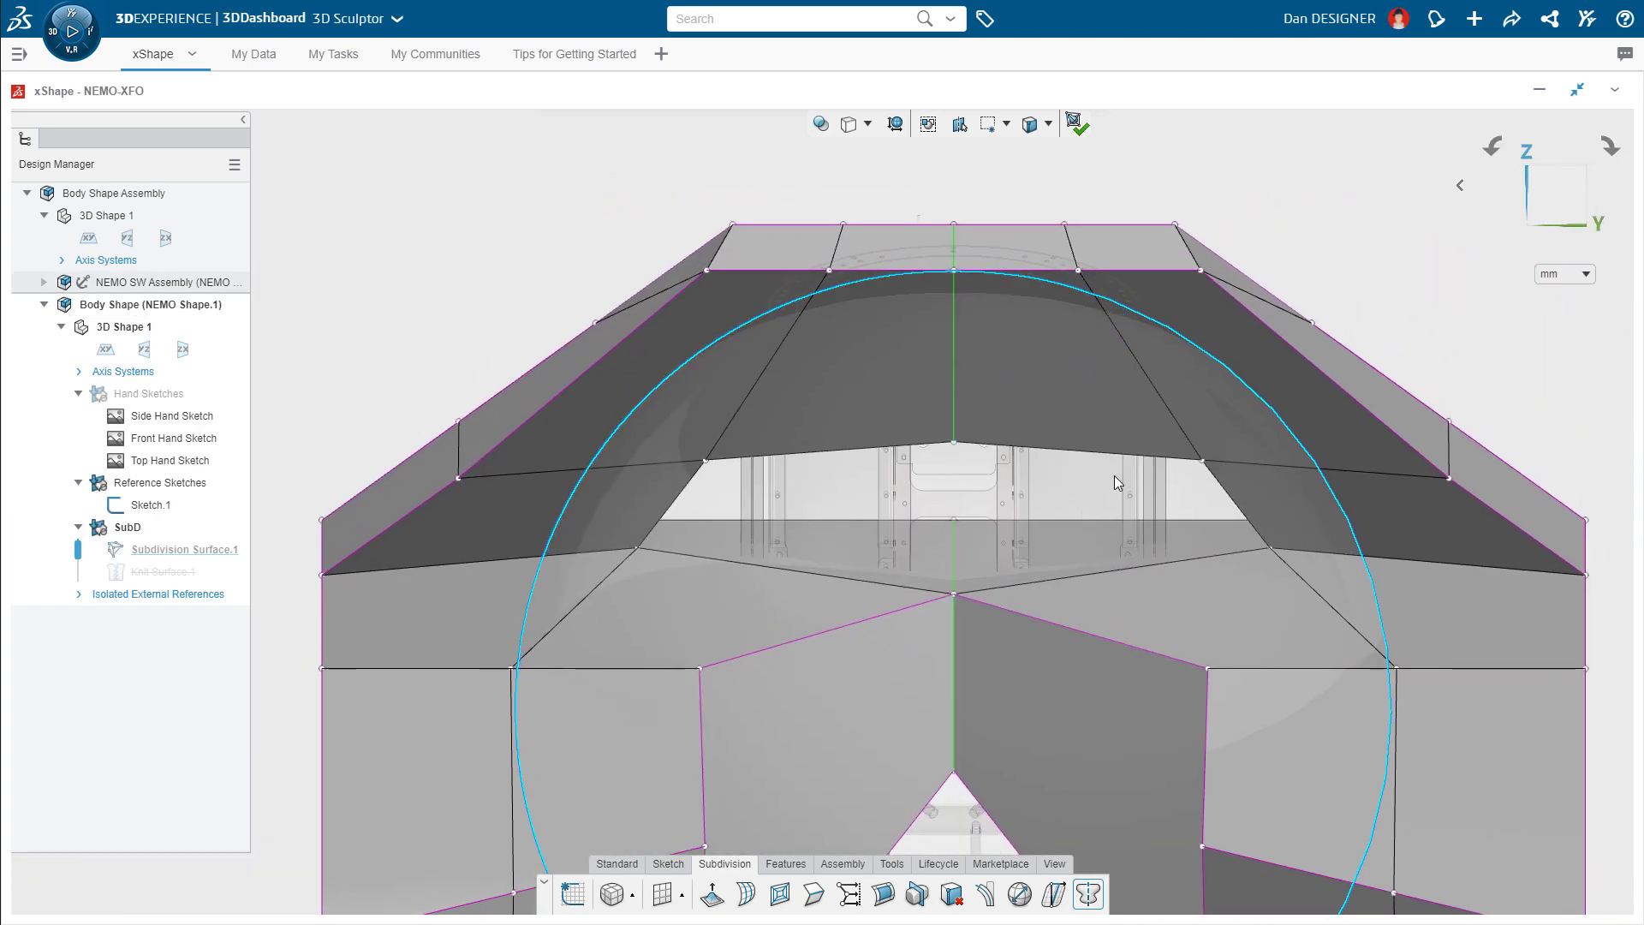
{"action": "left_click", "coordinate": [1196, 315]}
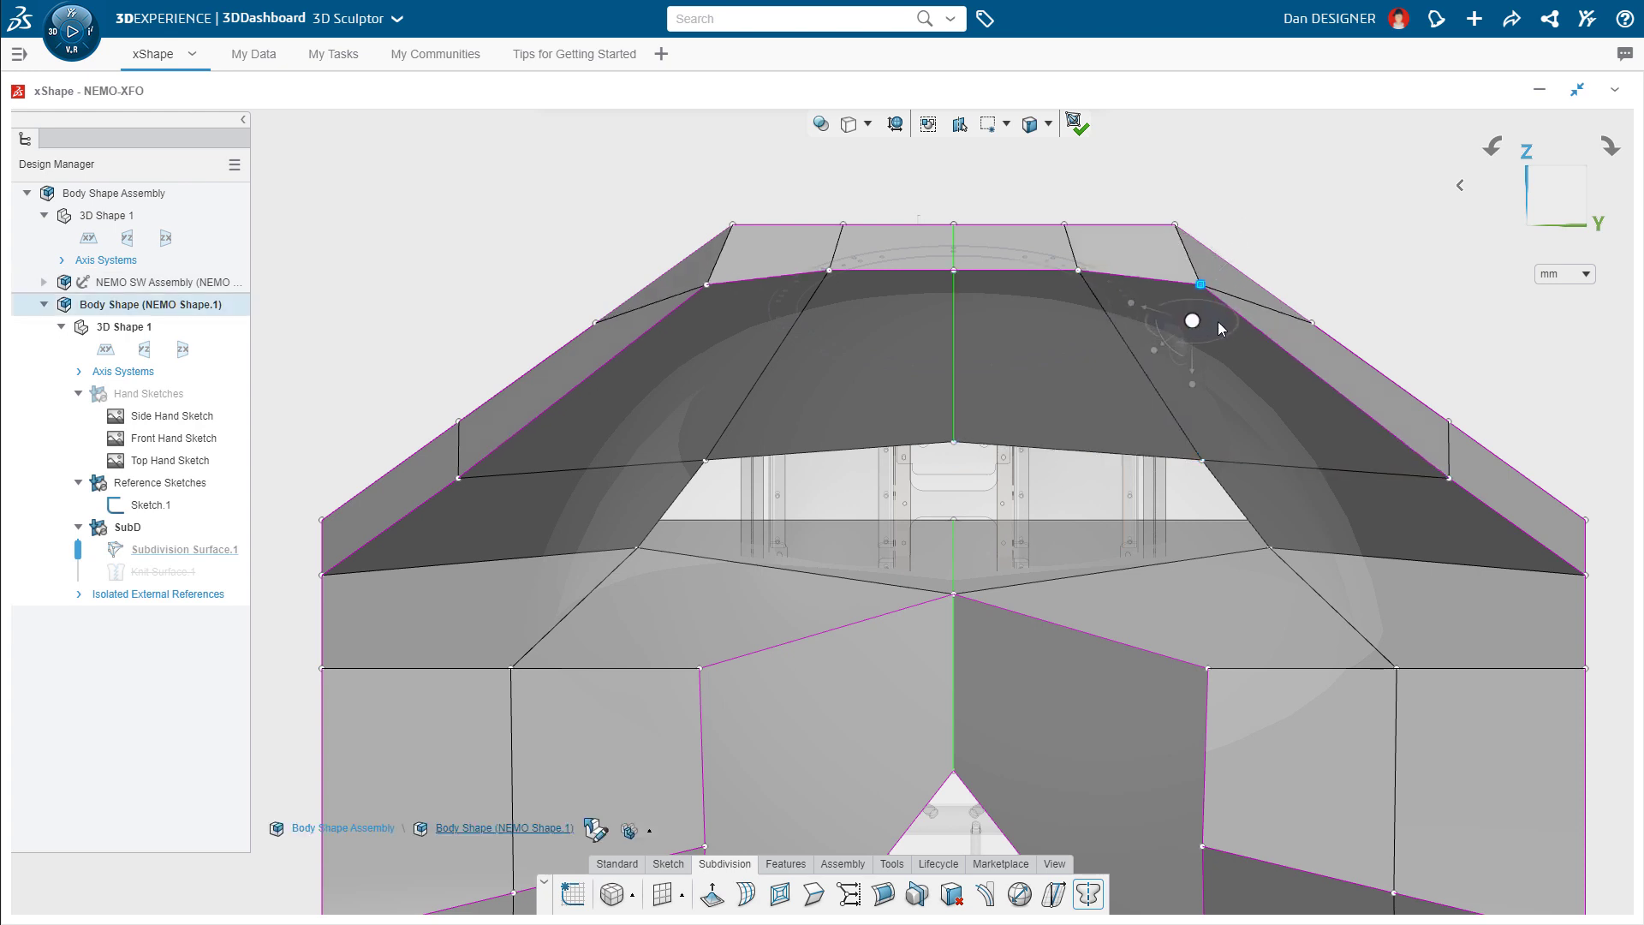
{"action": "left_click_drag", "start_coordinate": [1220, 329], "coordinate": [1329, 273]}
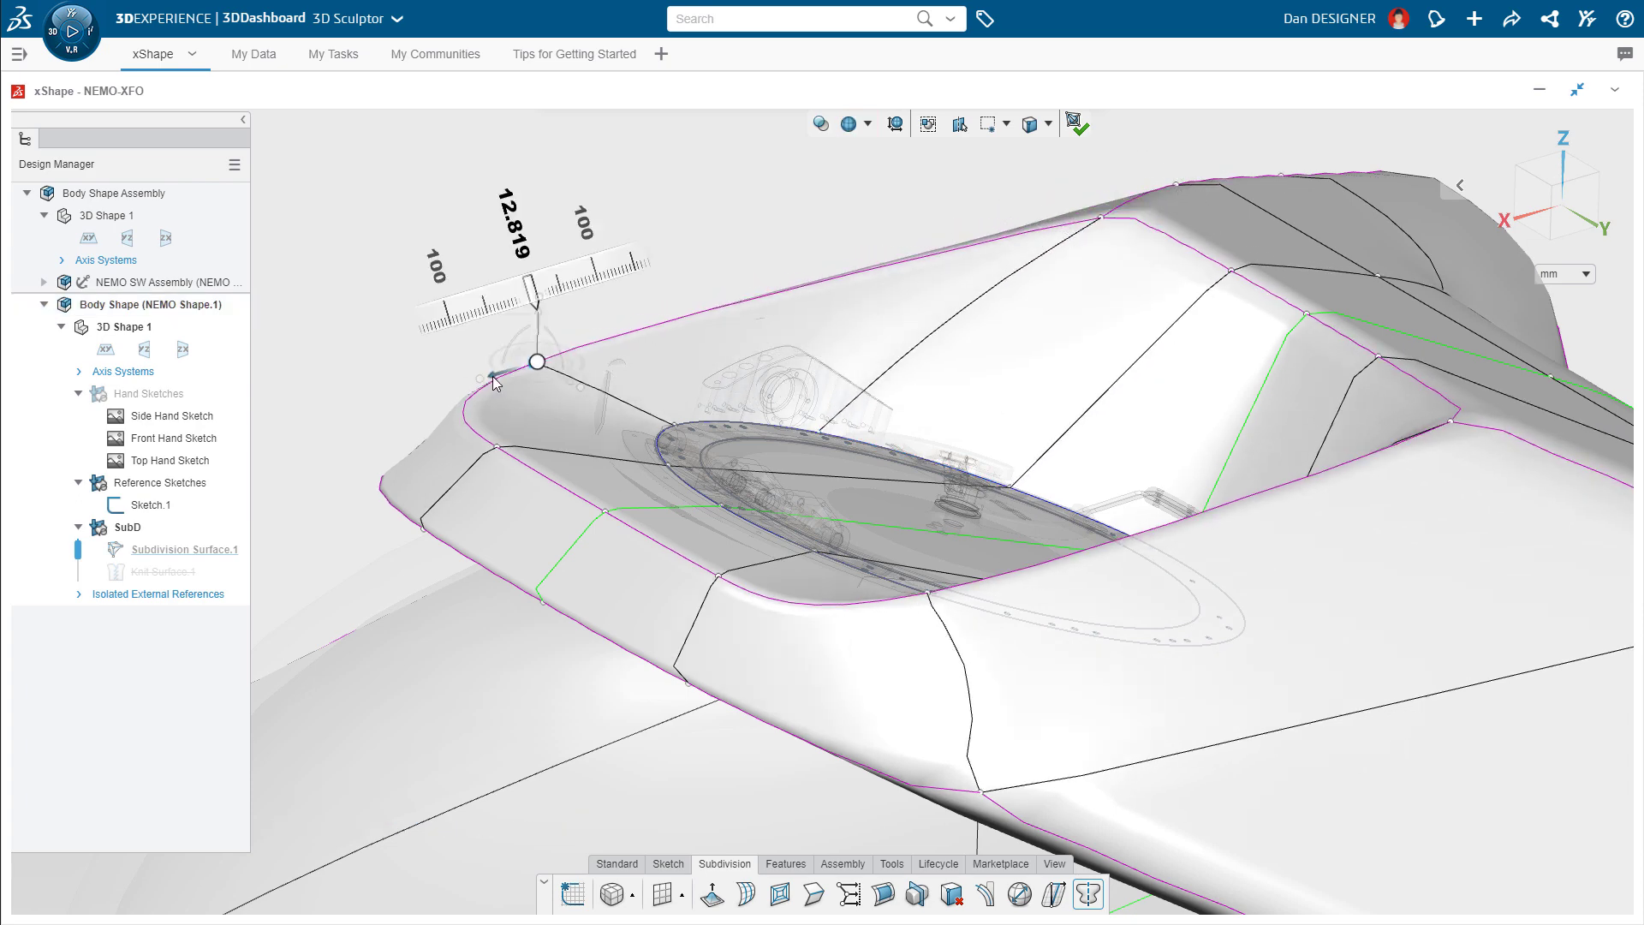
Check the body from the side and exit the Subdivision editor, leaving a smooth red Knit Surface.
{"action": "left_click", "coordinate": [540, 494]}
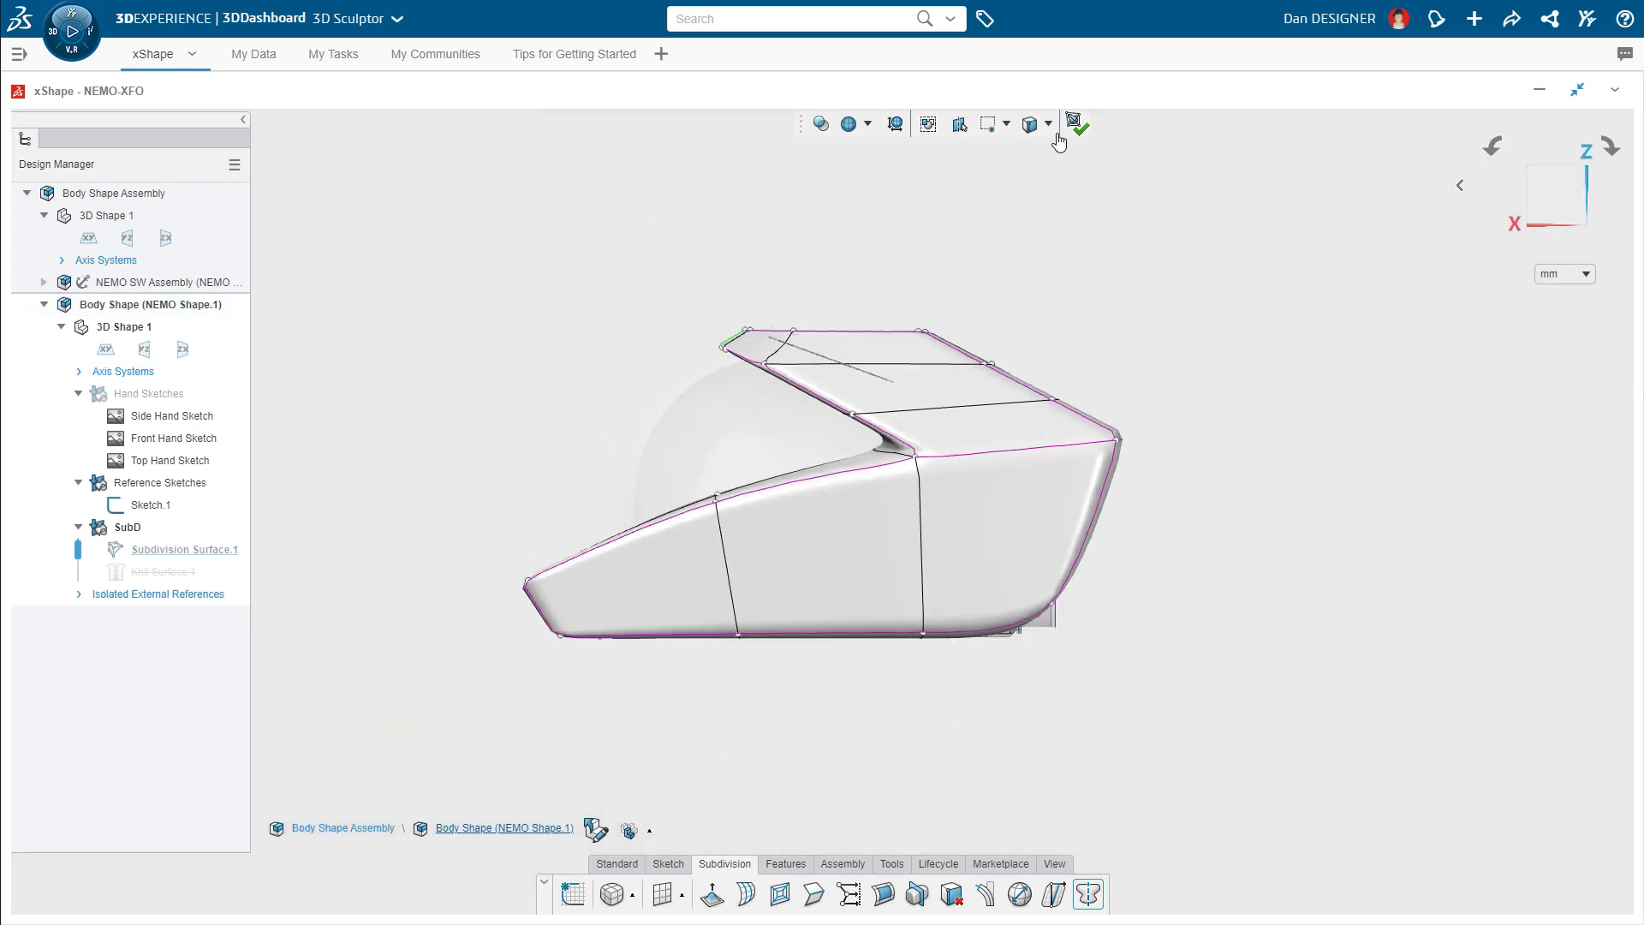
{"action": "left_click", "coordinate": [1072, 121]}
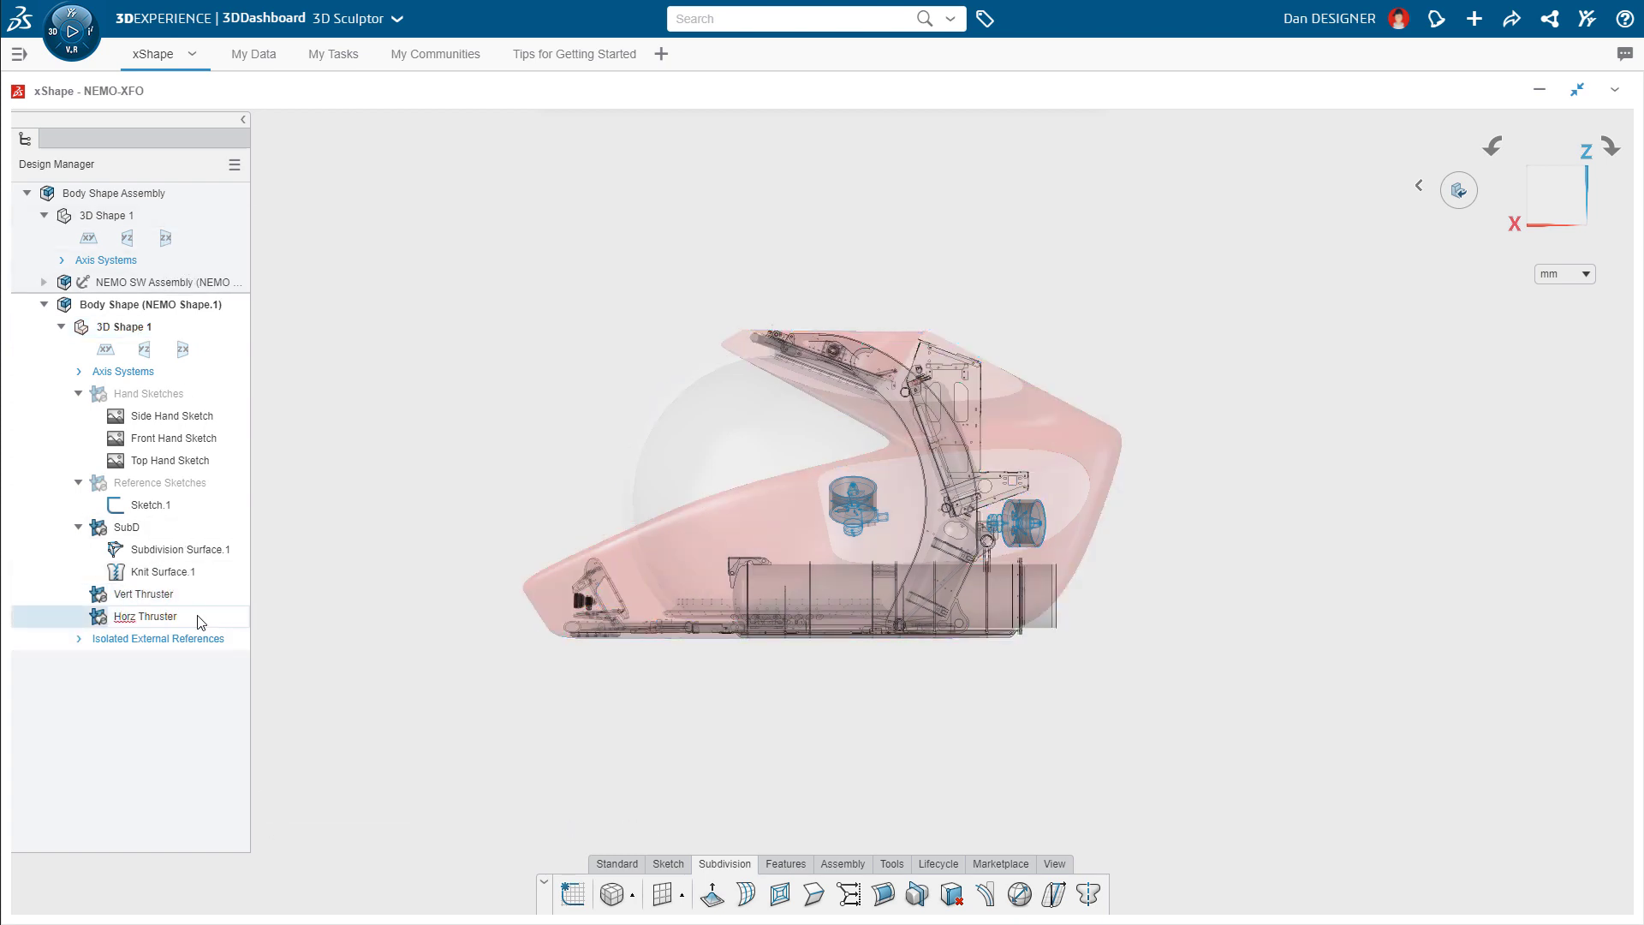
Reach the Split/Combine flyout after knitting the Vert and Horz Thruster subdivision surfaces.
{"action": "left_click", "coordinate": [611, 894]}
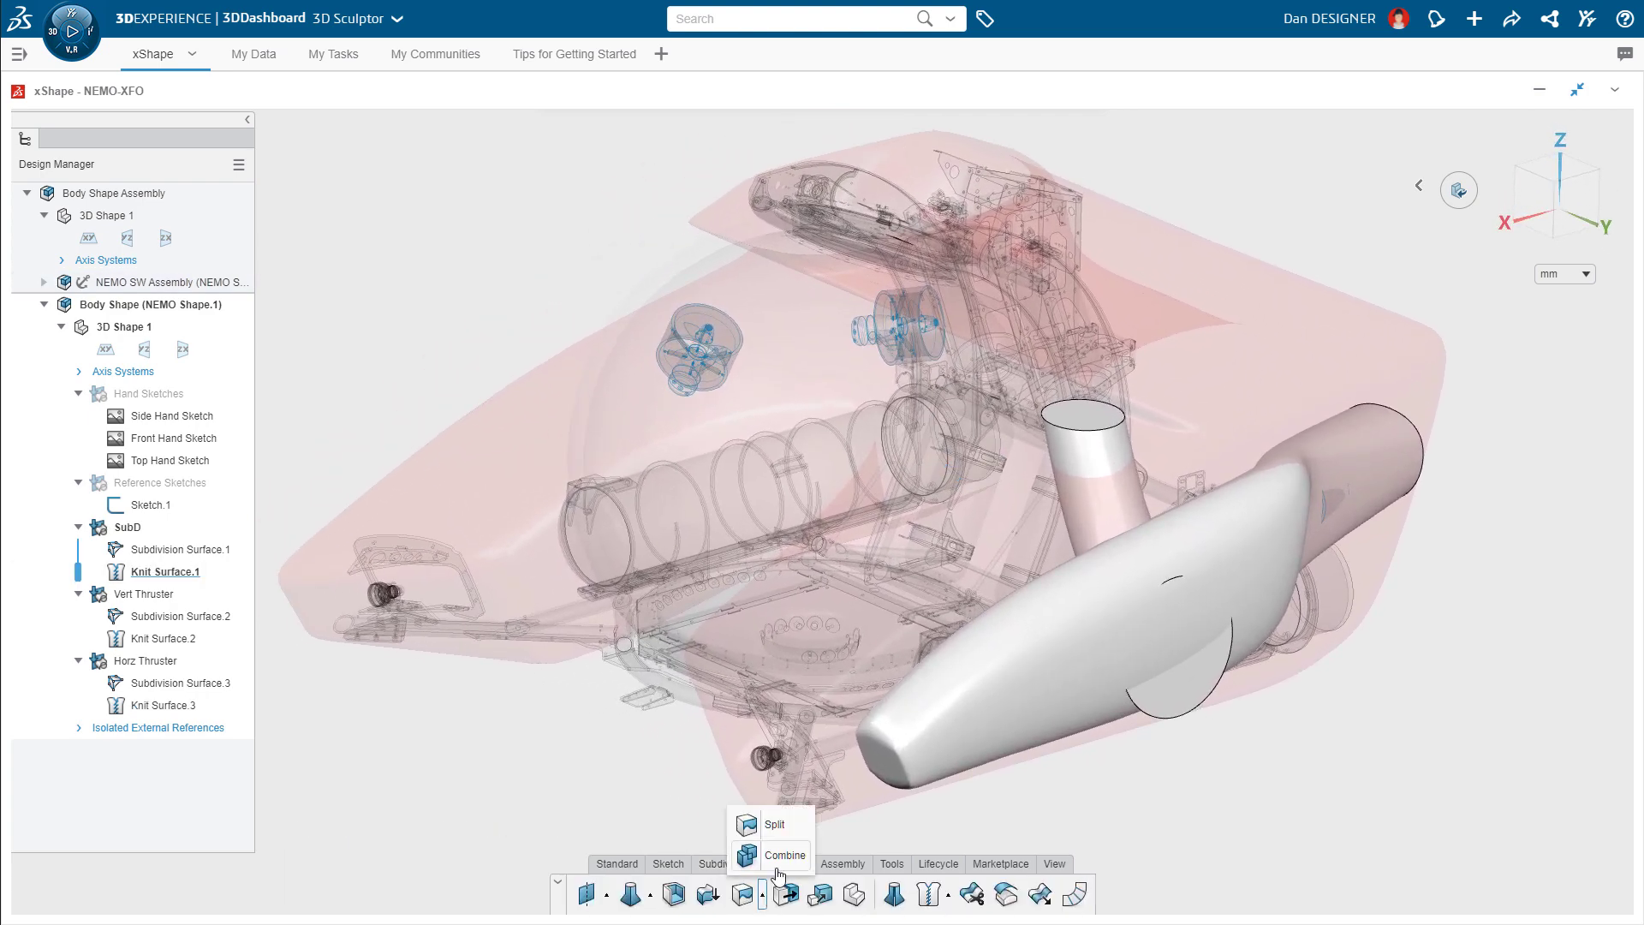
Combine with Subtract: target Body.1, tools Body.2 and Body.3, producing Combine 1.
{"action": "left_click", "coordinate": [785, 855]}
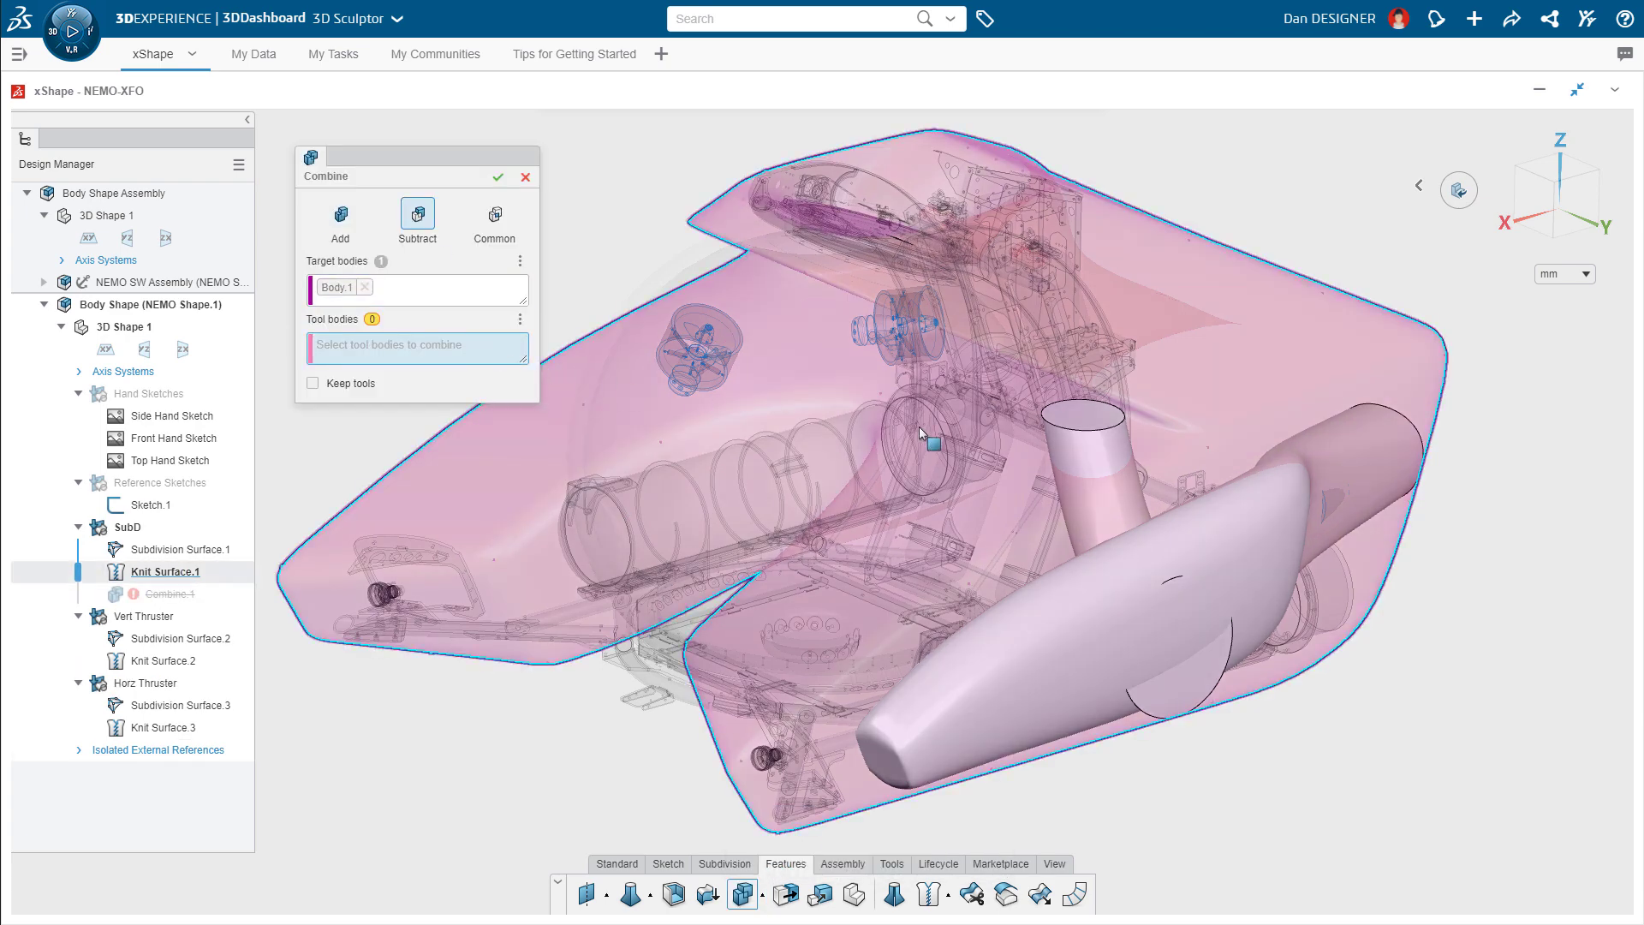
{"action": "left_click", "coordinate": [500, 177]}
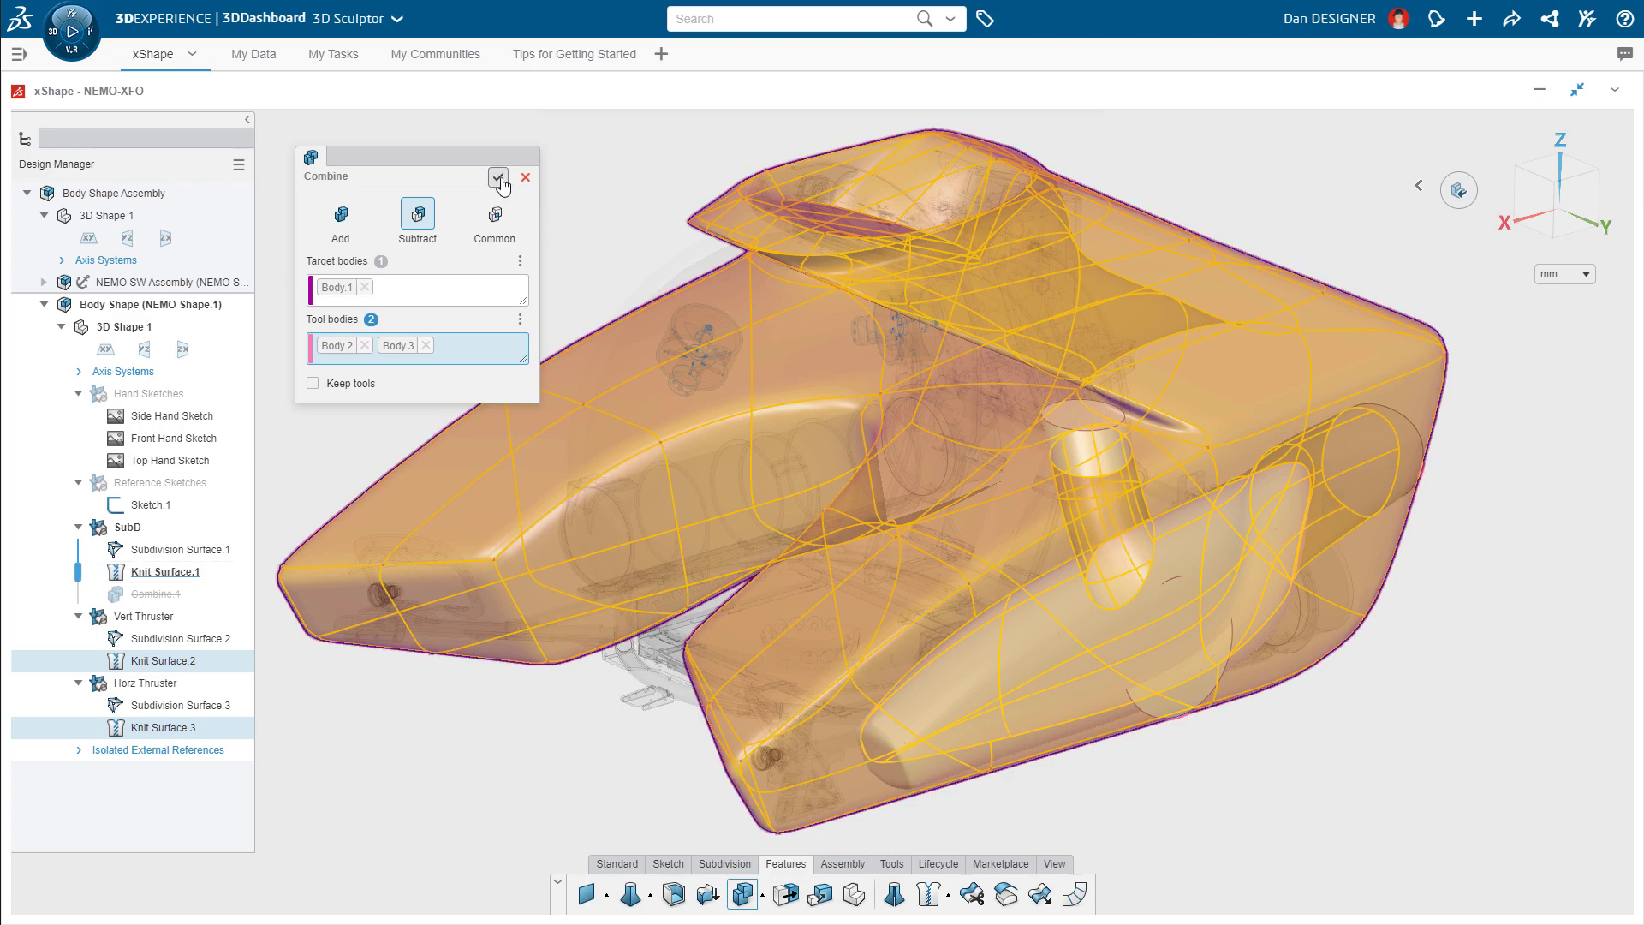
{"action": "left_click", "coordinate": [497, 177]}
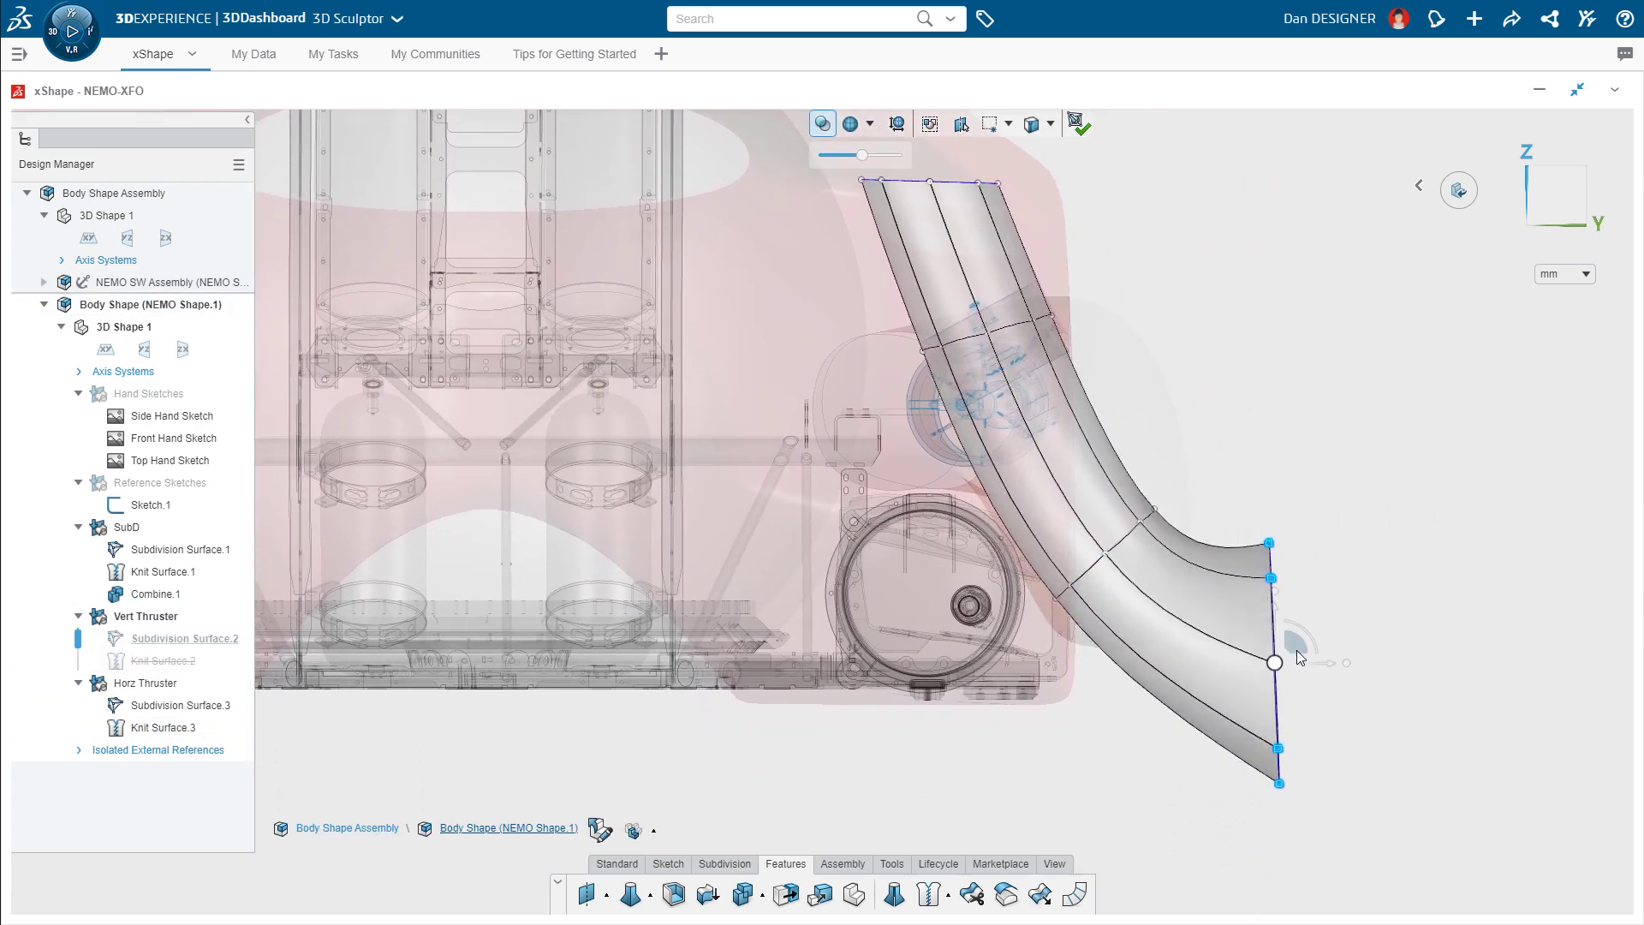
Adjust the Vert Thruster outlet, then view the finished Body Shape's configurations and exploded view in SOLIDWORKS.
{"action": "left_click", "coordinate": [144, 682]}
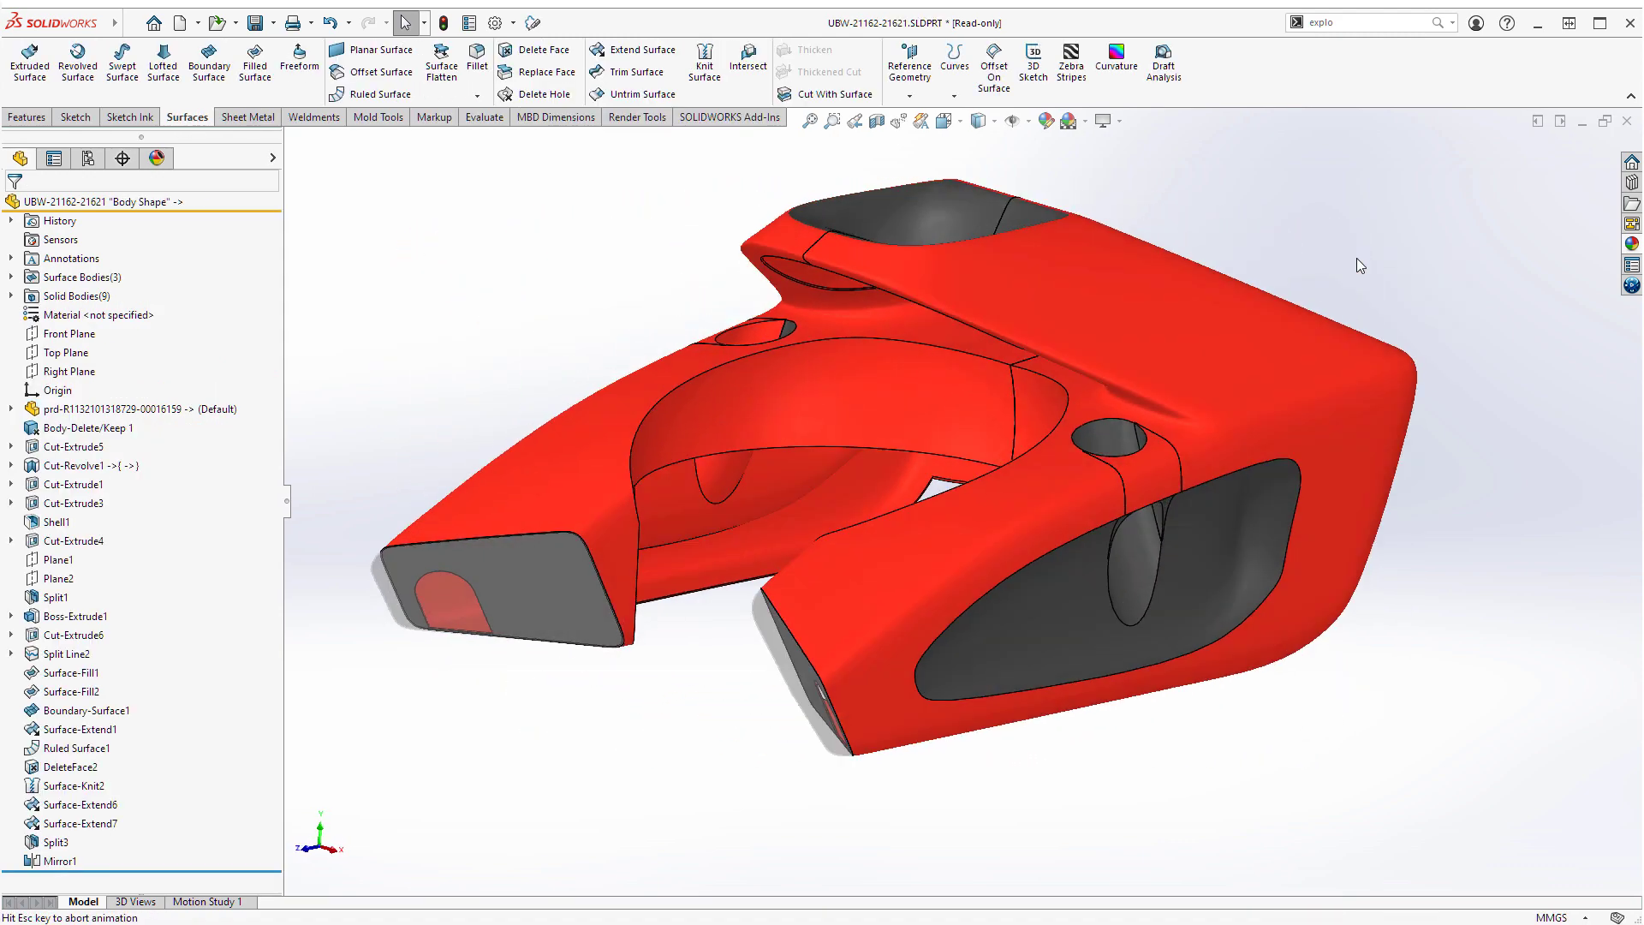
{"action": "left_click", "coordinate": [86, 158]}
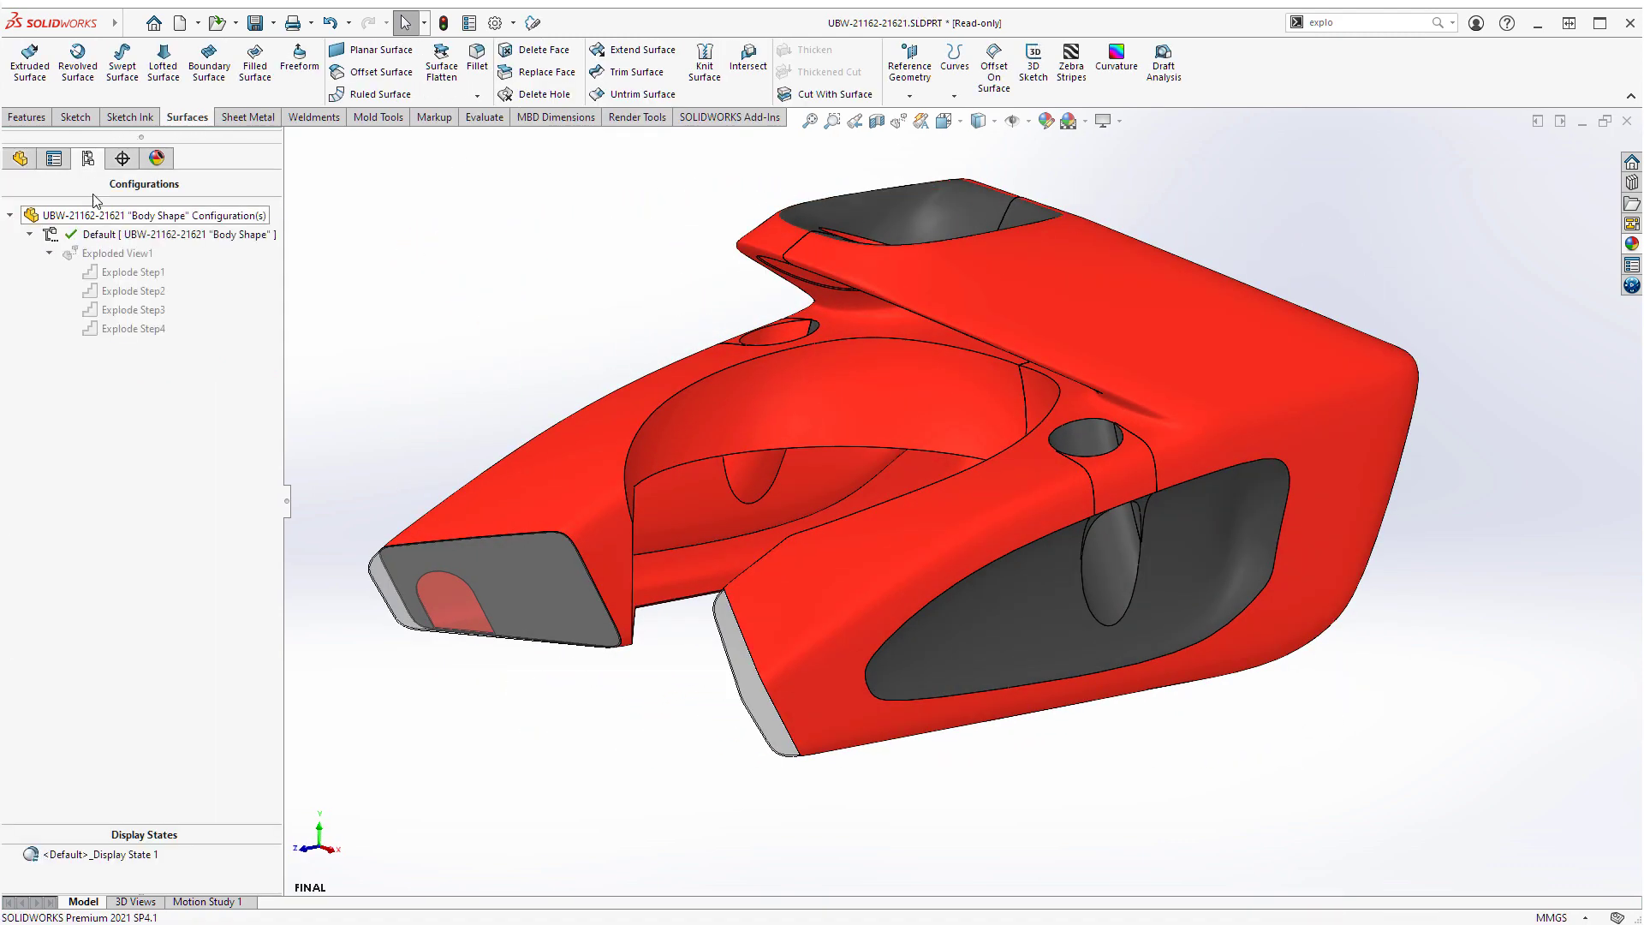